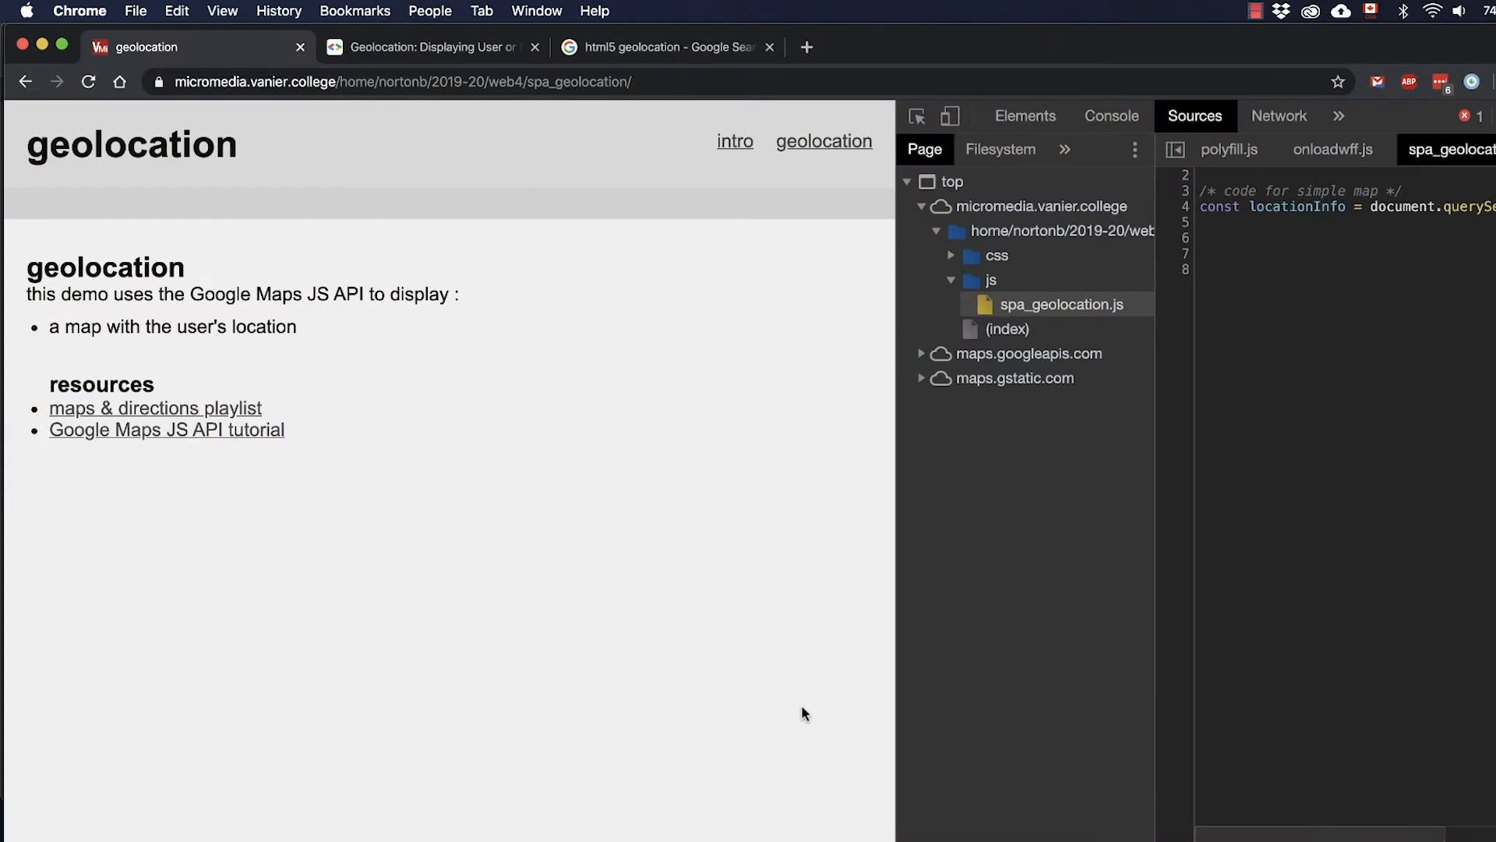
mouse_move(747, 604)
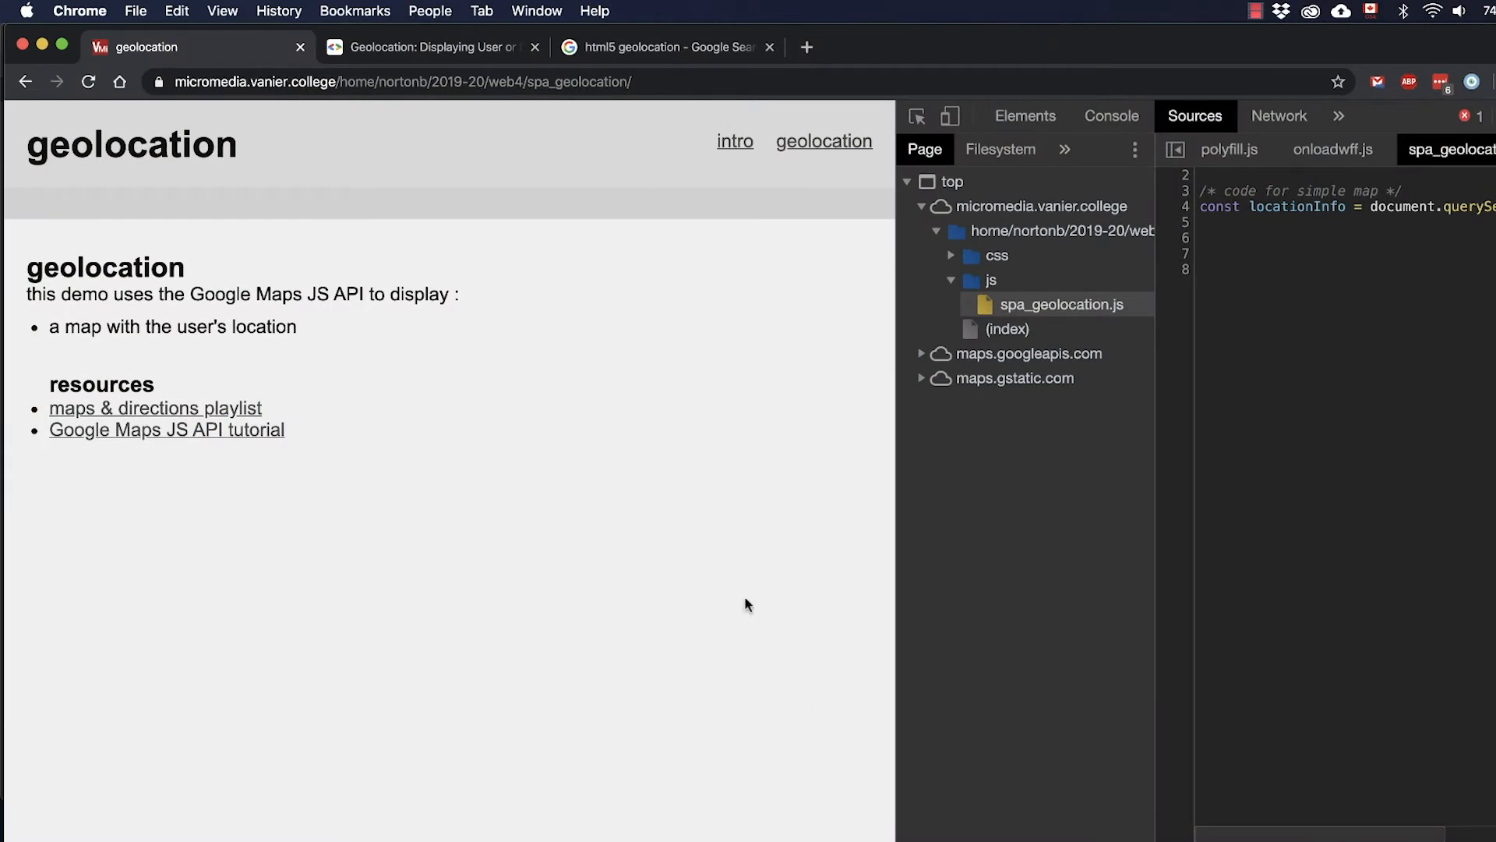
mouse_move(721, 318)
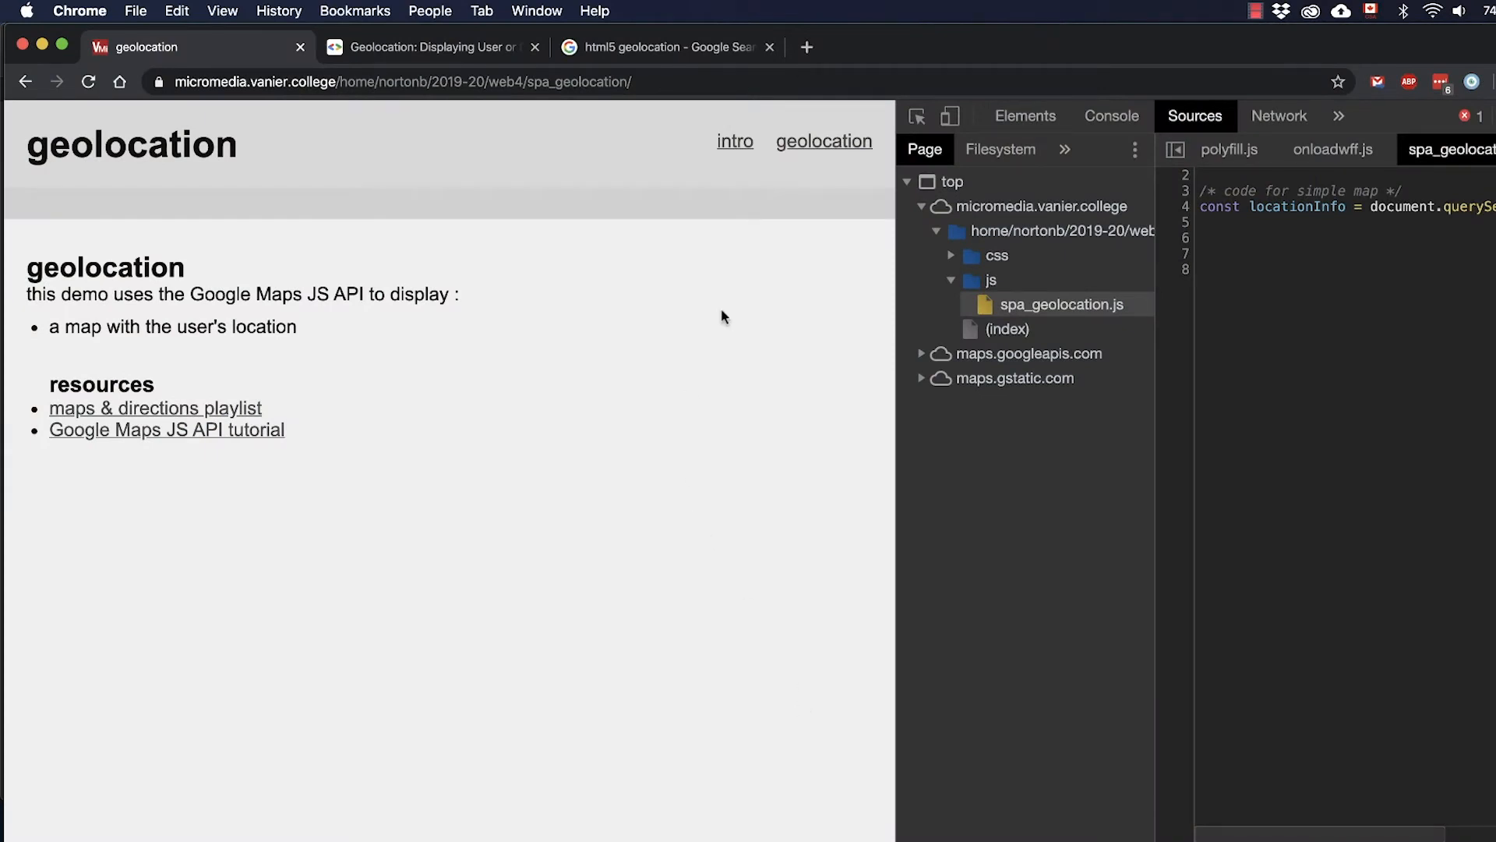
Step: Review the #location-map sizing rule in spa_geolocation.css, then return to spa_geolocation.js
left_click(823, 142)
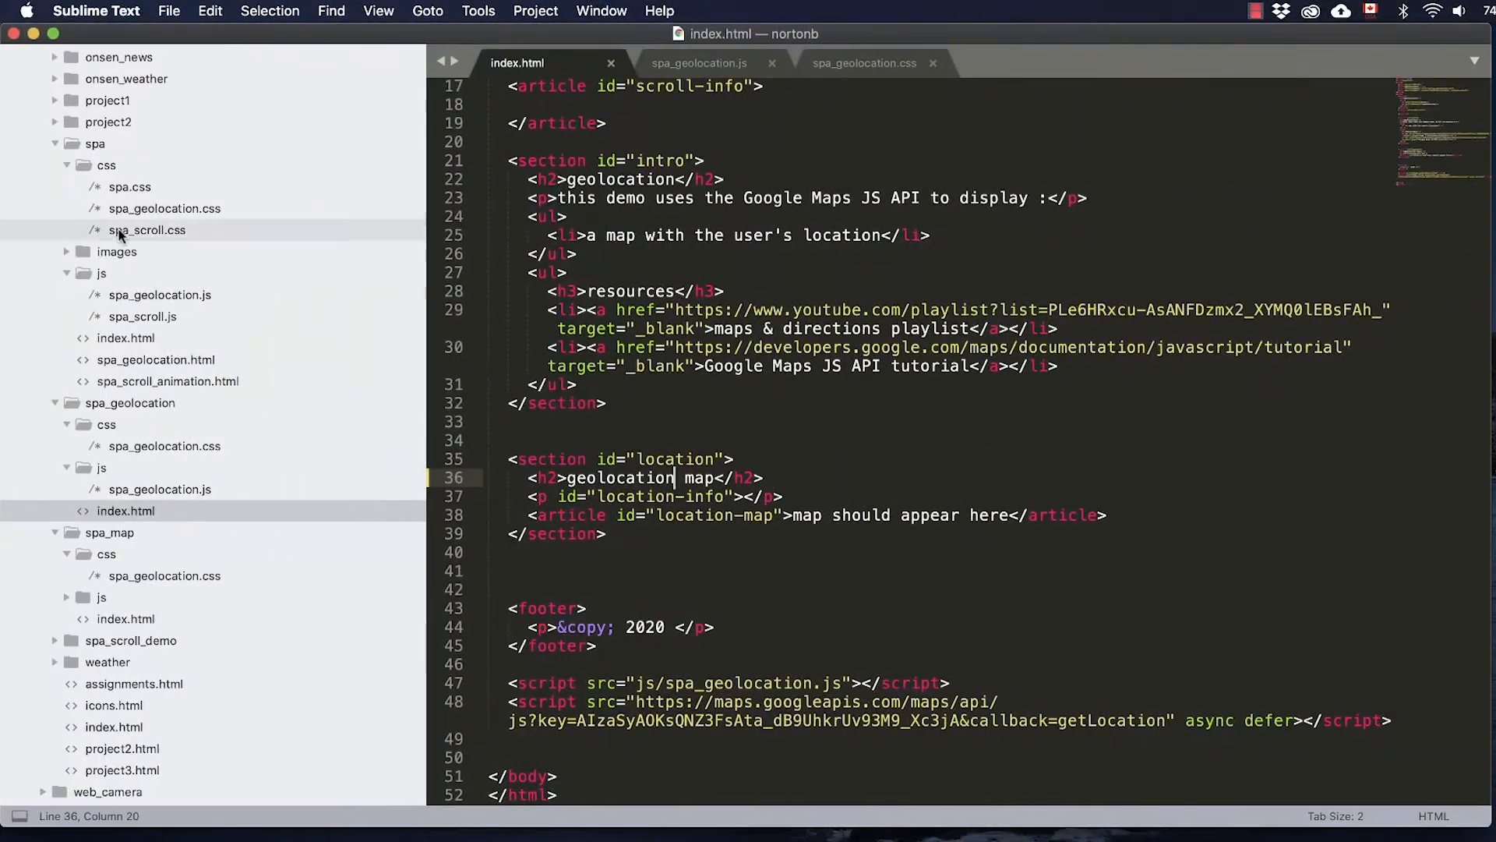
mouse_move(658, 406)
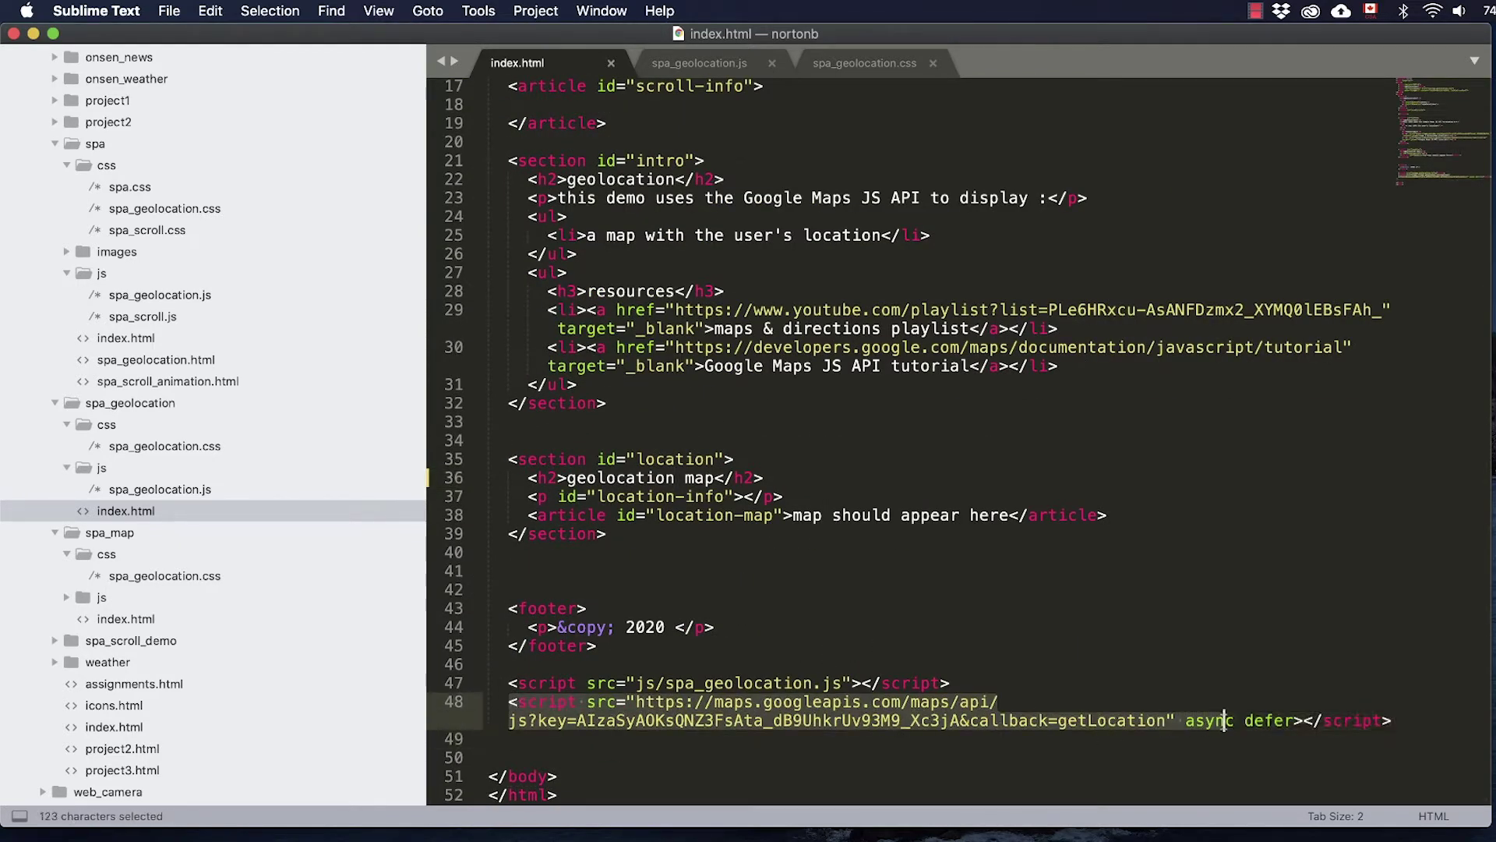
left_click(916, 720)
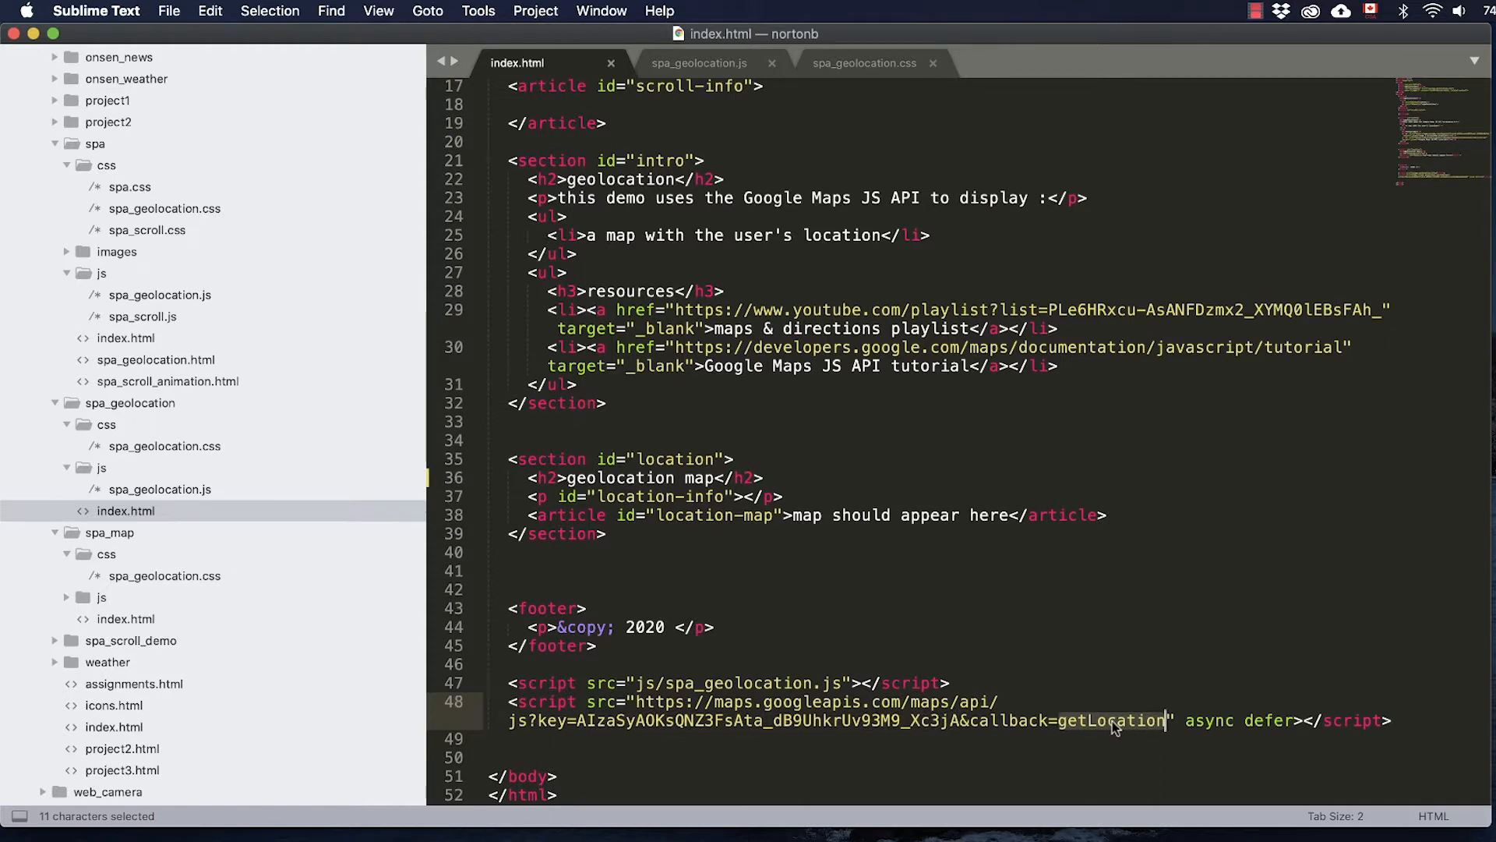
left_click(863, 62)
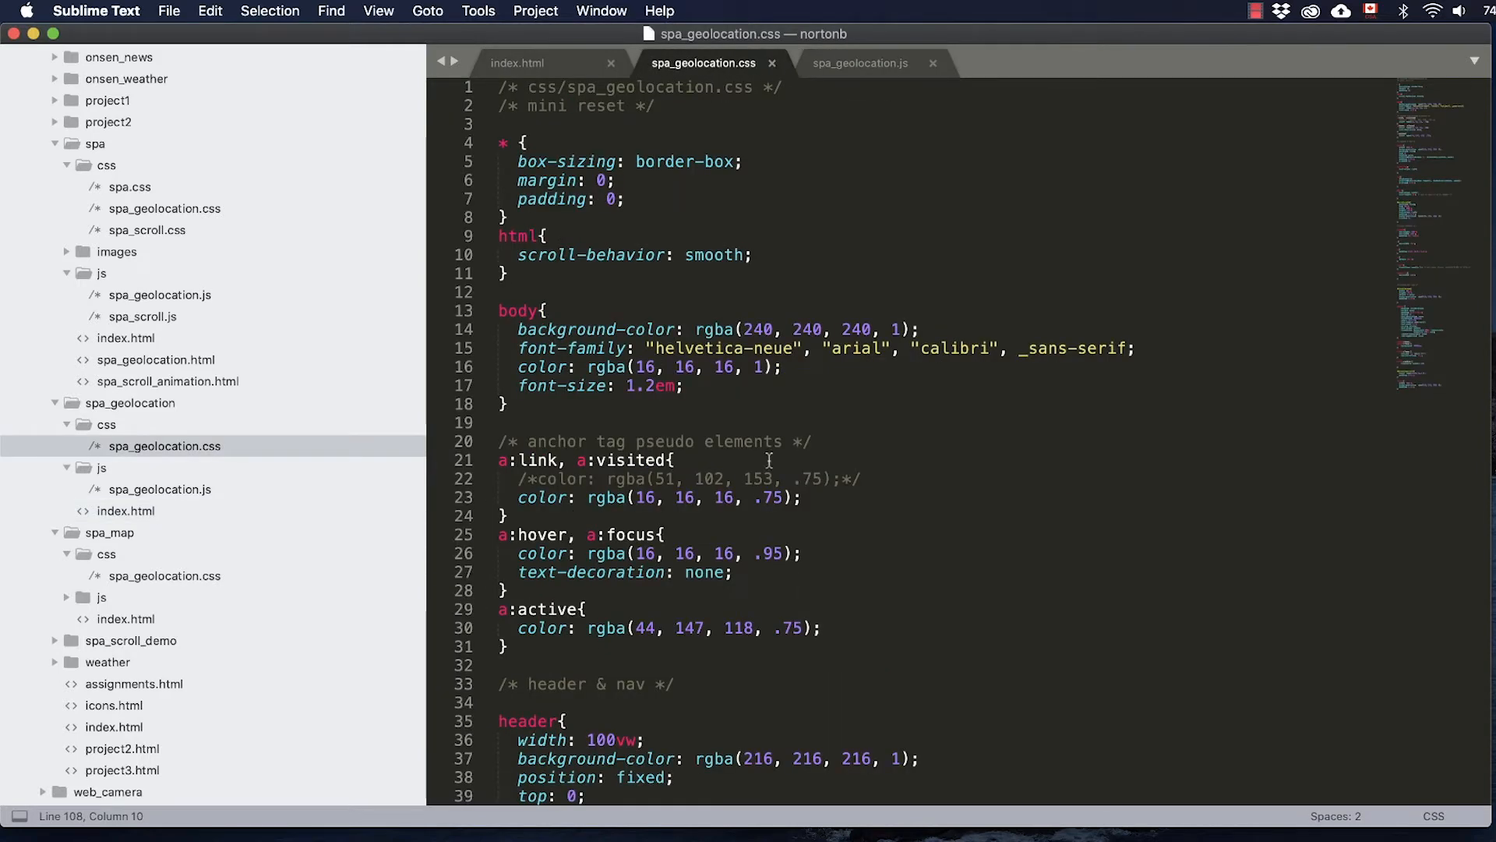
scroll("down", 3)
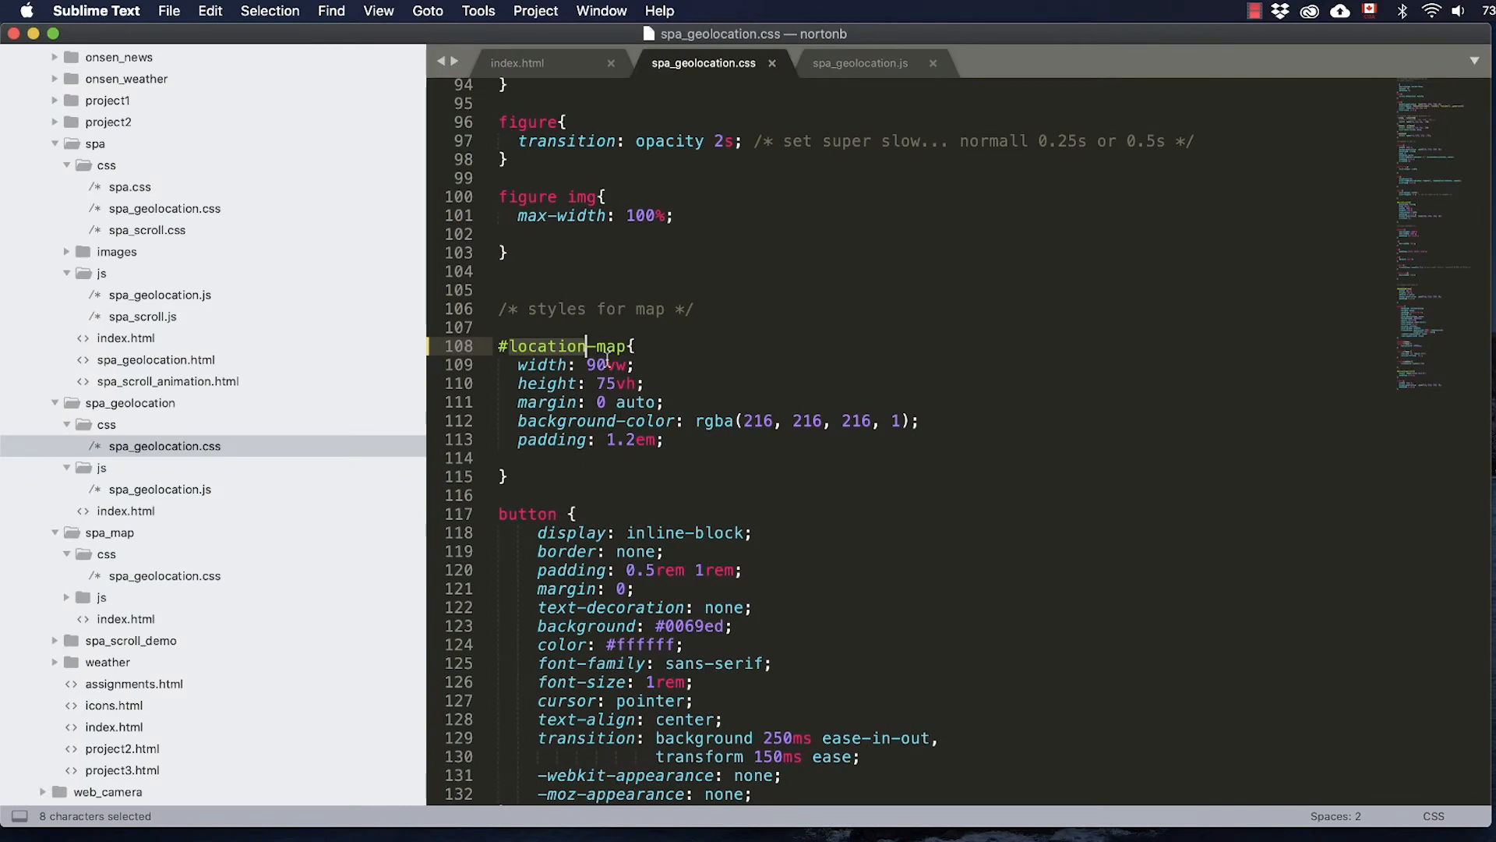
left_click(858, 63)
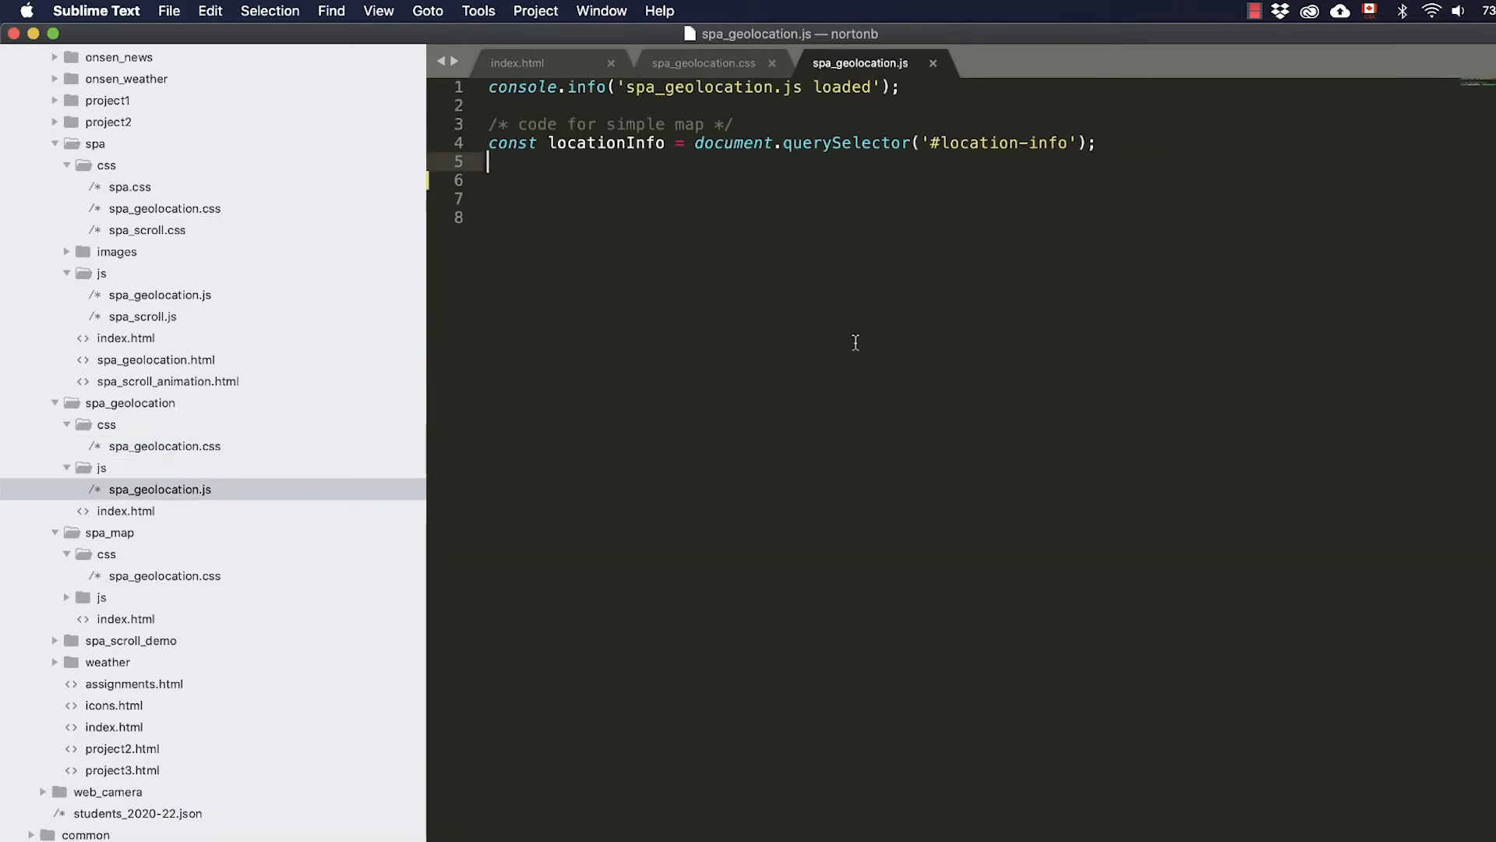
Step: Write function getLocation() below the locationInfo constant in spa_geolocation.js
left_click(631, 143)
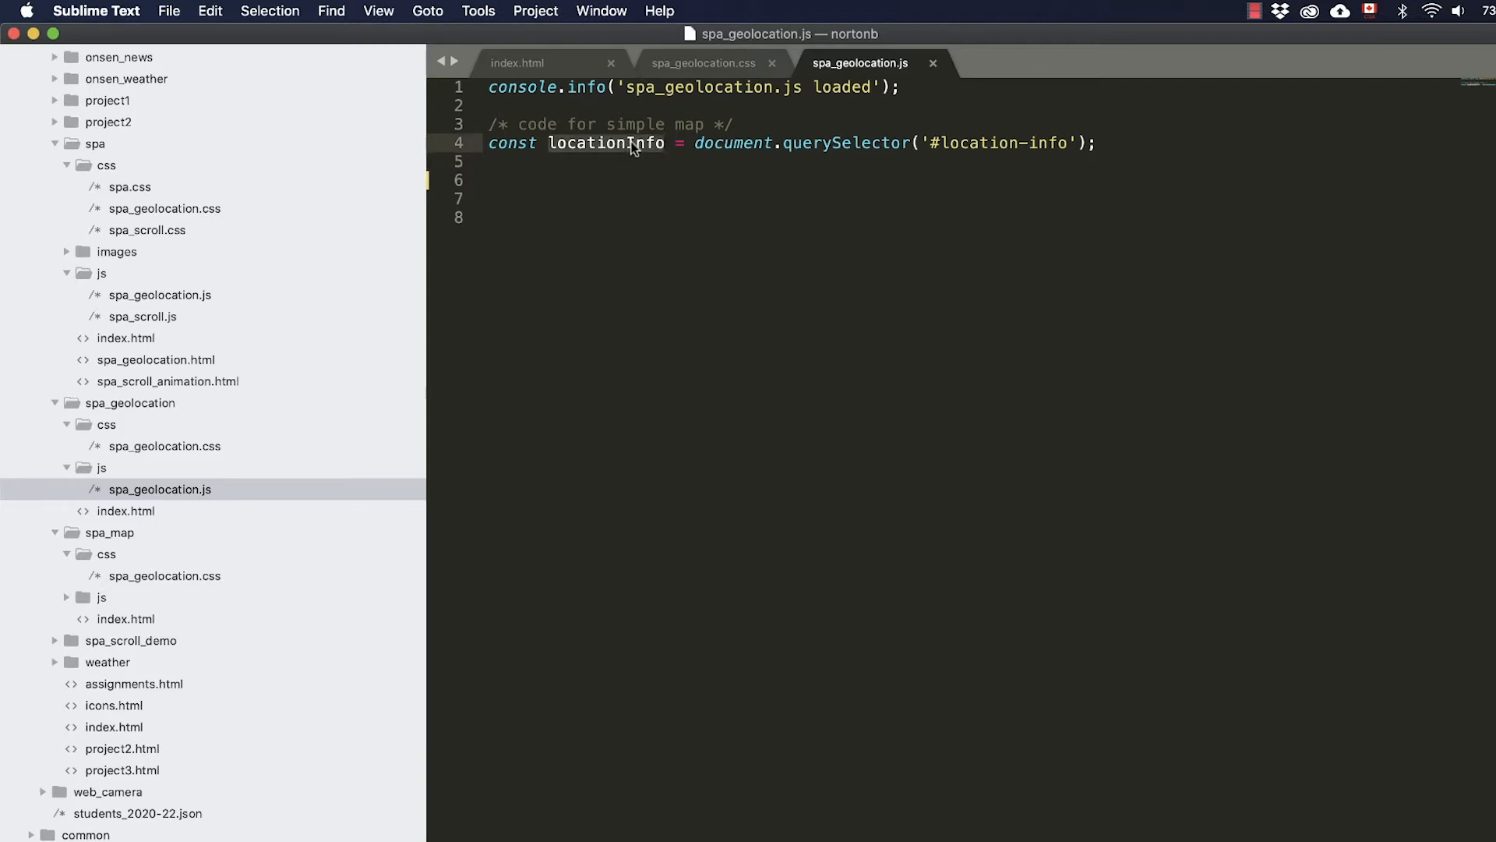
left_click(517, 62)
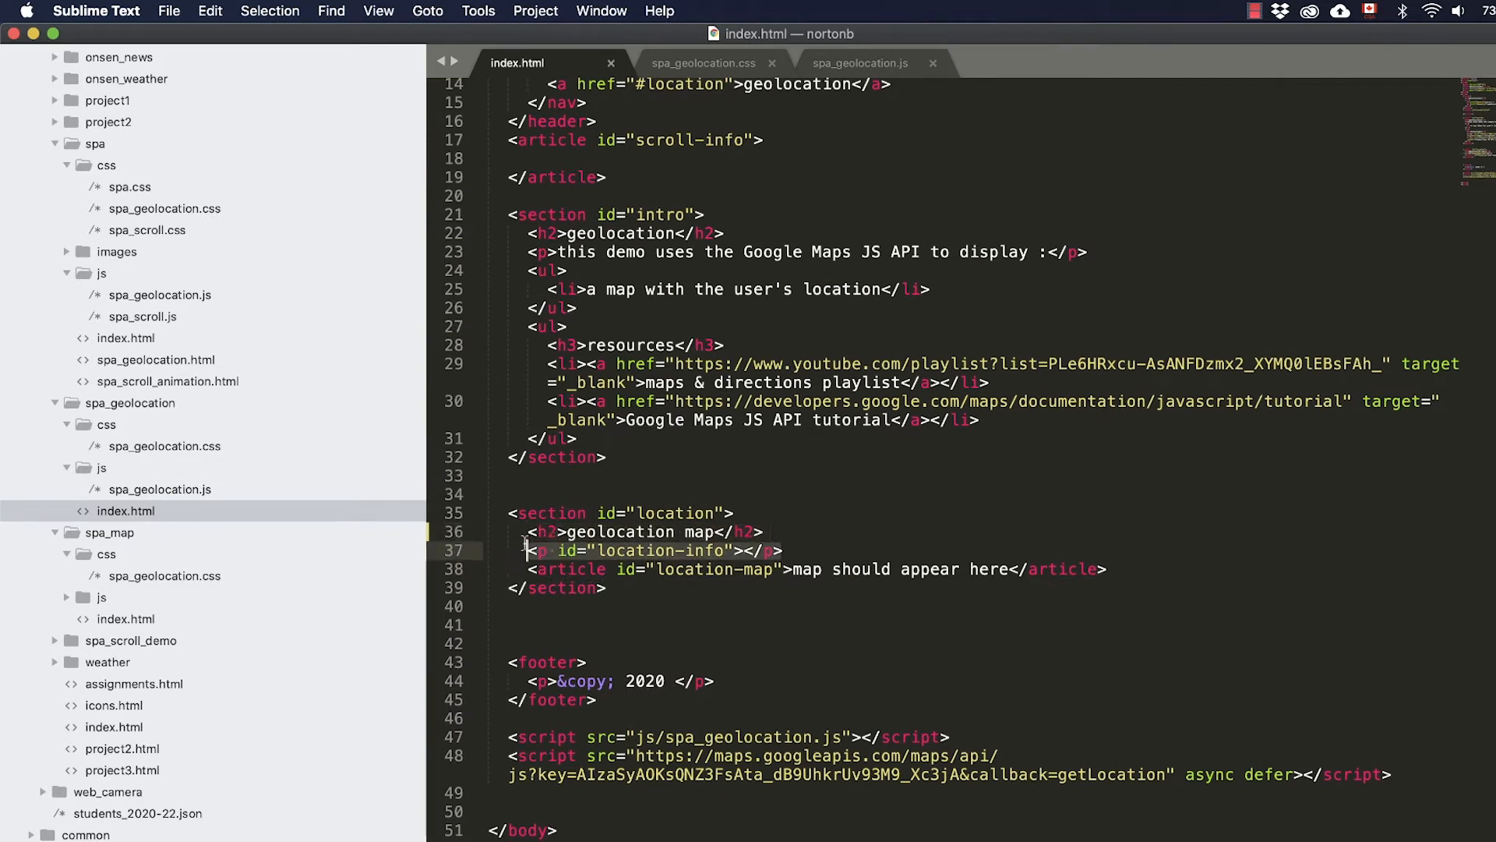
left_click(859, 62)
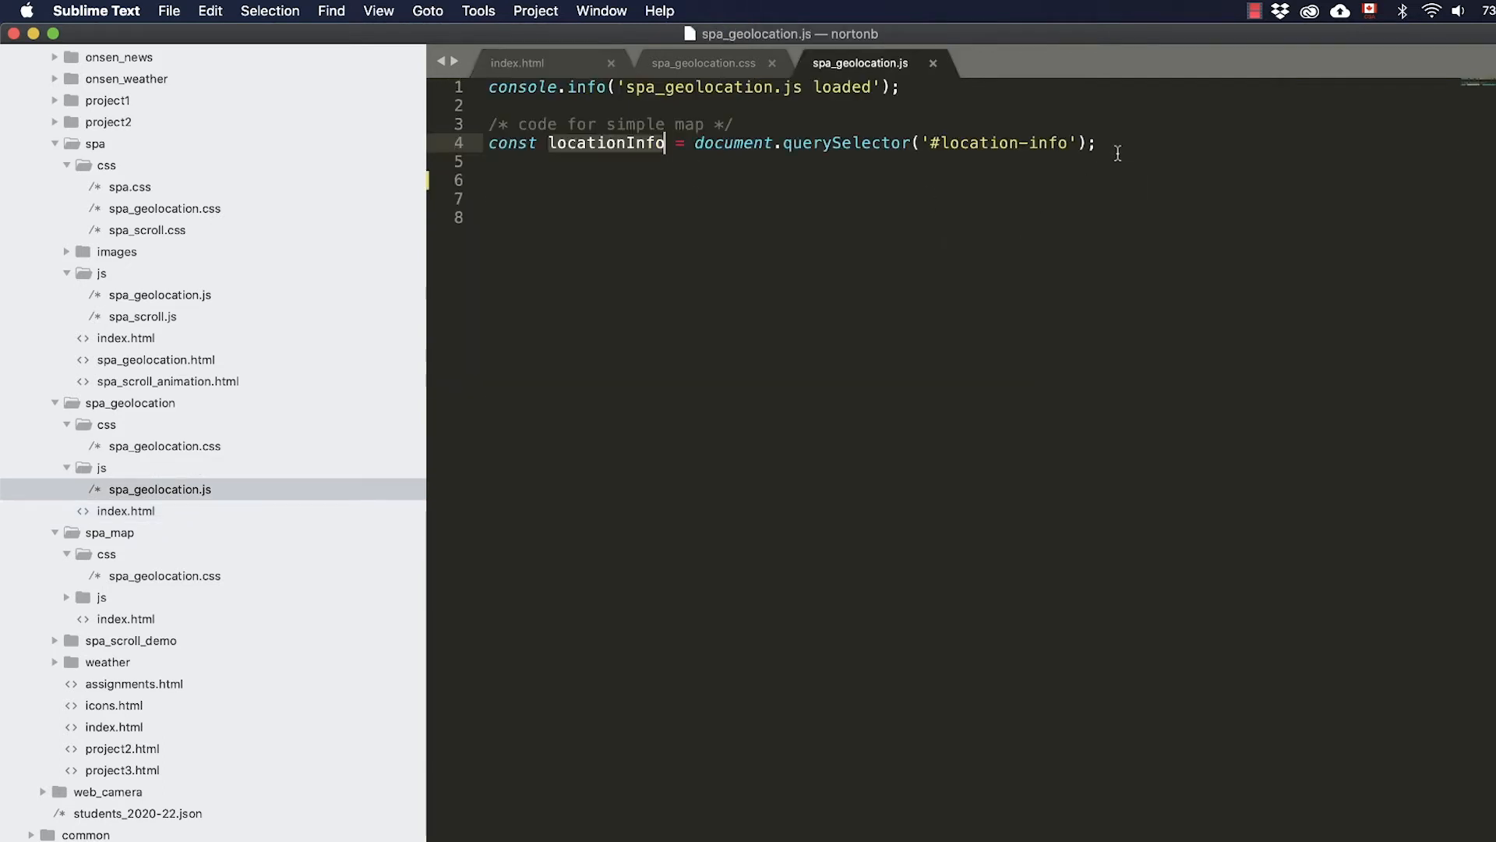
type("g")
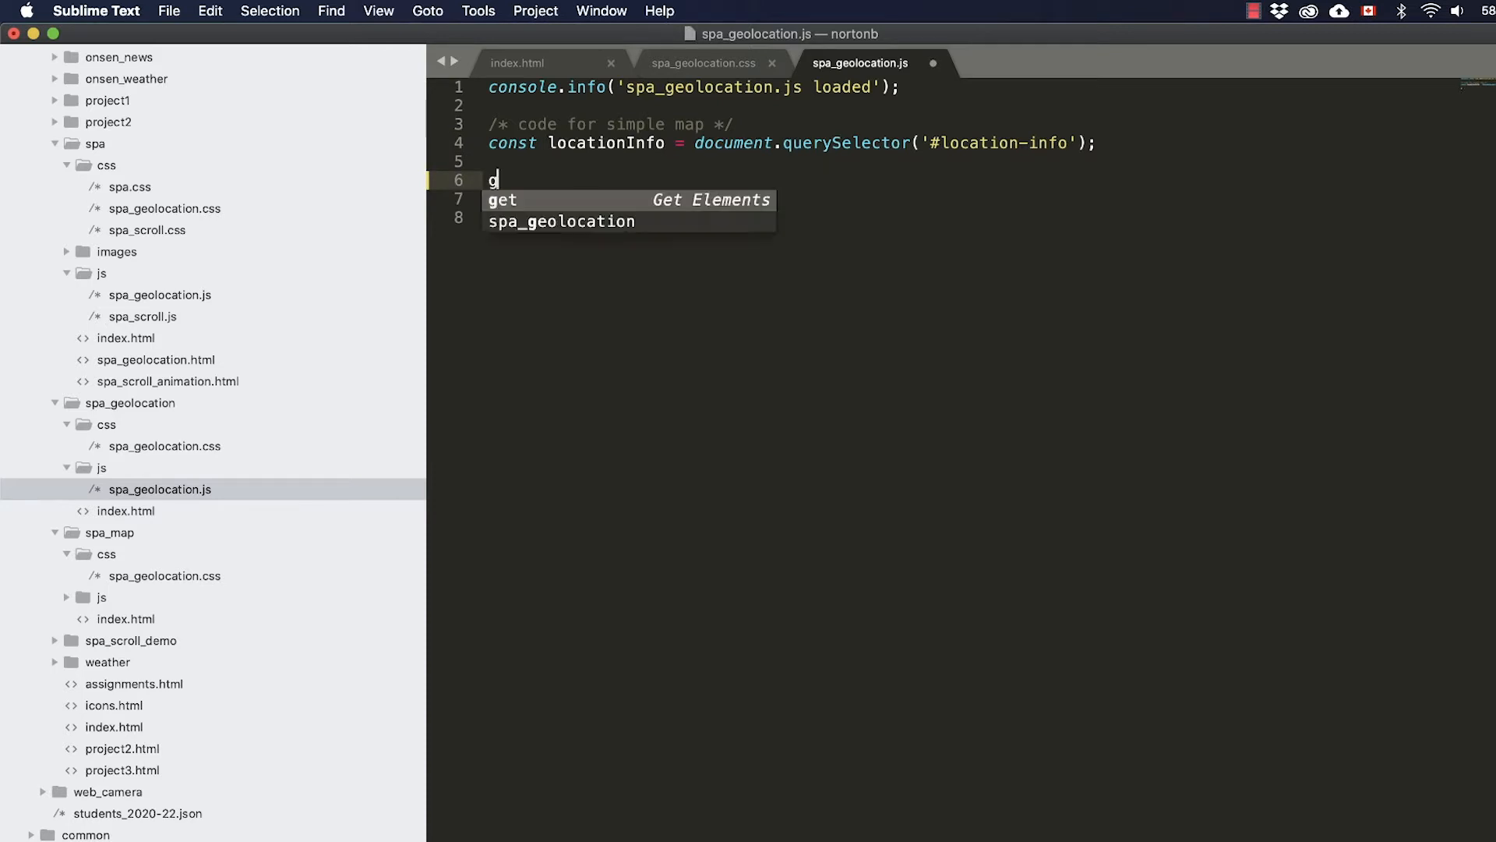
type("func")
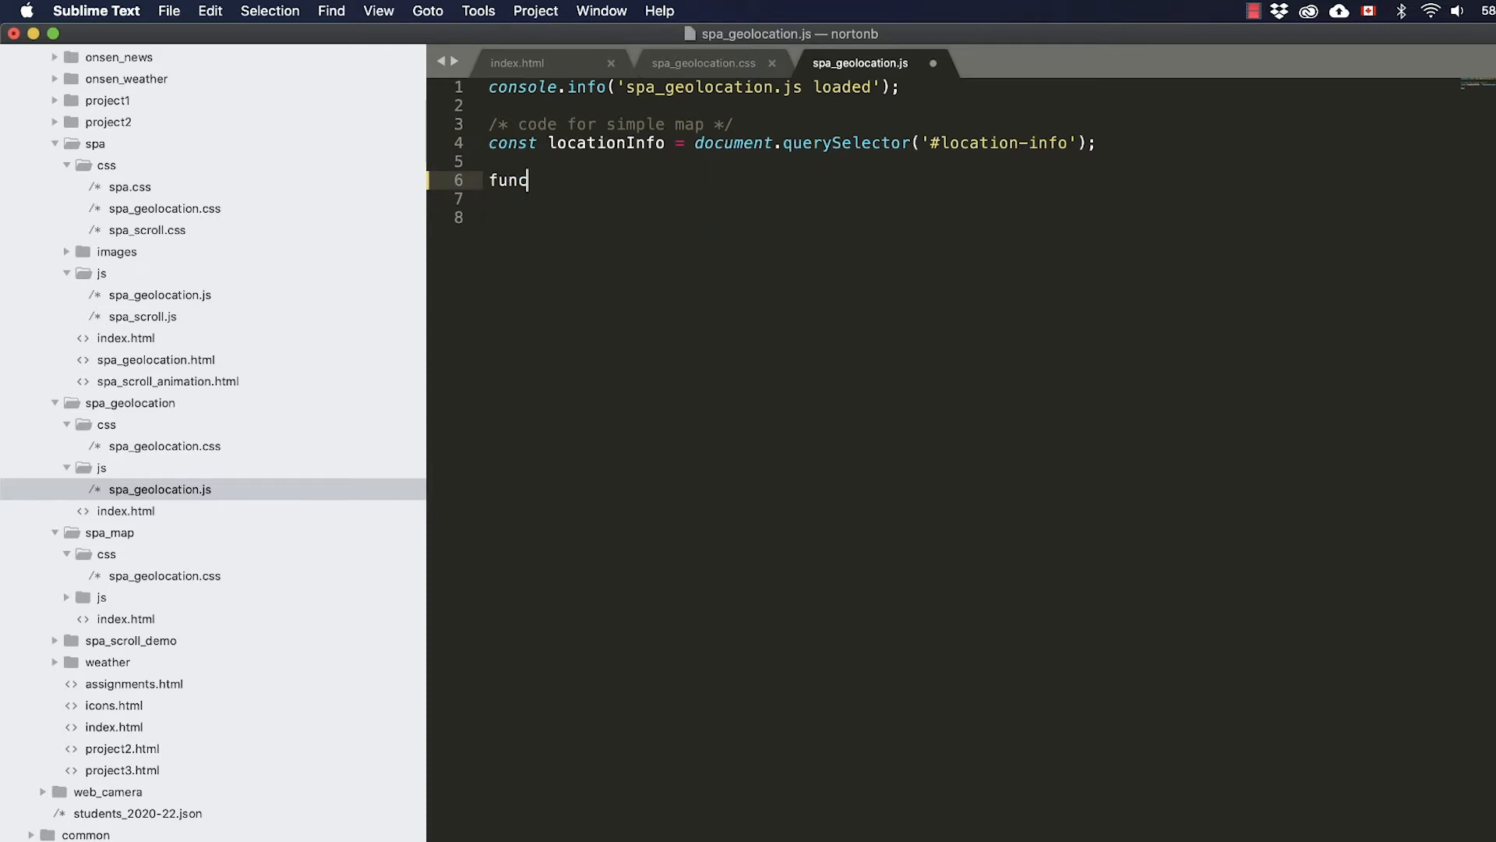
type("tion getL")
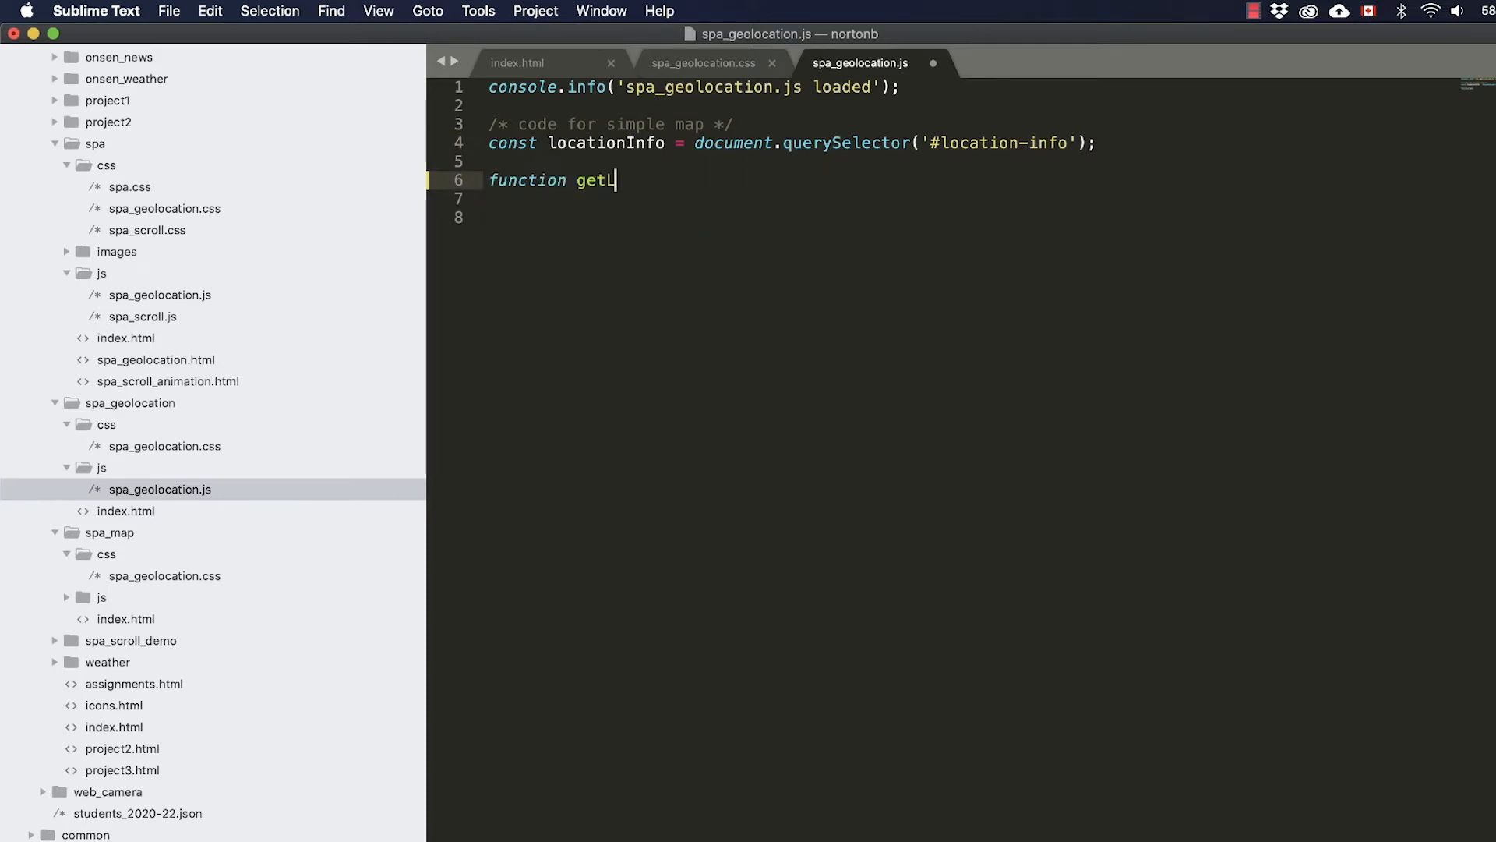
type("oction")
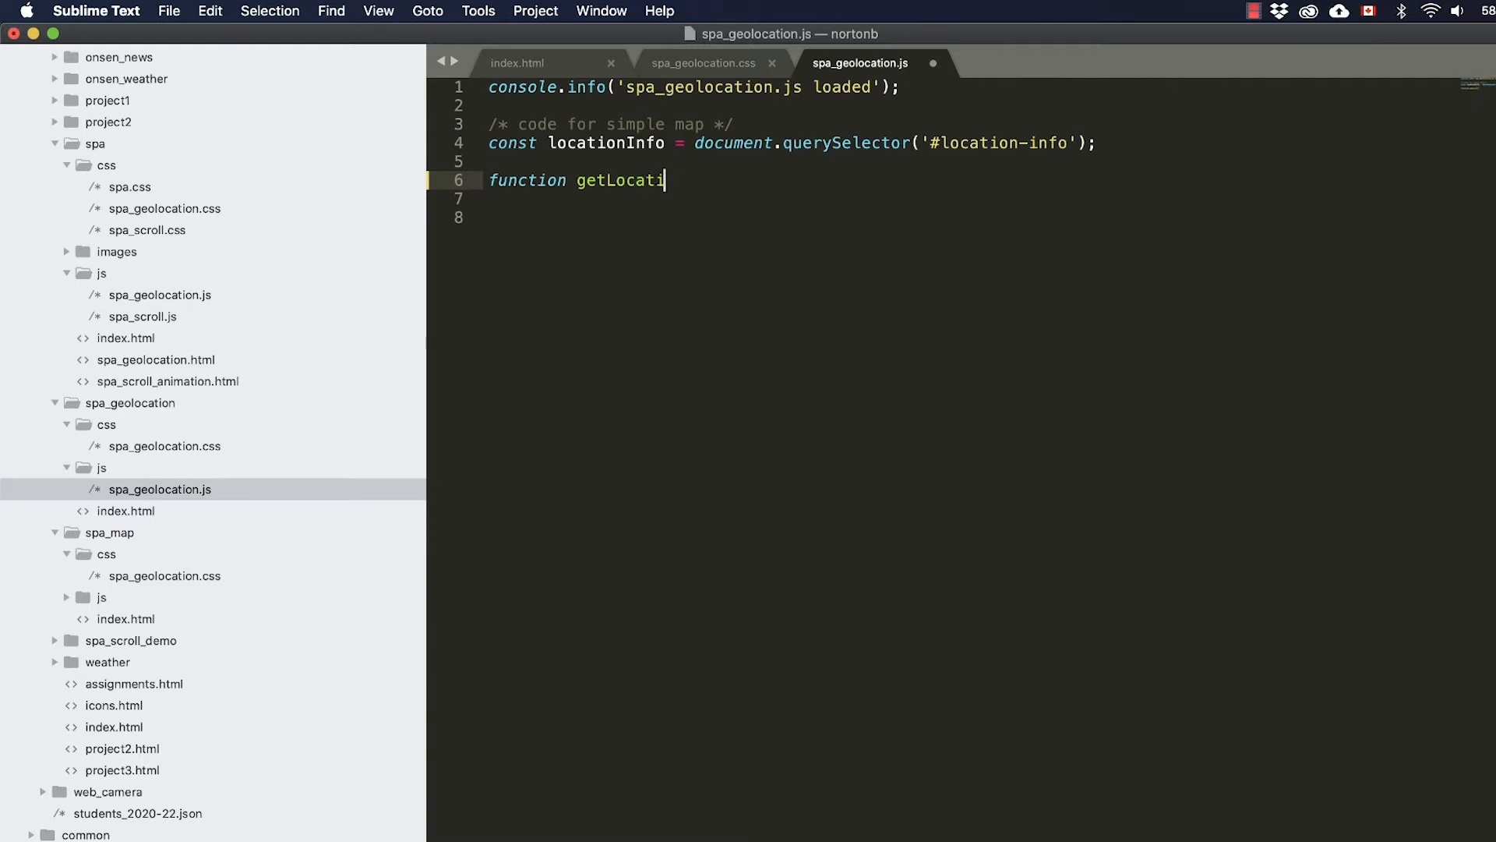
type("on()")
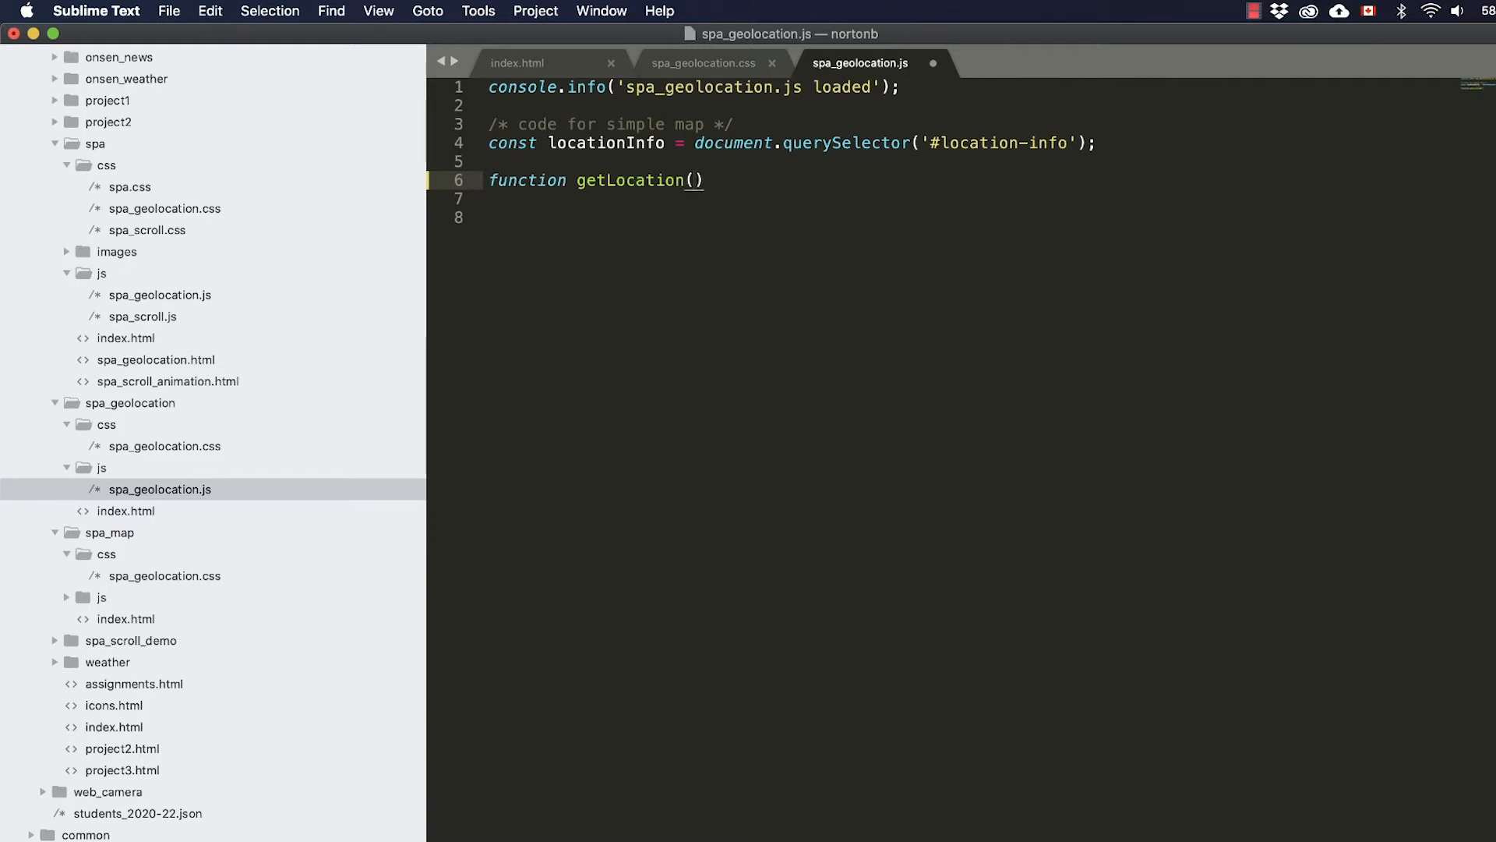
Step: Open the function body brace, then follow the demo page's Google Maps JS API tutorial link in Chrome
type("{")
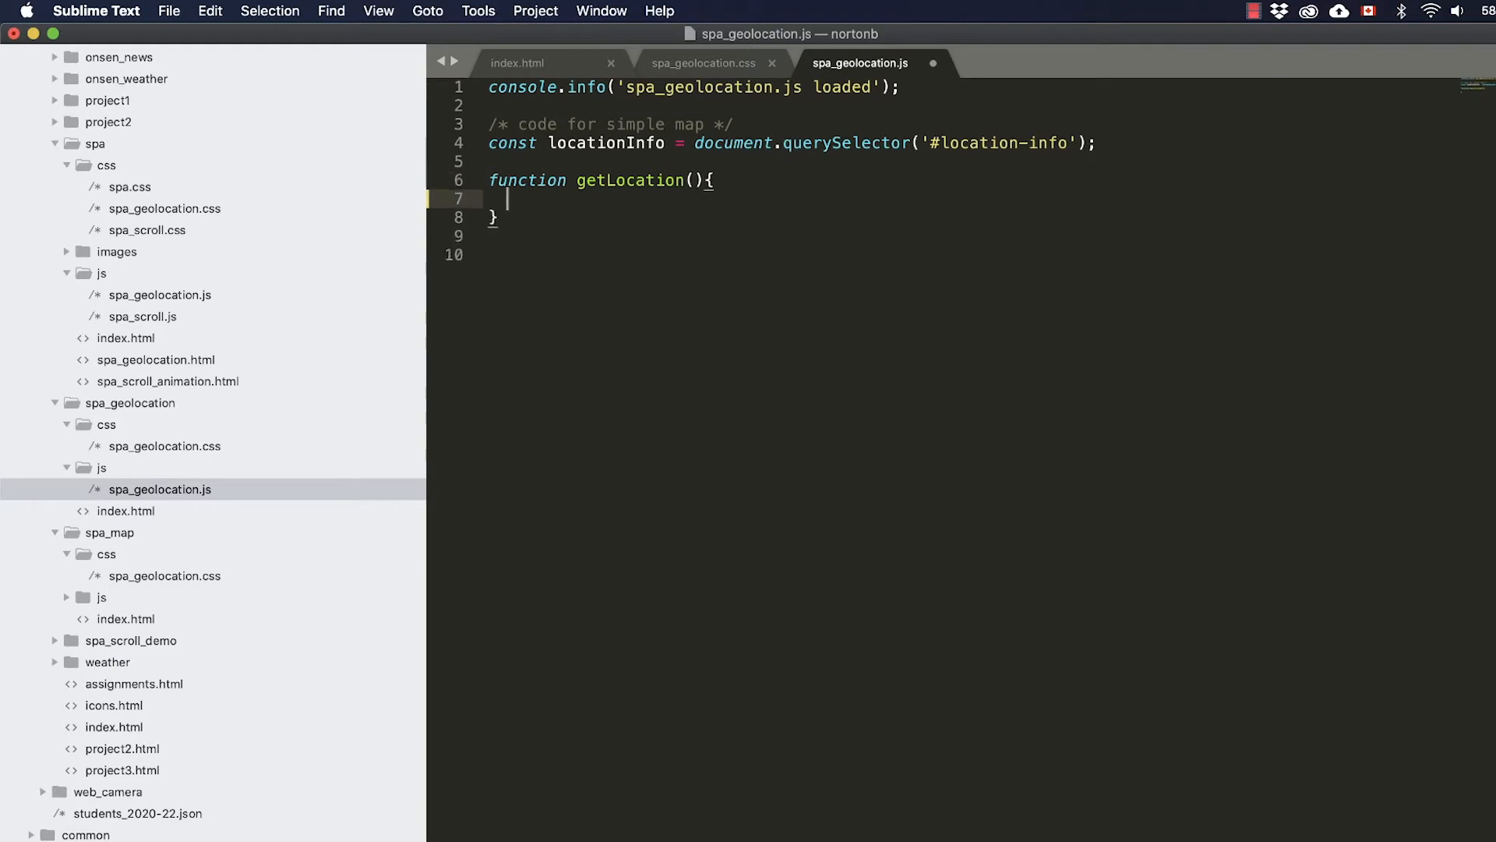
left_click(79, 10)
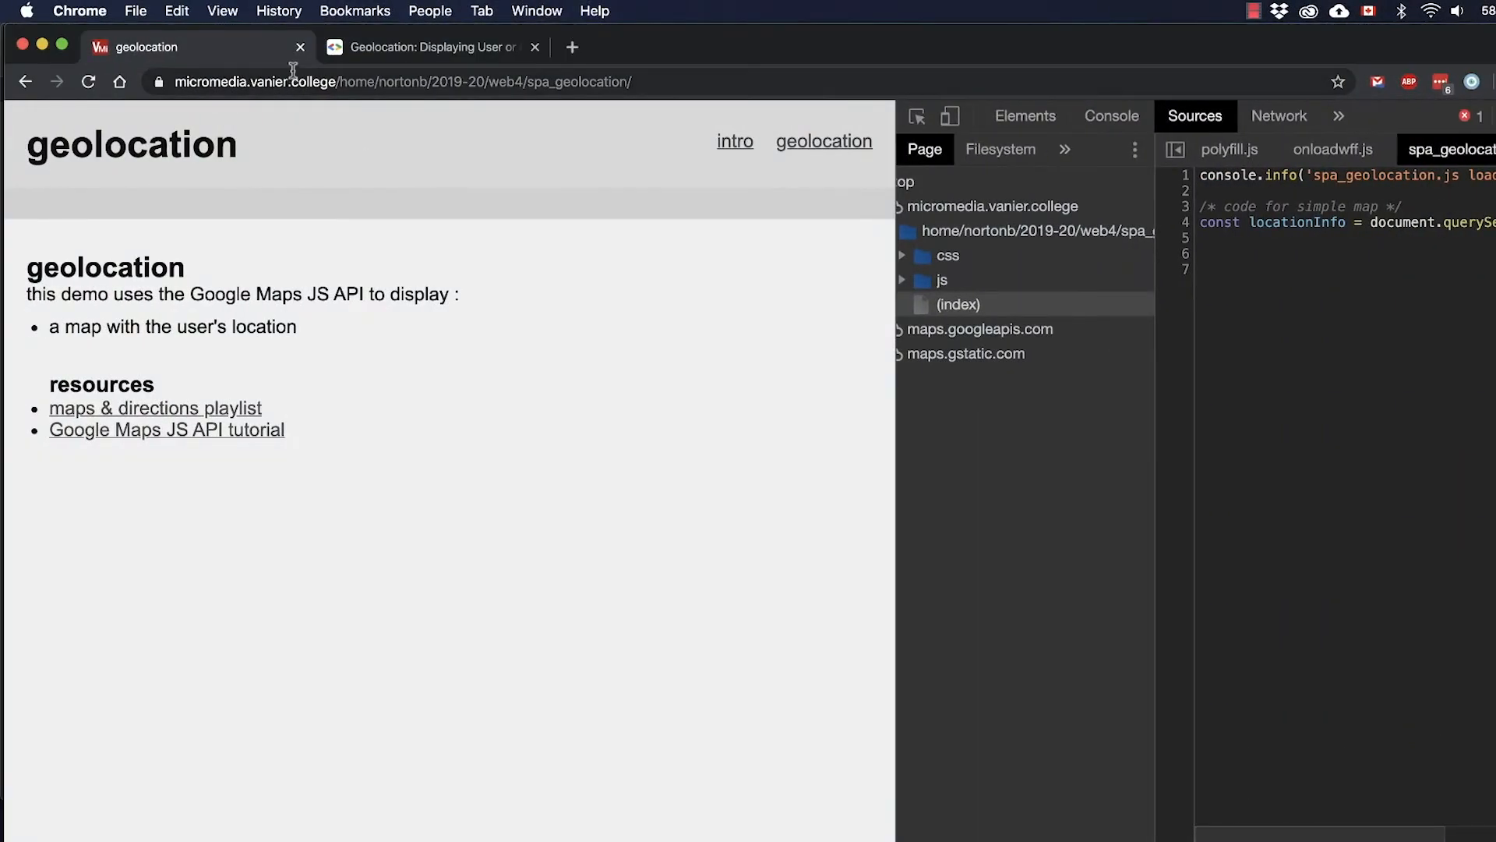
mouse_move(221, 440)
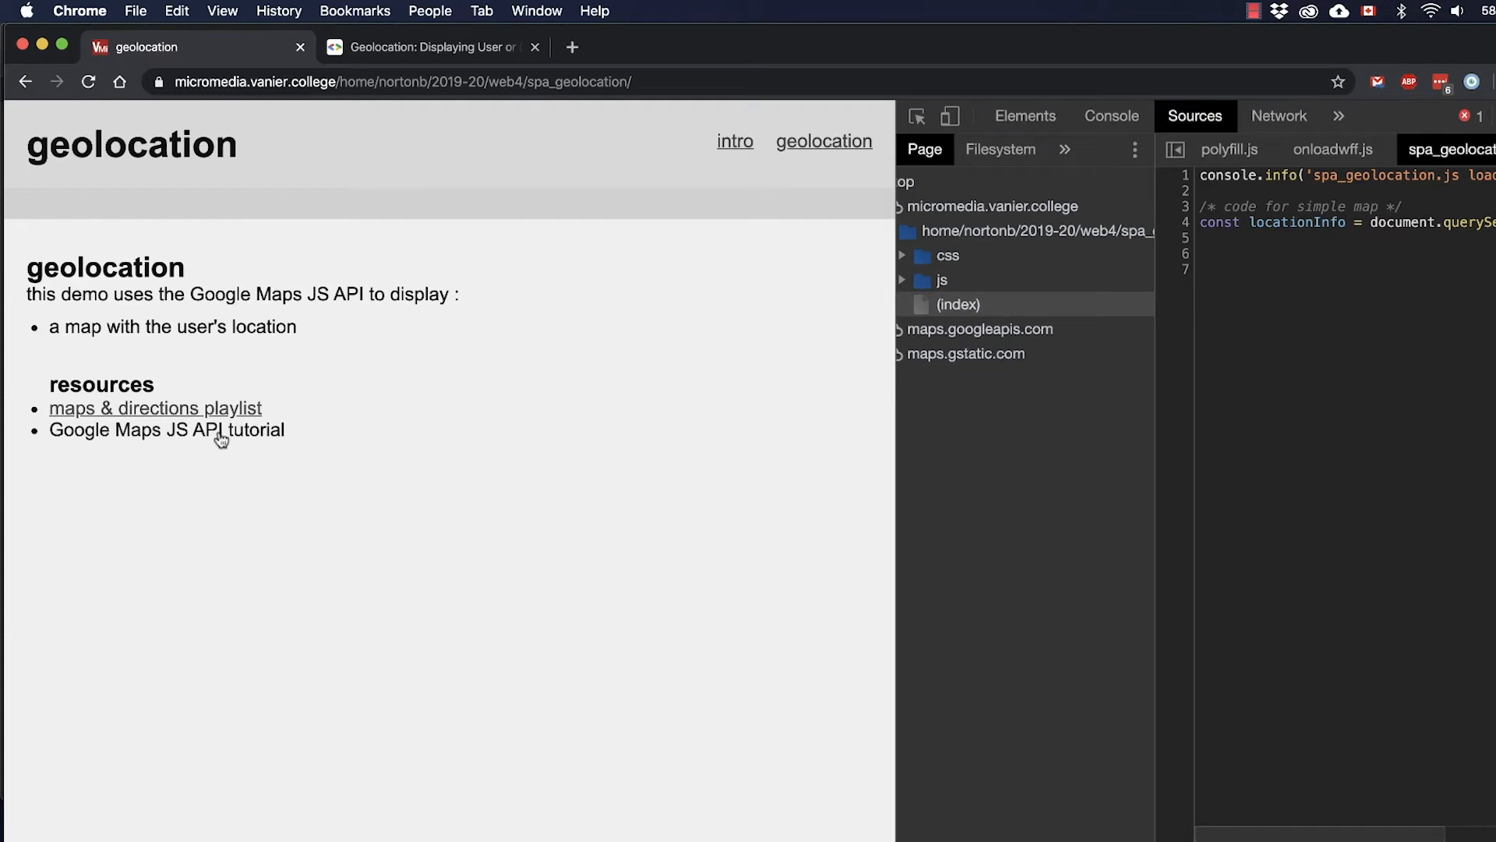
left_click(165, 431)
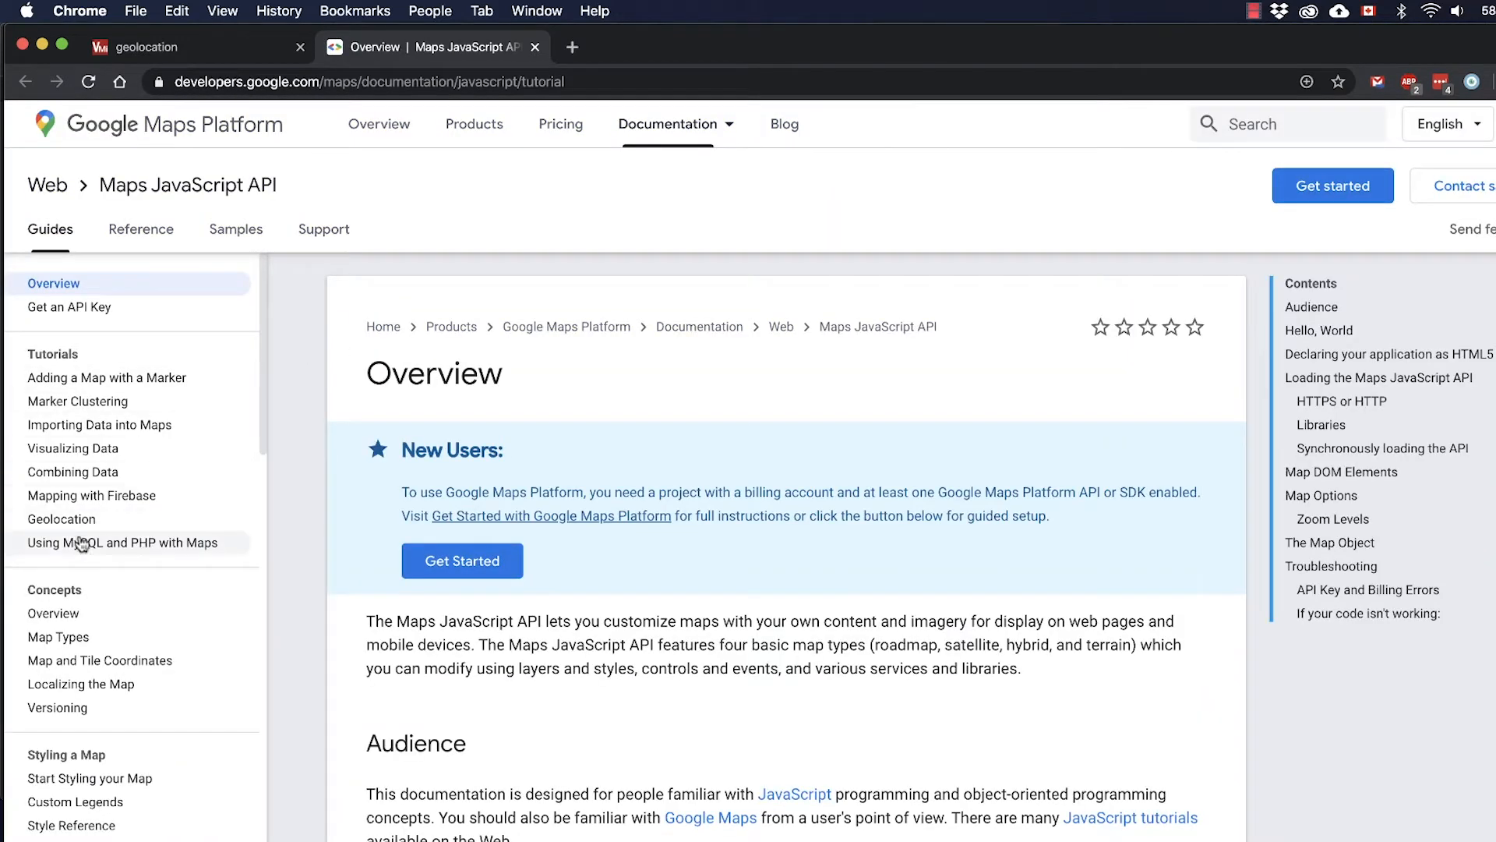
mouse_move(107, 377)
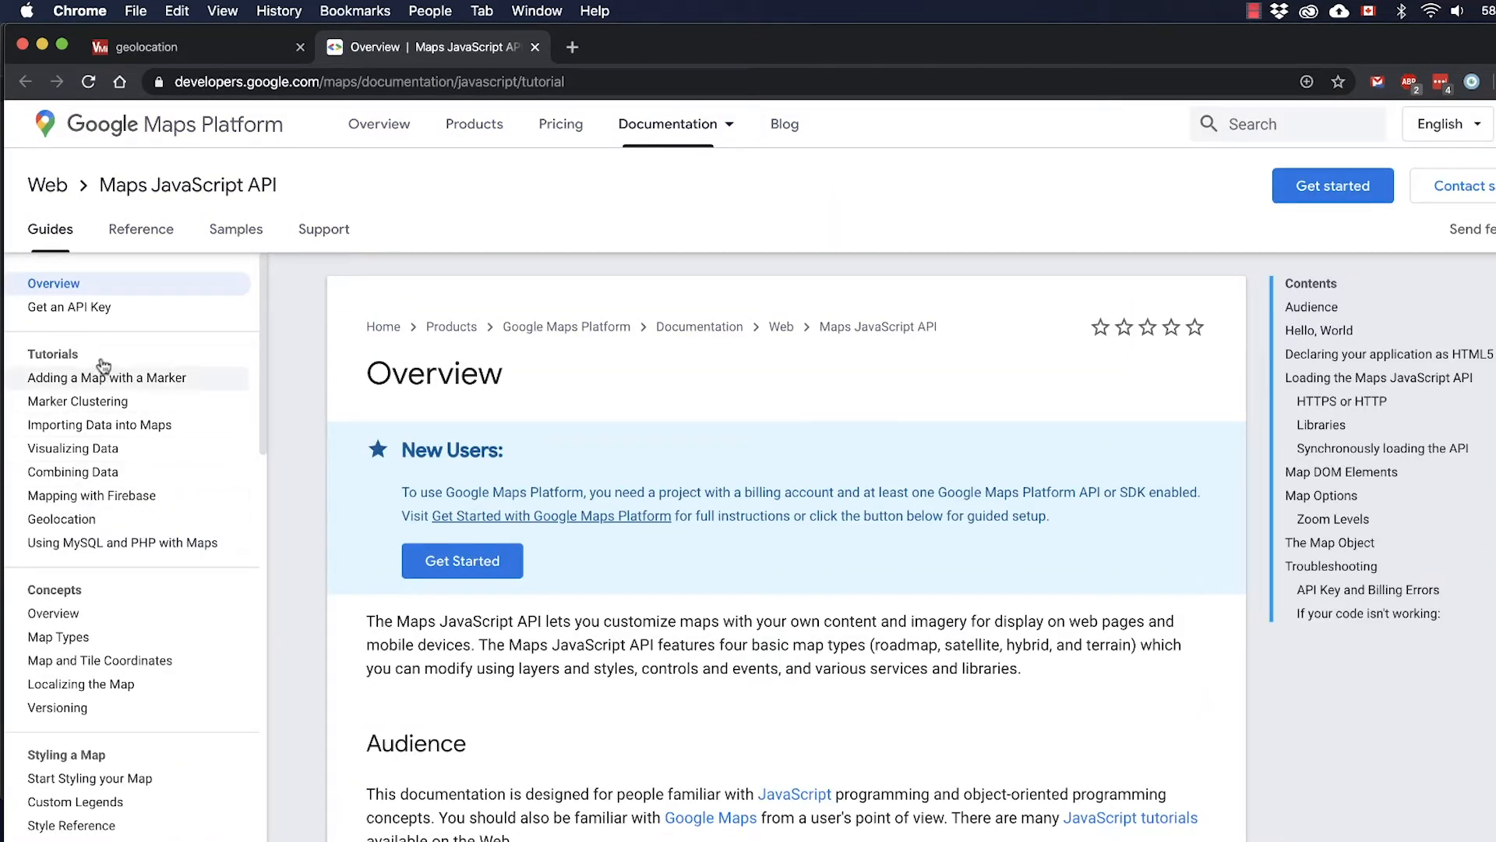
Step: Open the Geolocation tutorial and scroll to its getCurrentPosition sample code
left_click(61, 518)
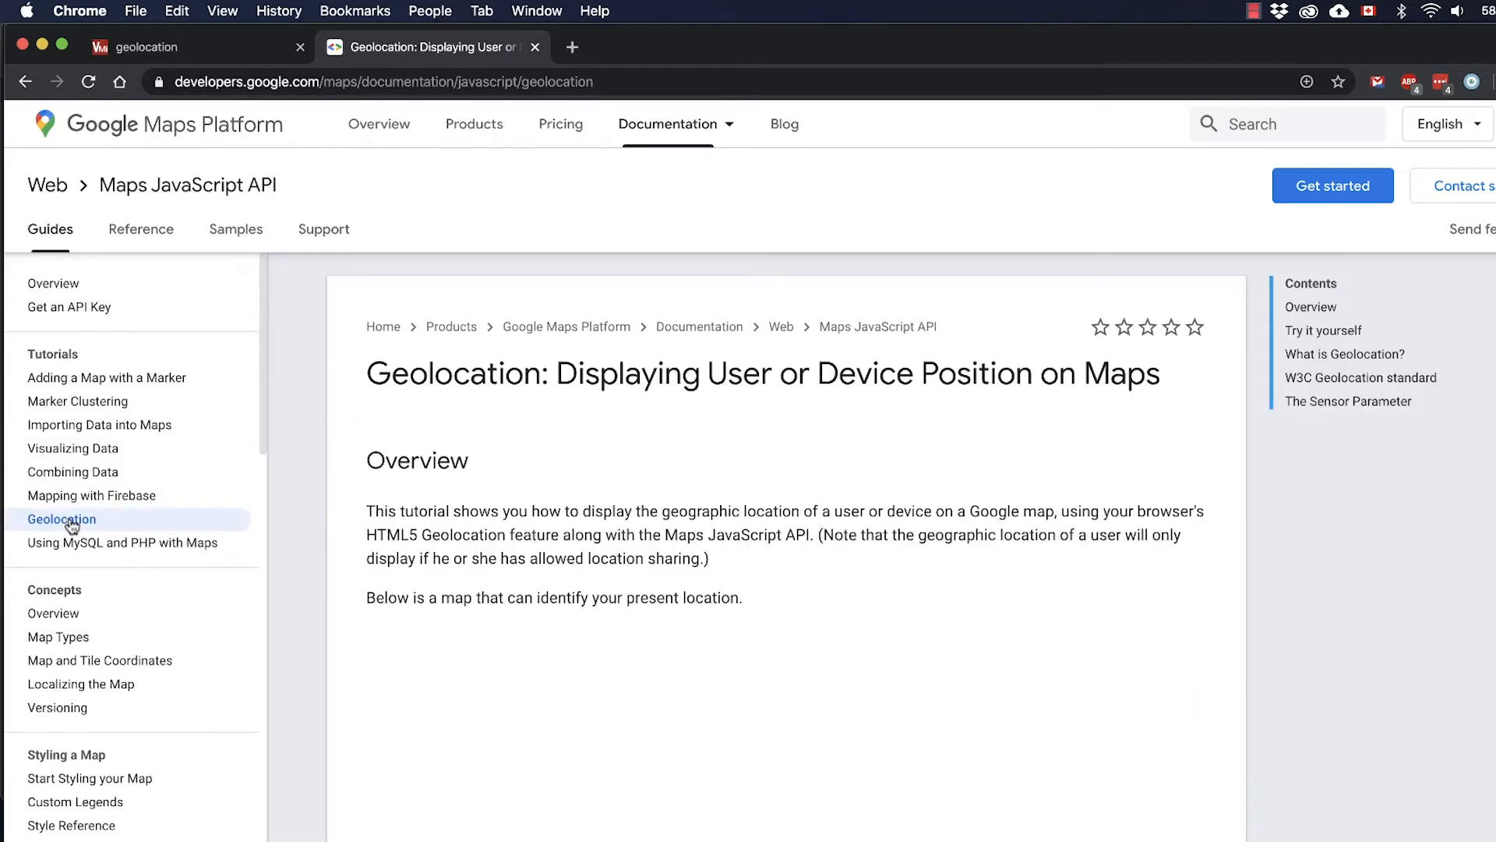
scroll("down", 3)
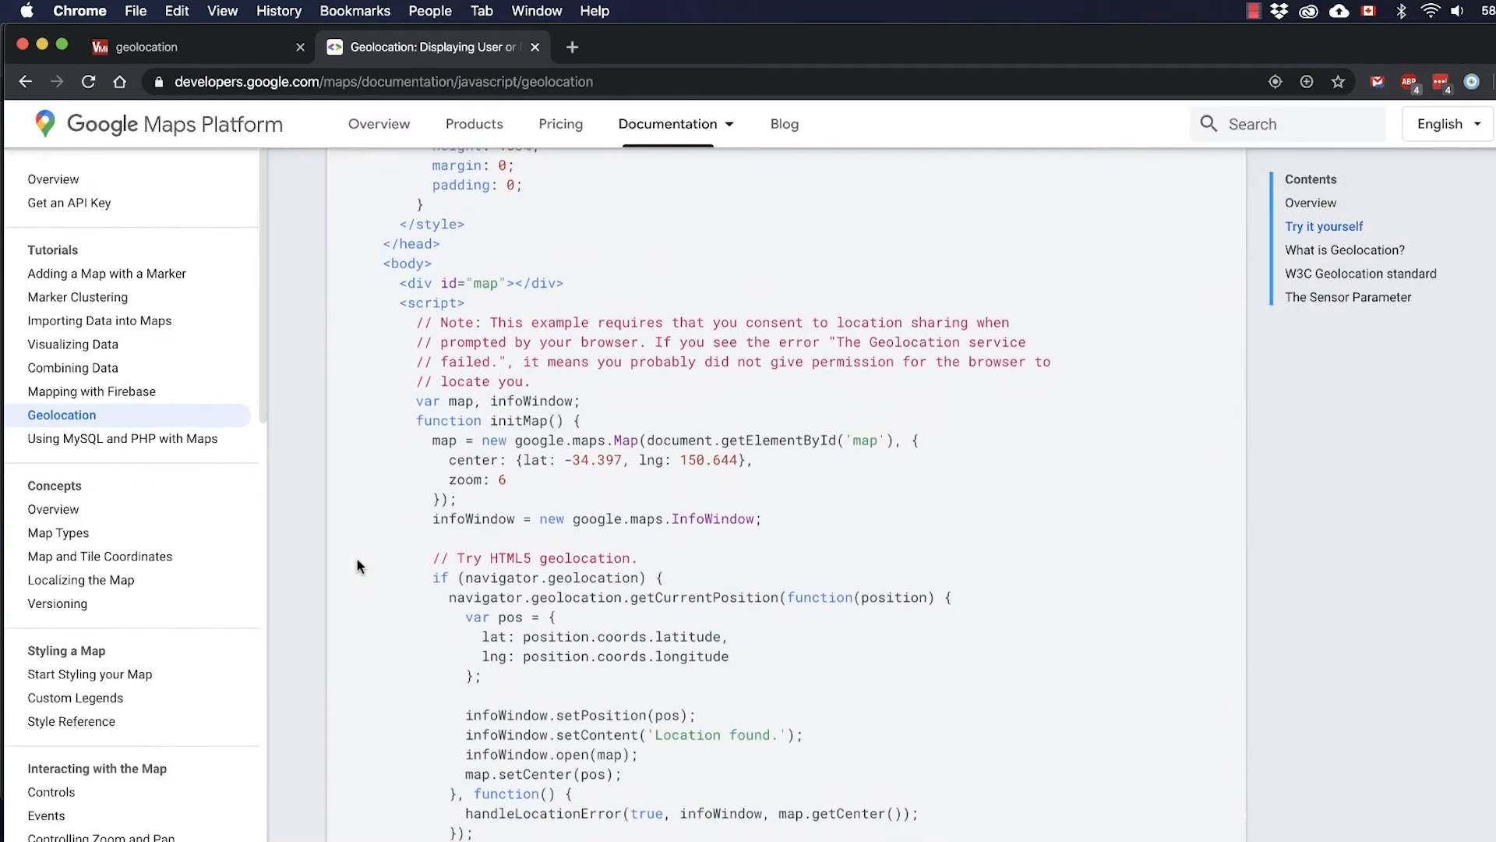
scroll("down", 3)
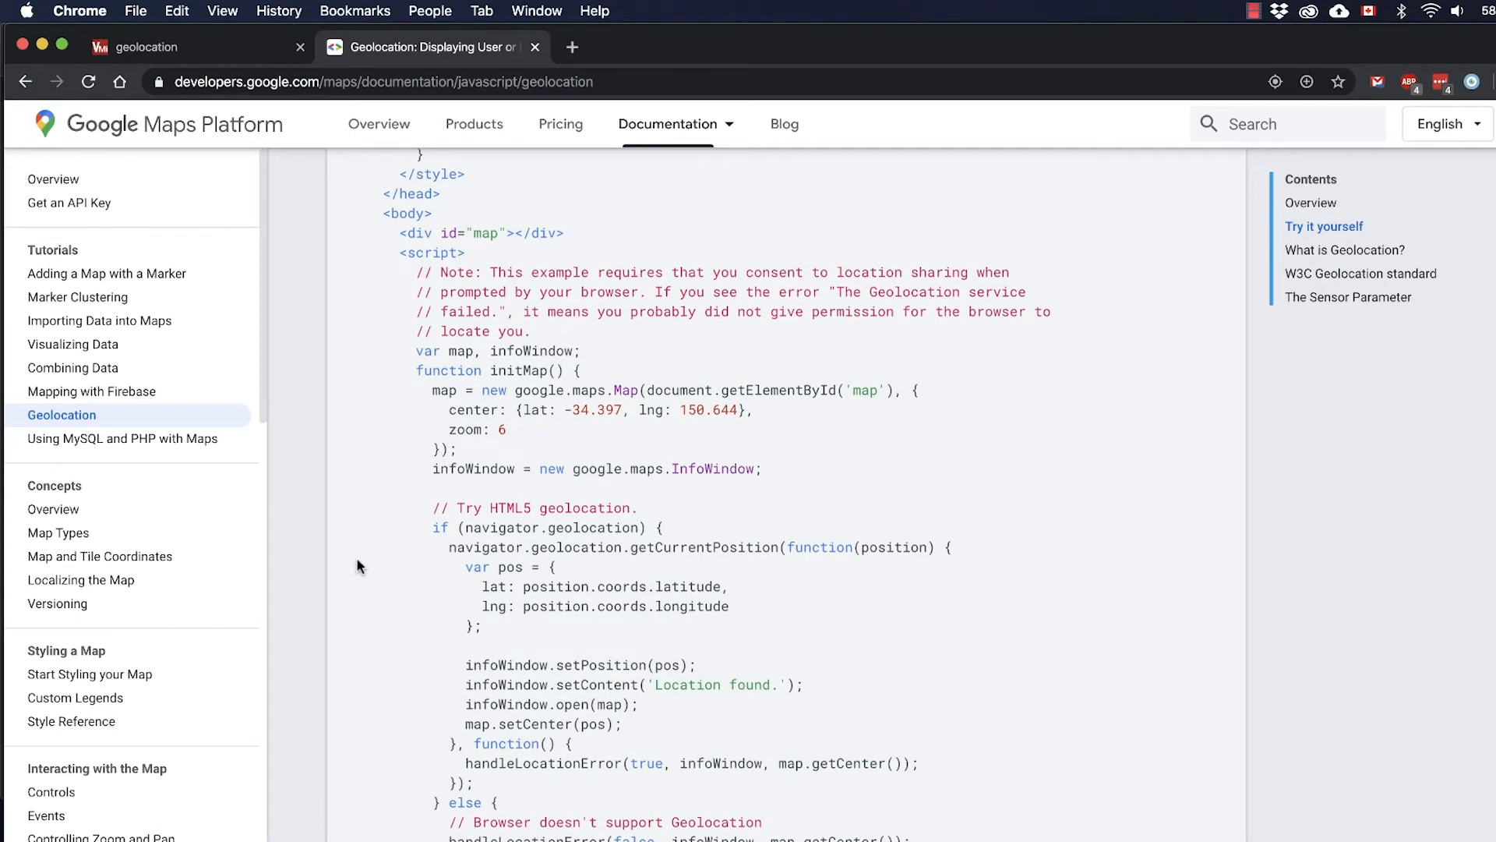
scroll("down", 3)
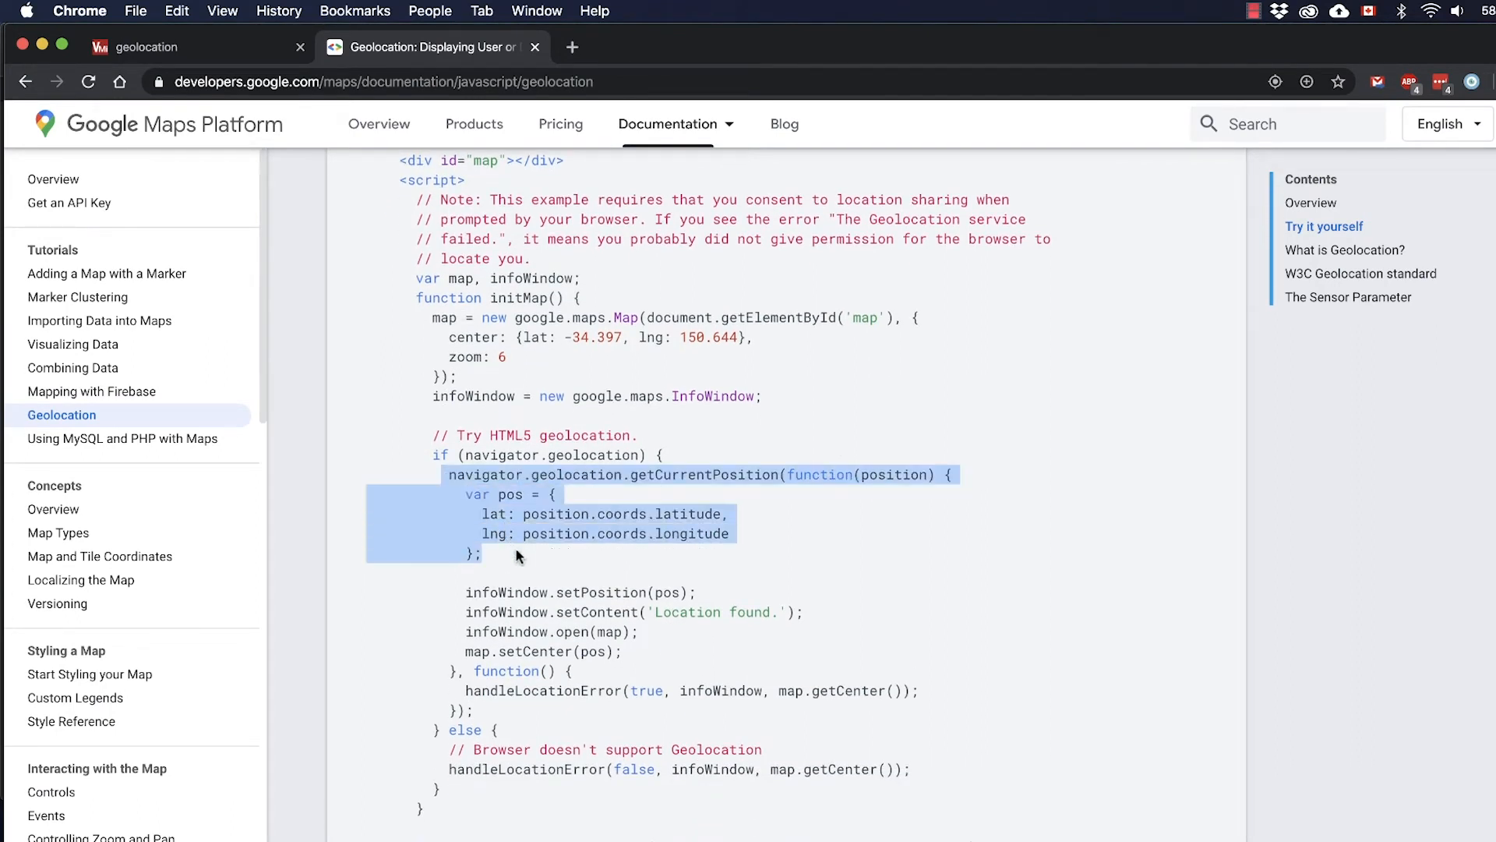
mouse_move(693, 474)
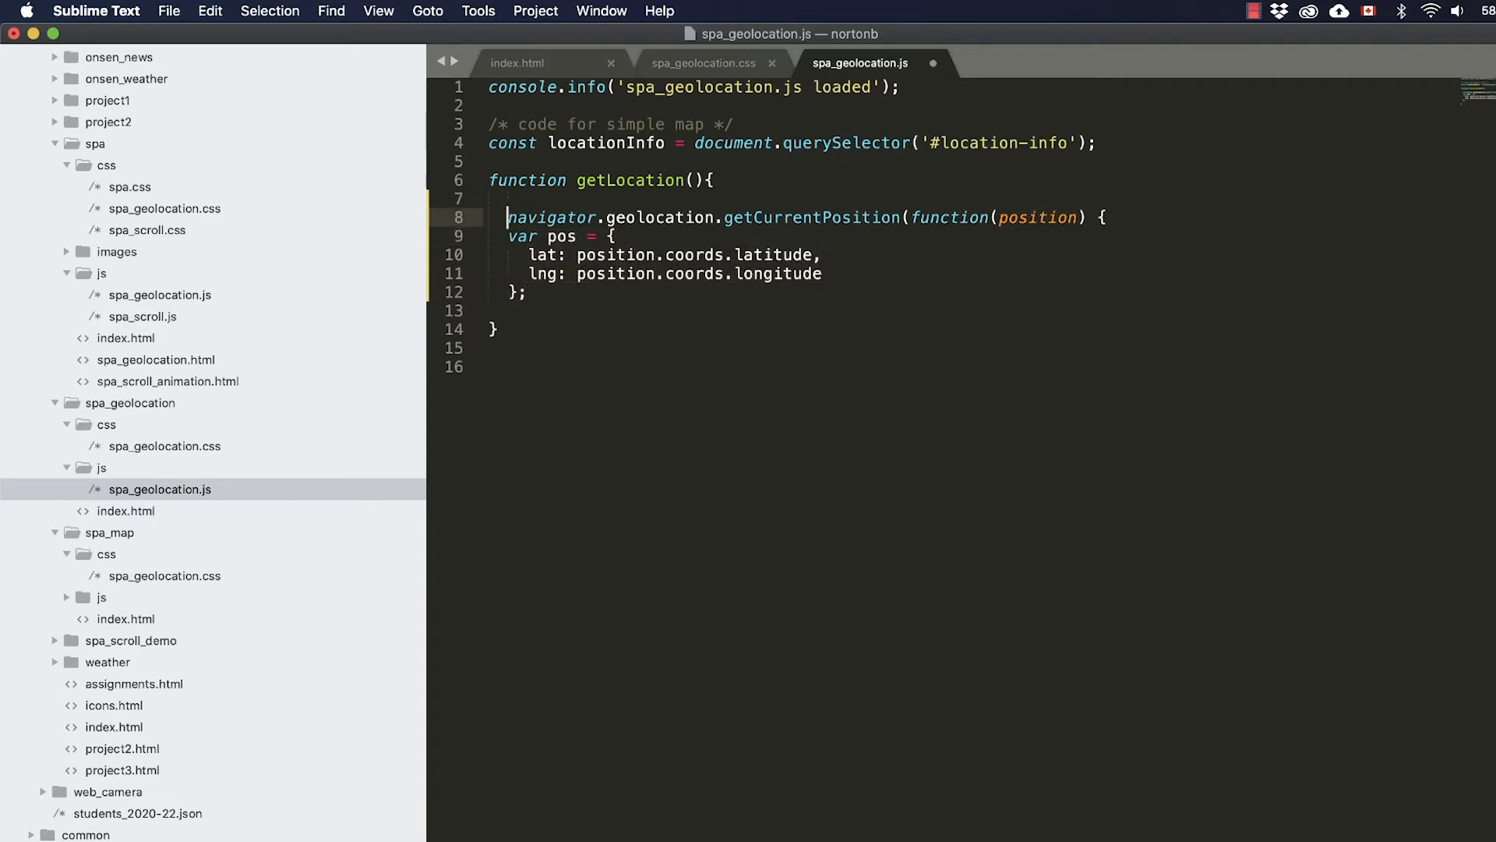
Step: Close the pasted getCurrentPosition call with ");" after the callback's closing brace
left_click(528, 291)
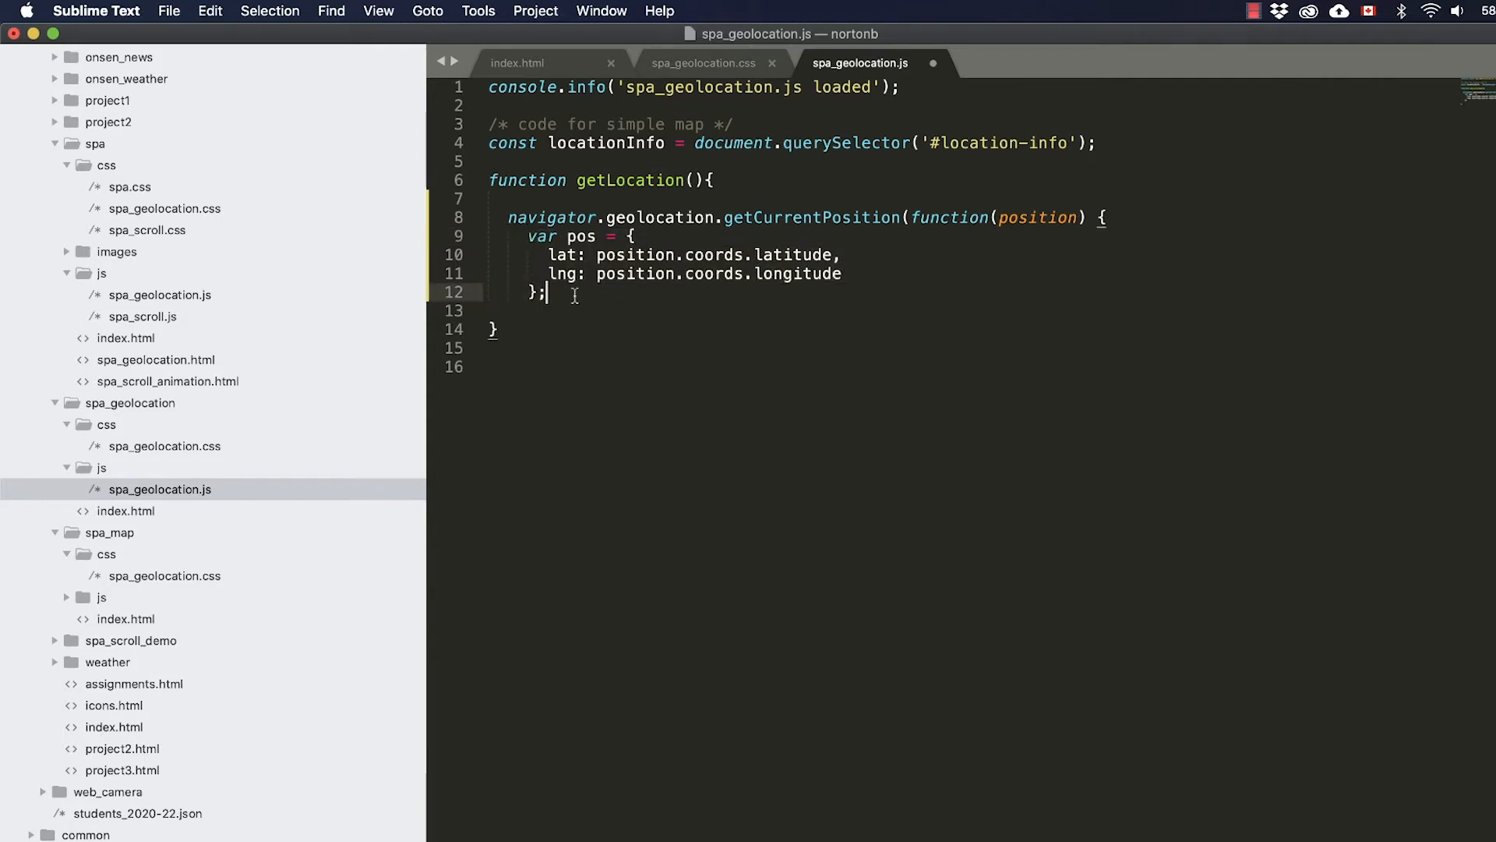
key("enter")
type("}")
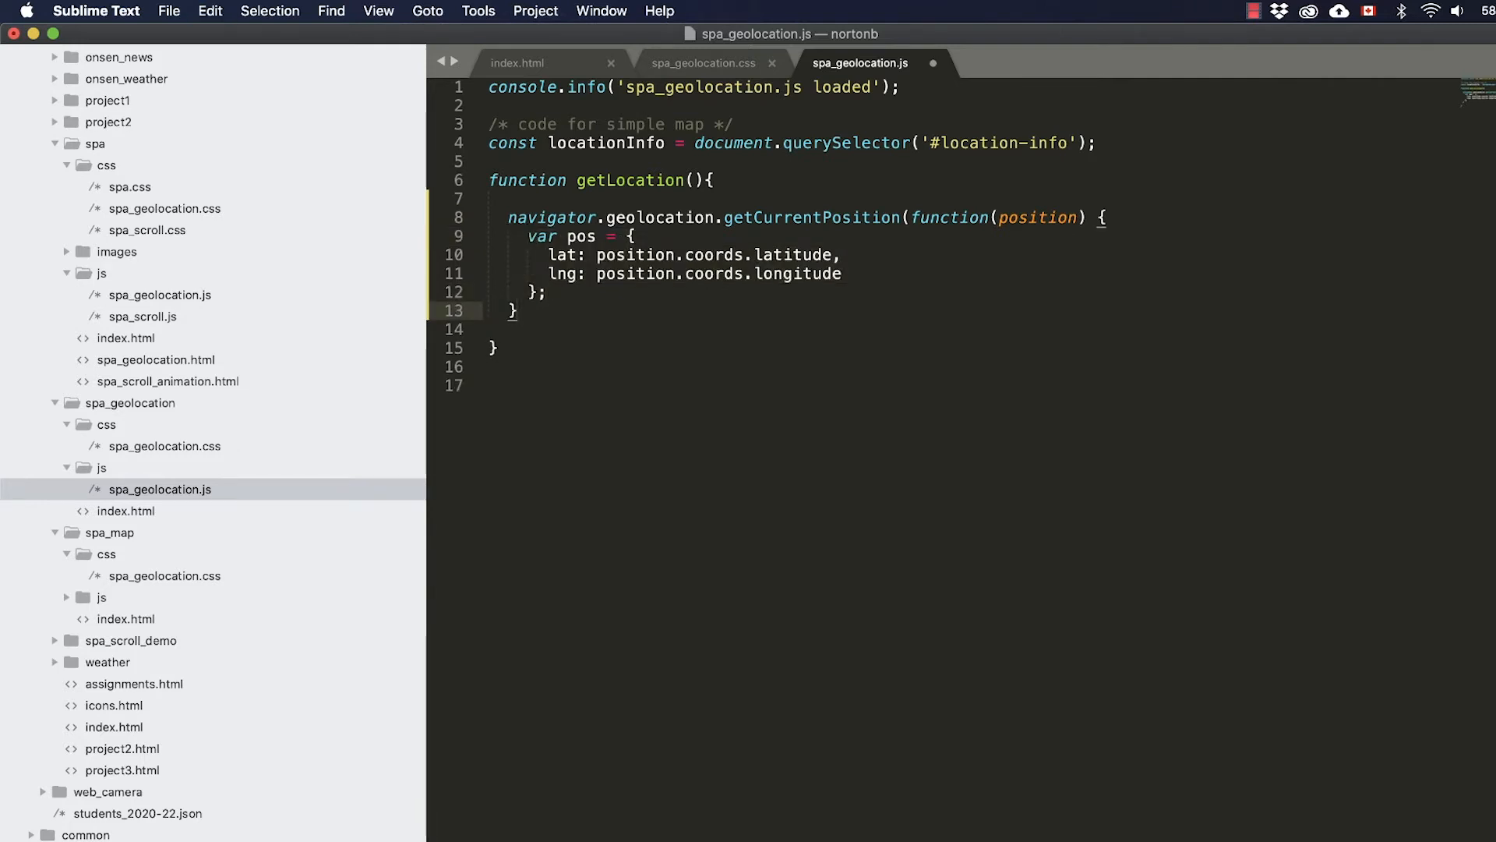
type(")")
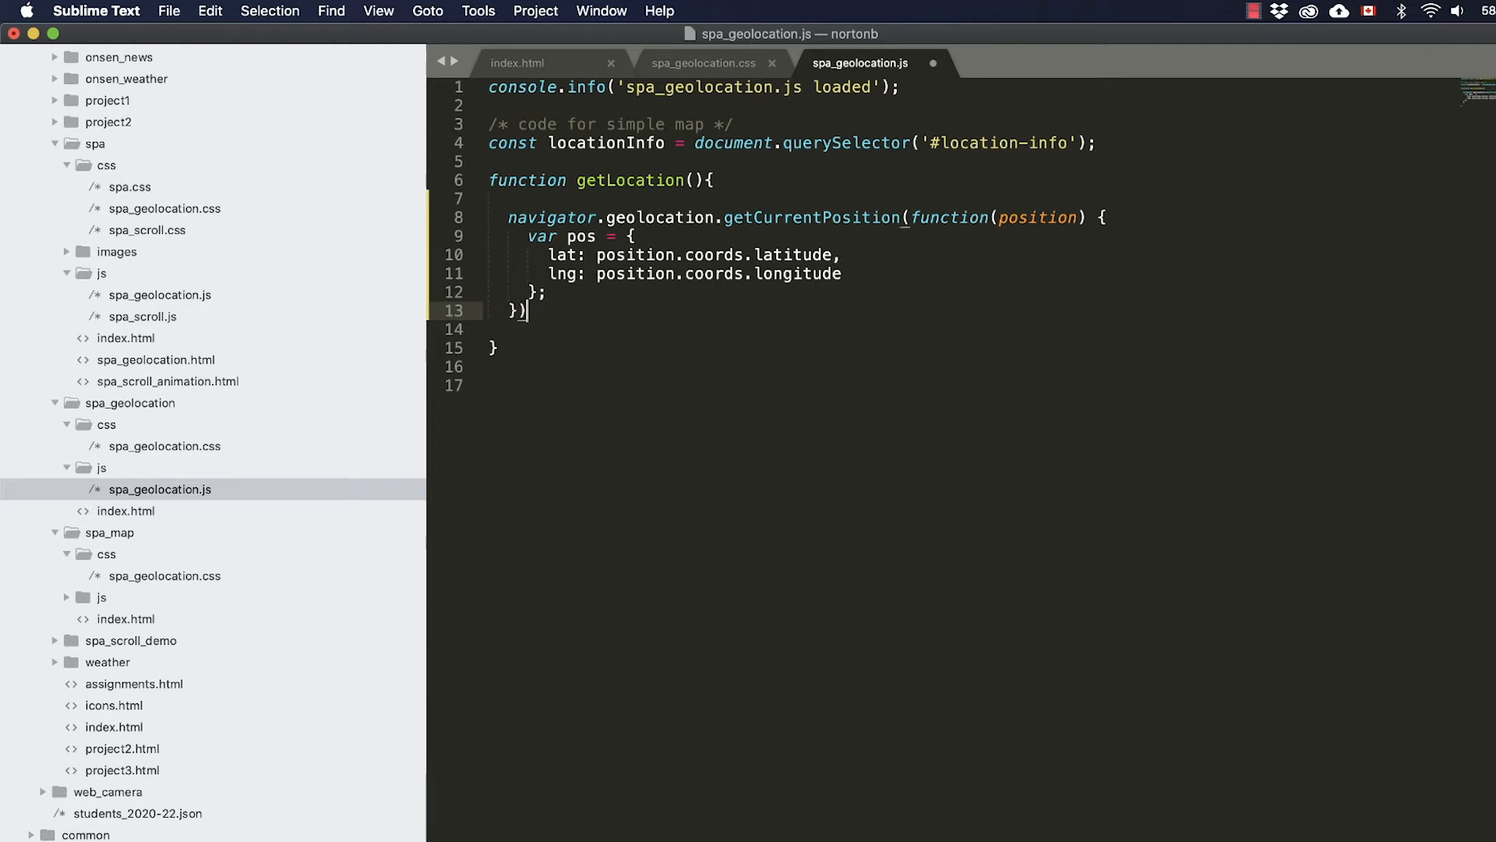
type(";")
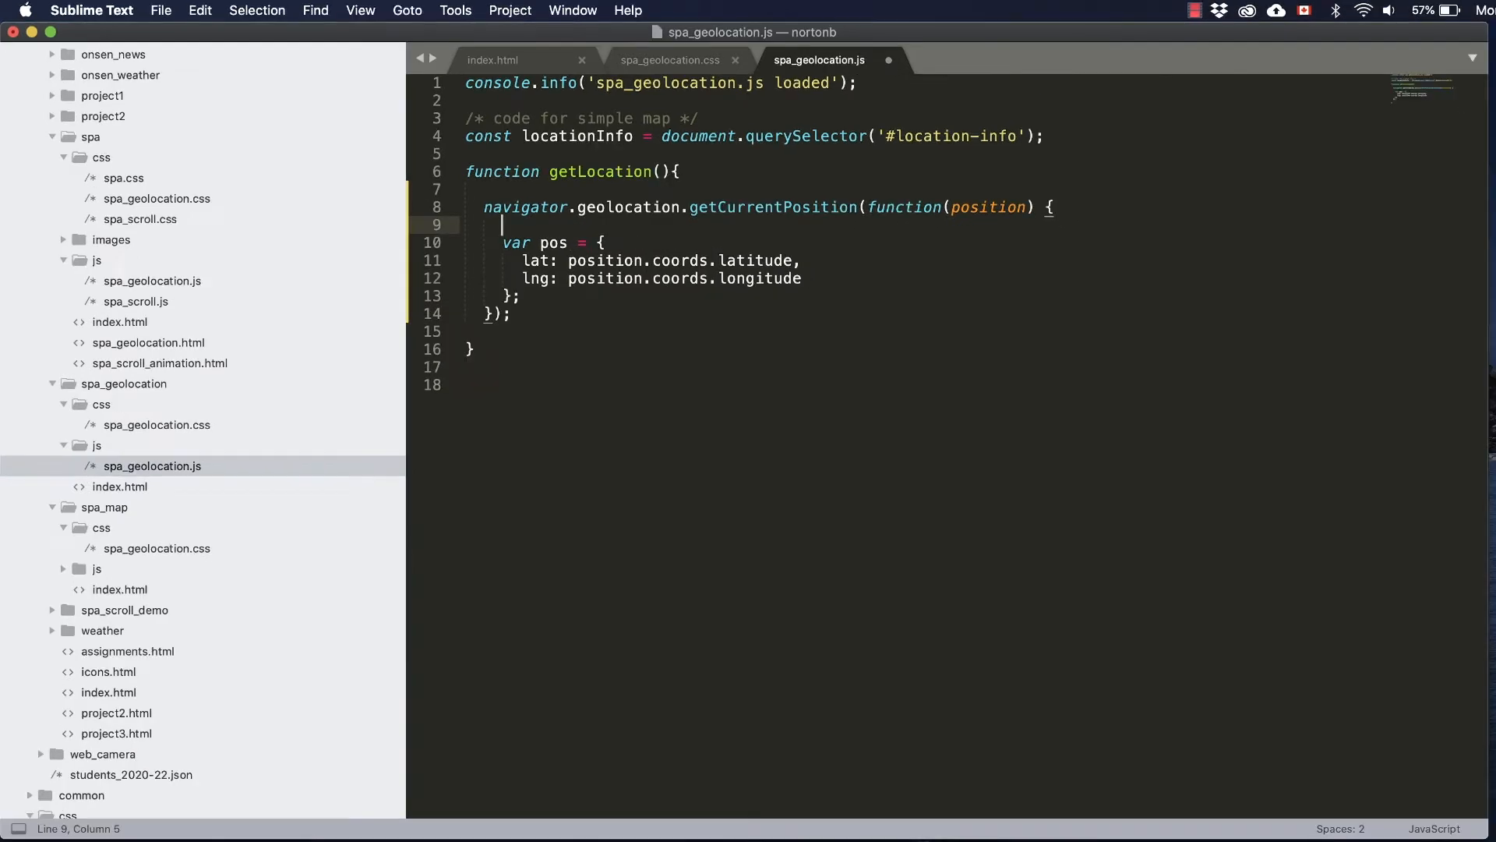
Step: Set locationInfo.innerHTML to `You appear to be at: ${position.coords.latitude}, ${position...}`
type("locationInfo")
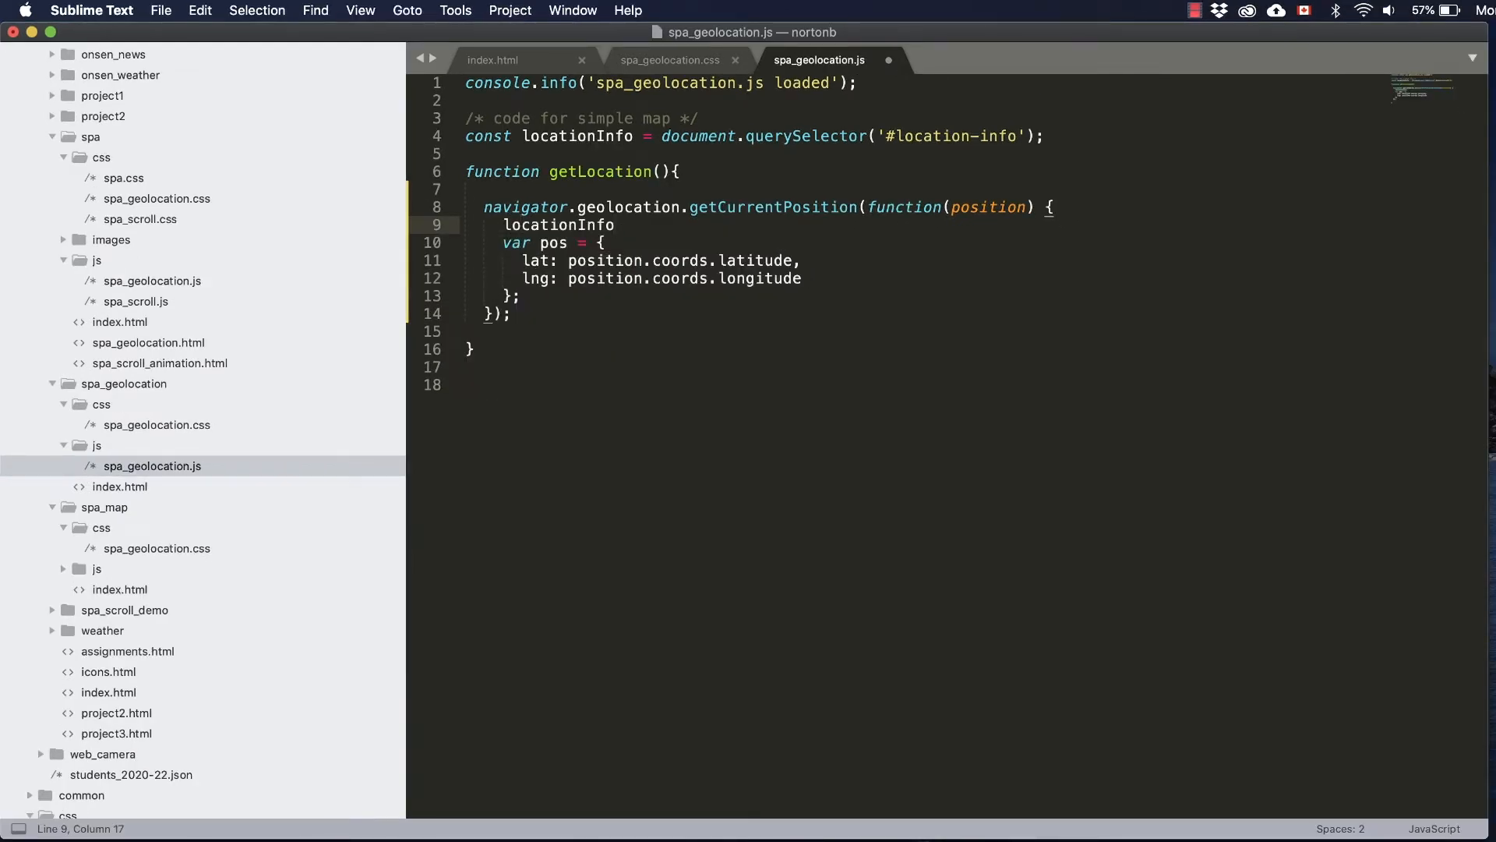
type(".innerHTML = `")
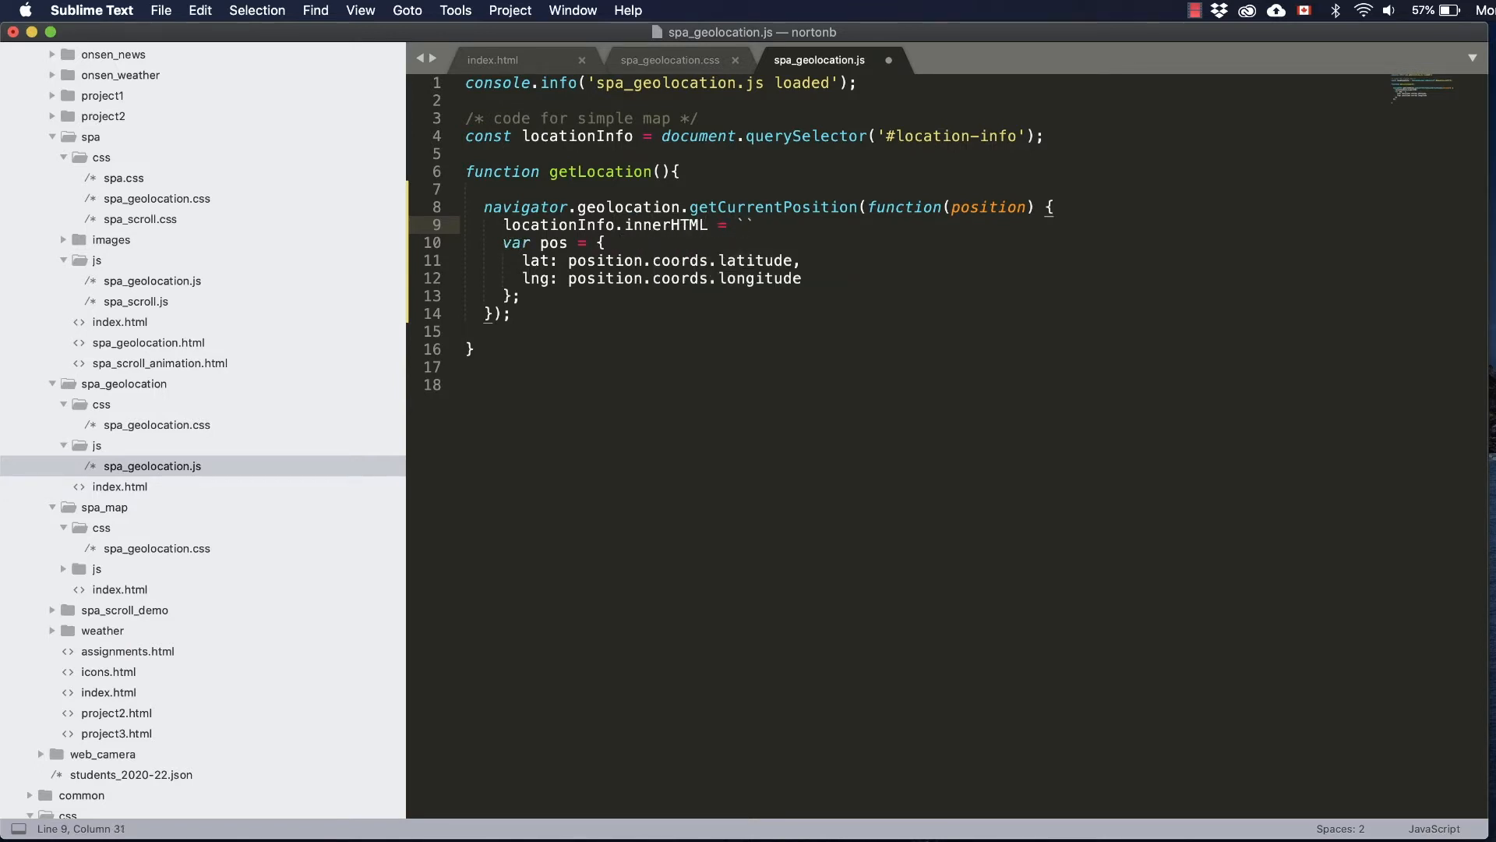
type("You appe")
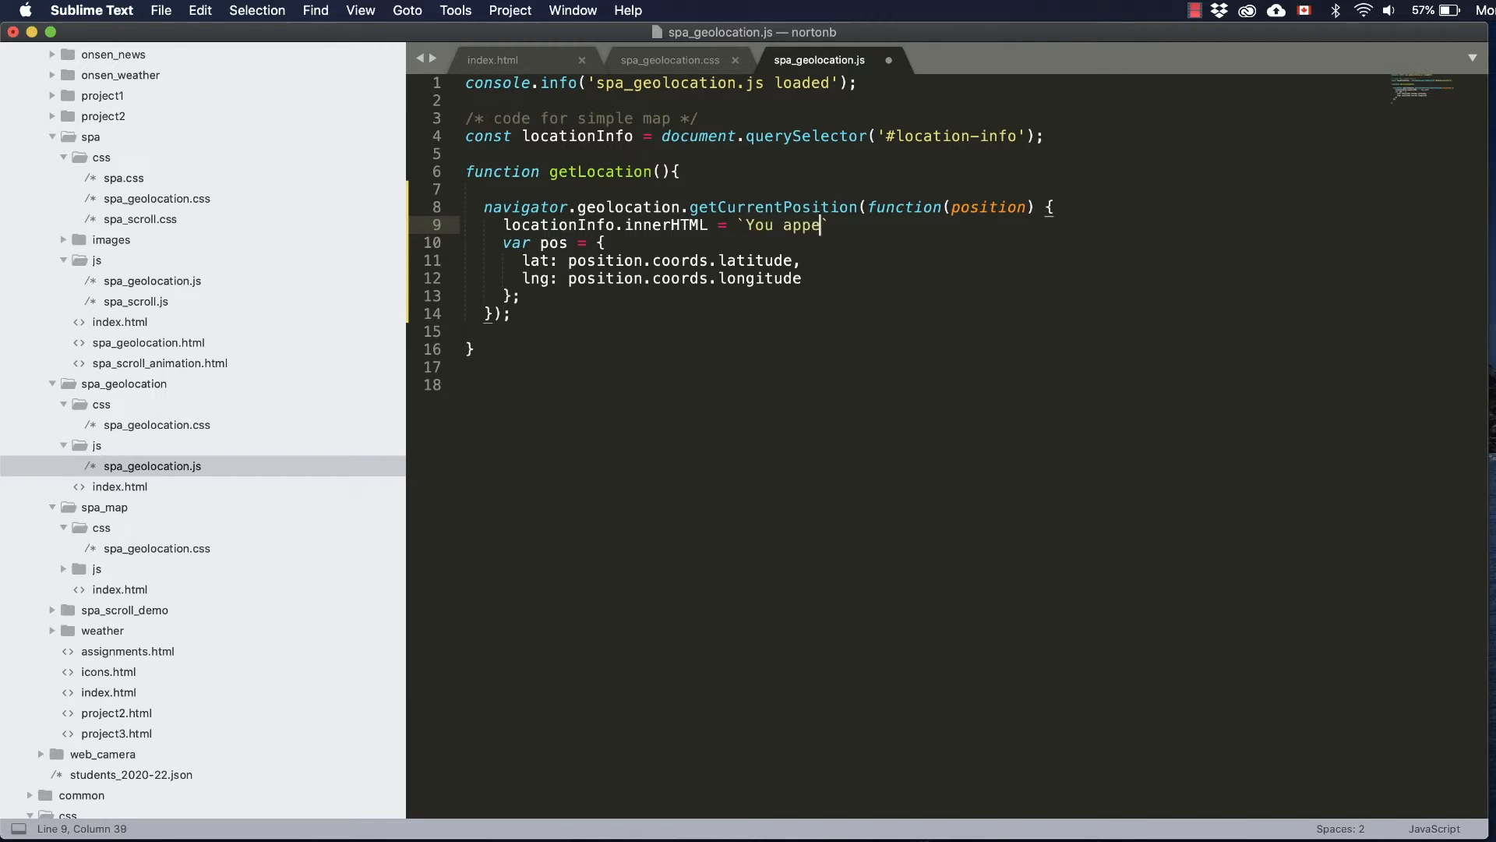
type("ar to be at`")
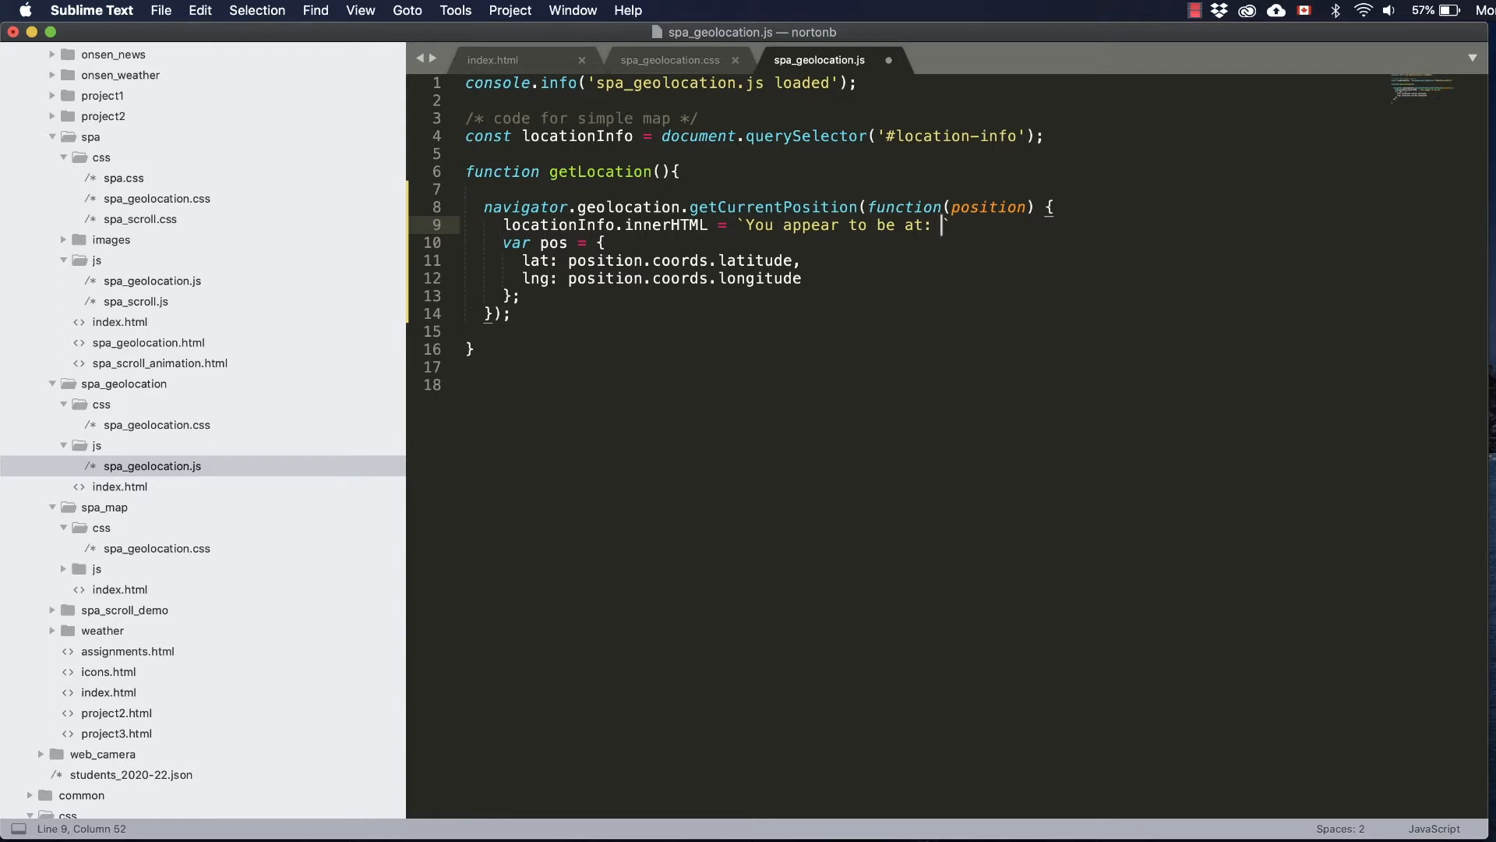
type("${}")
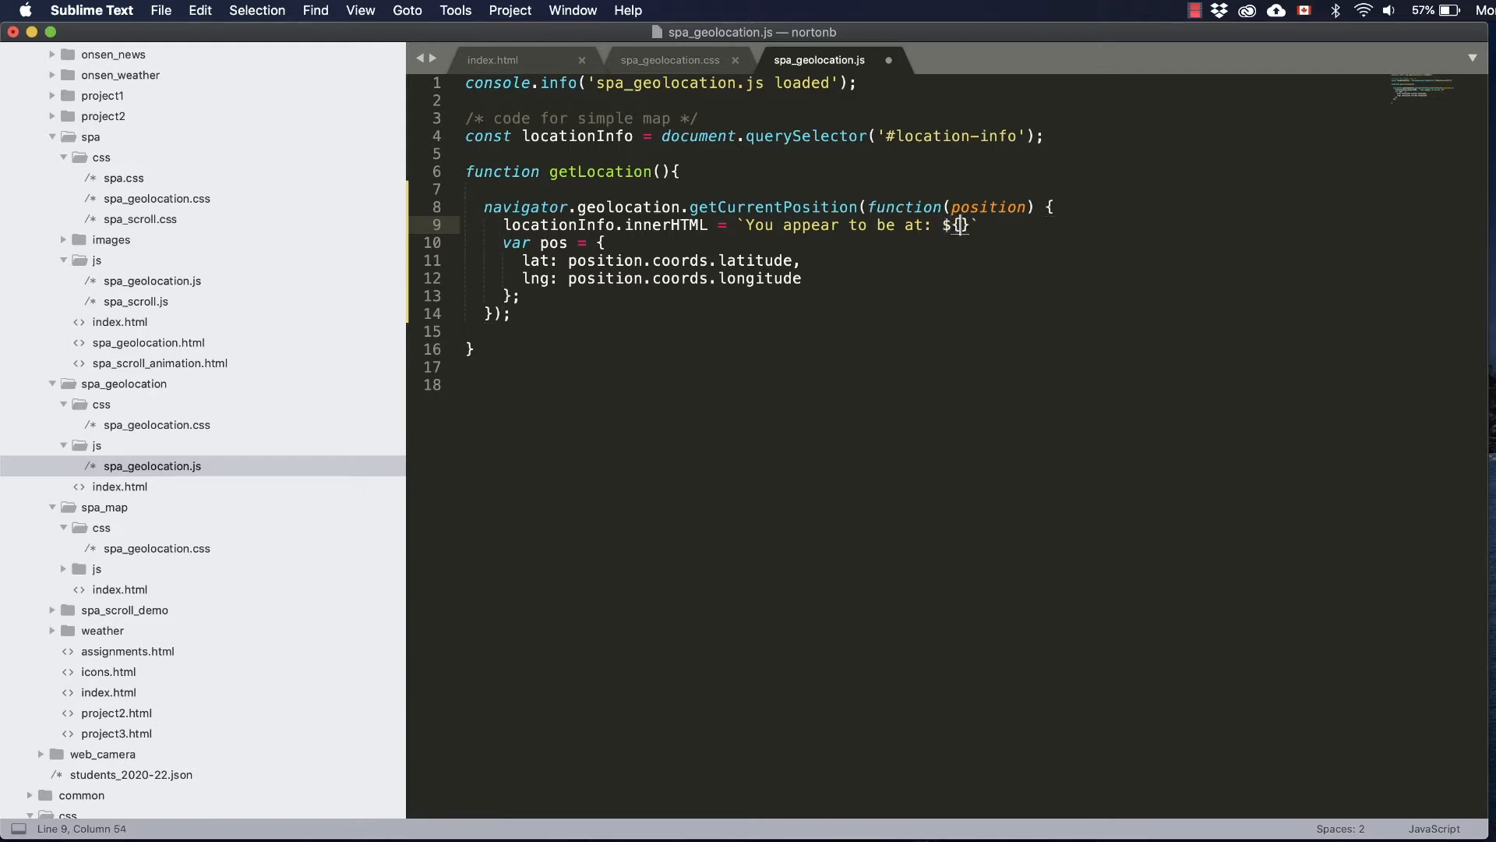
type("position.")
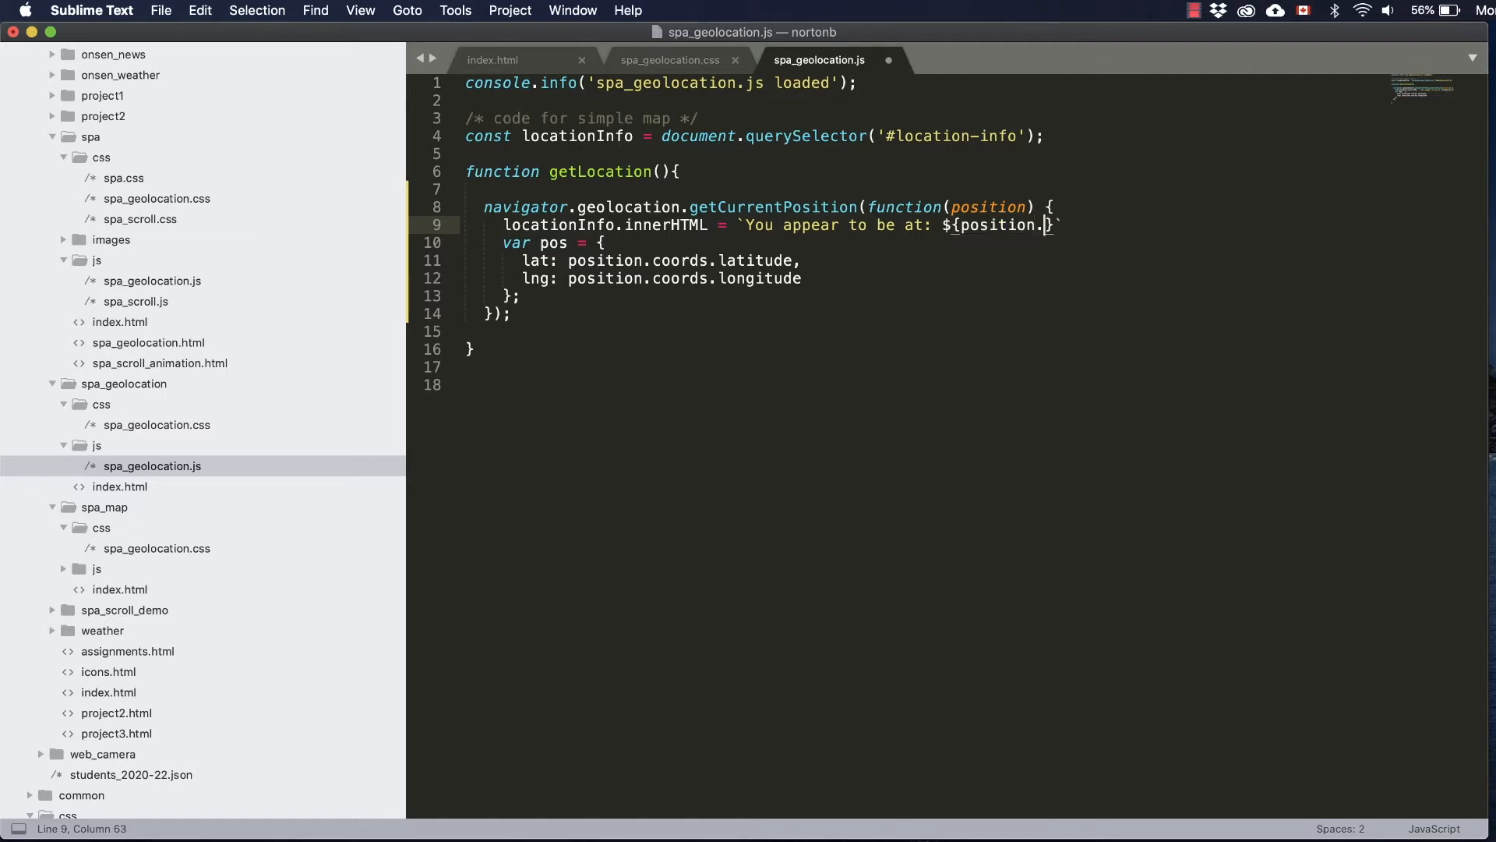
type("coords.latitude")
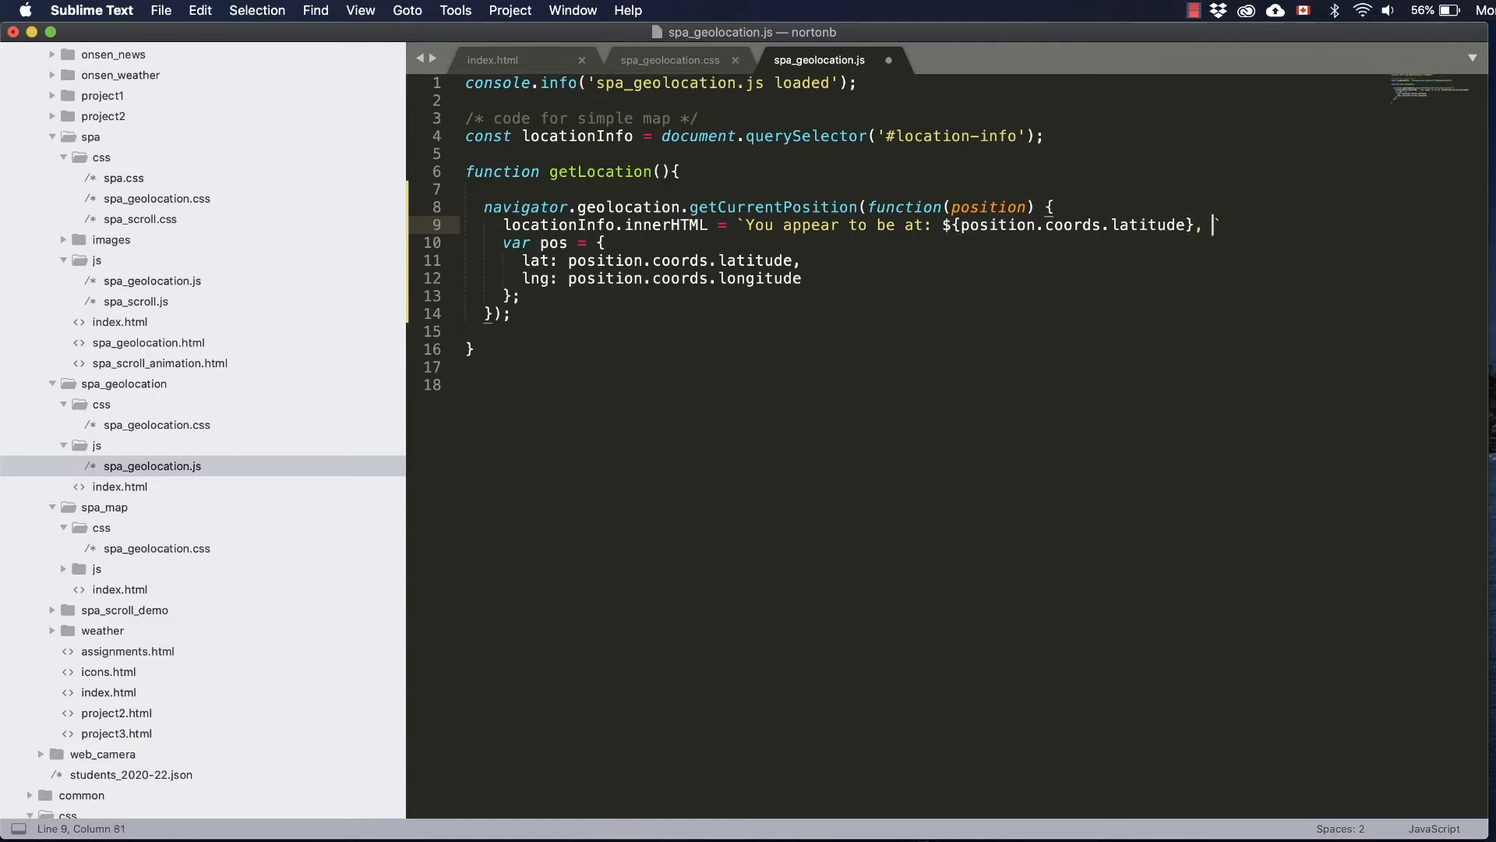
type("${}`")
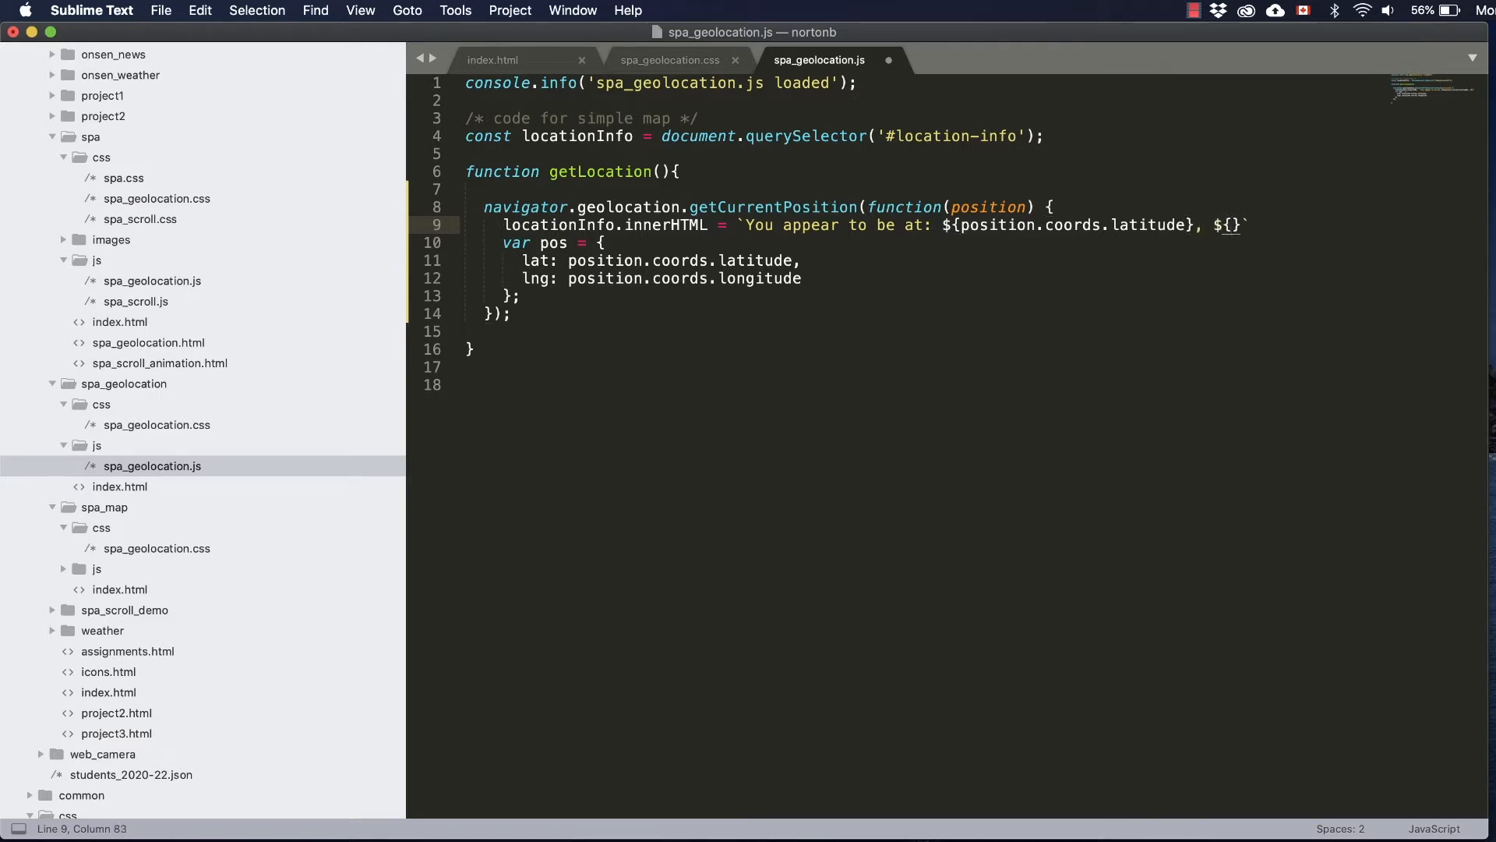
type("position")
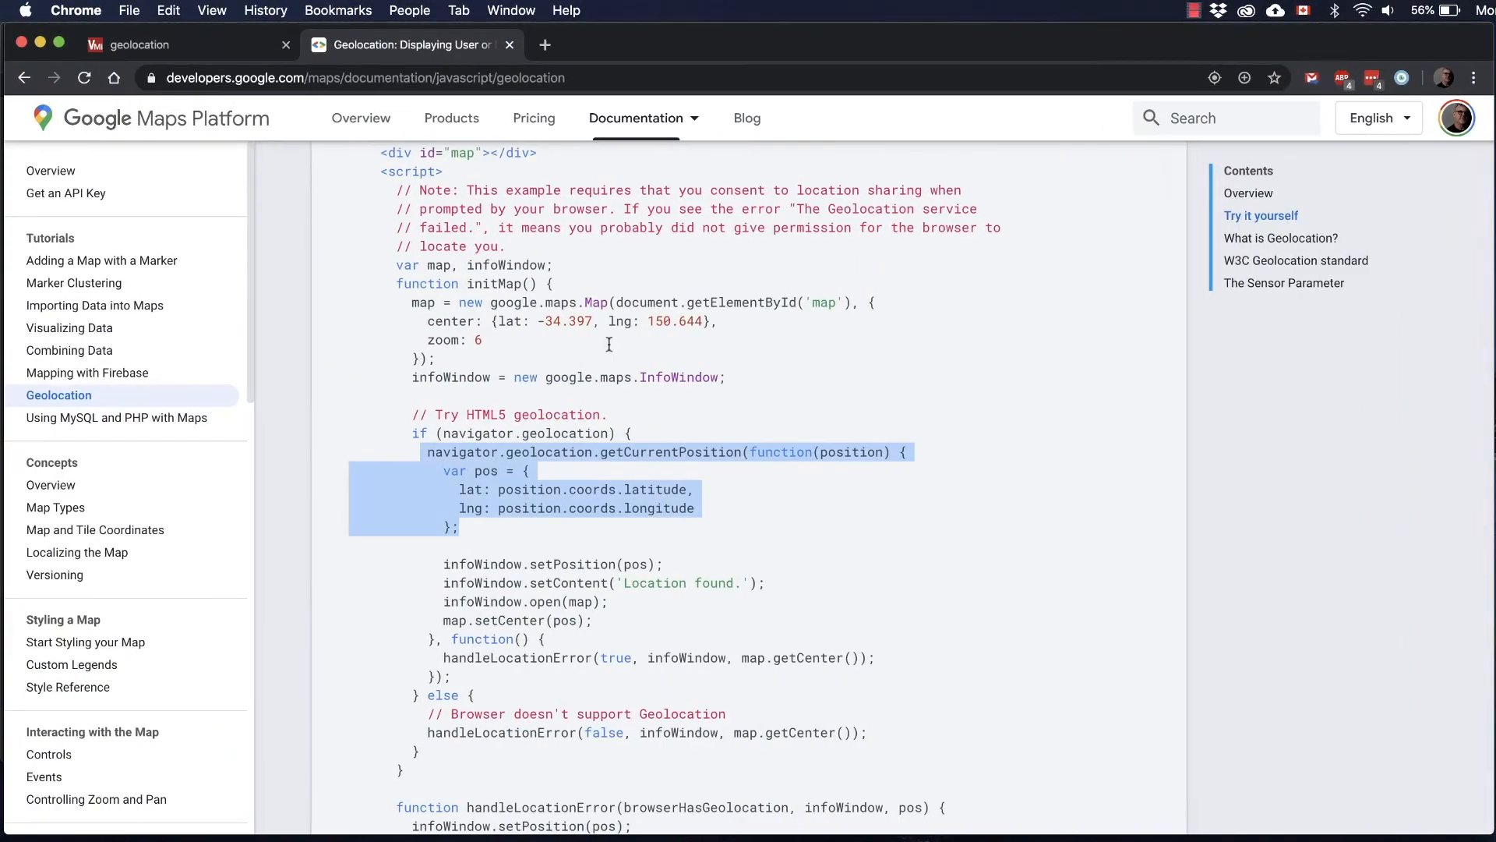
Step: Check the getCurrentPosition example in the Chrome docs before completing the longitude placeholder
left_click(141, 45)
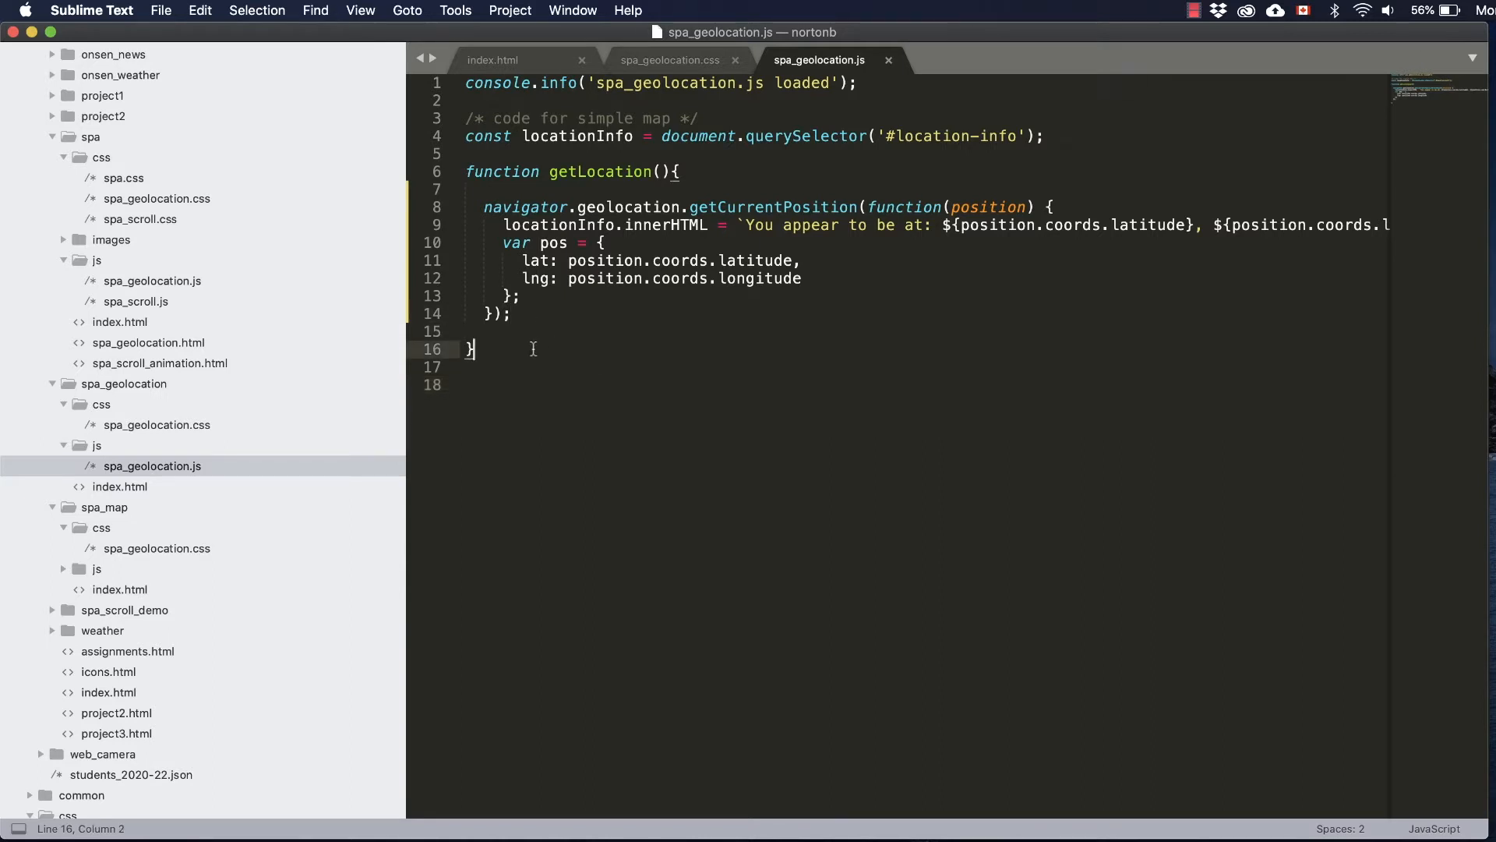
Step: Add function initMap(location) starting map = new google.maps.Map(document.querySelector('#..
key("enter")
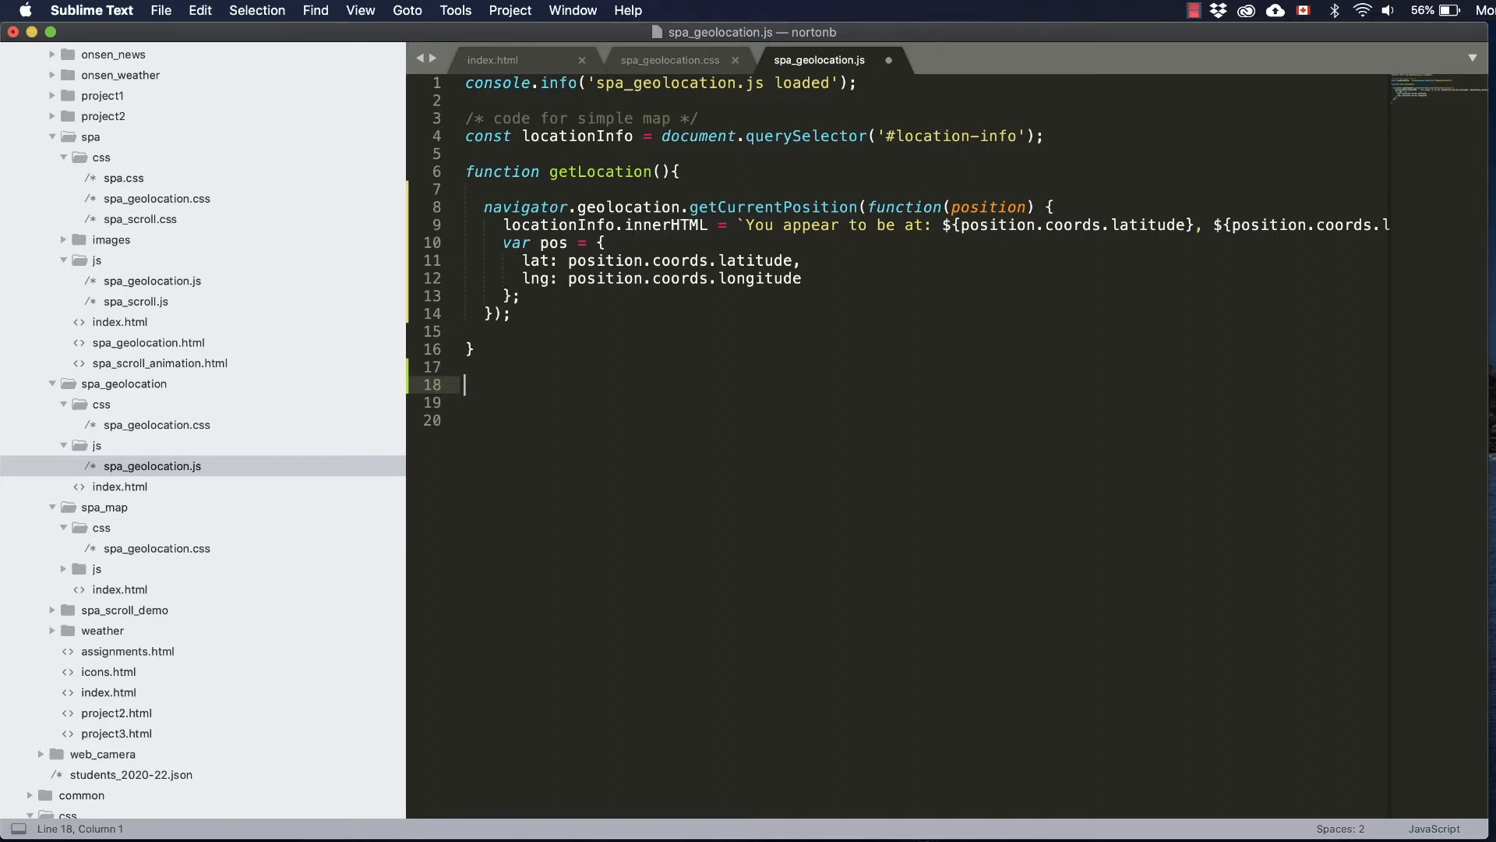
type("function")
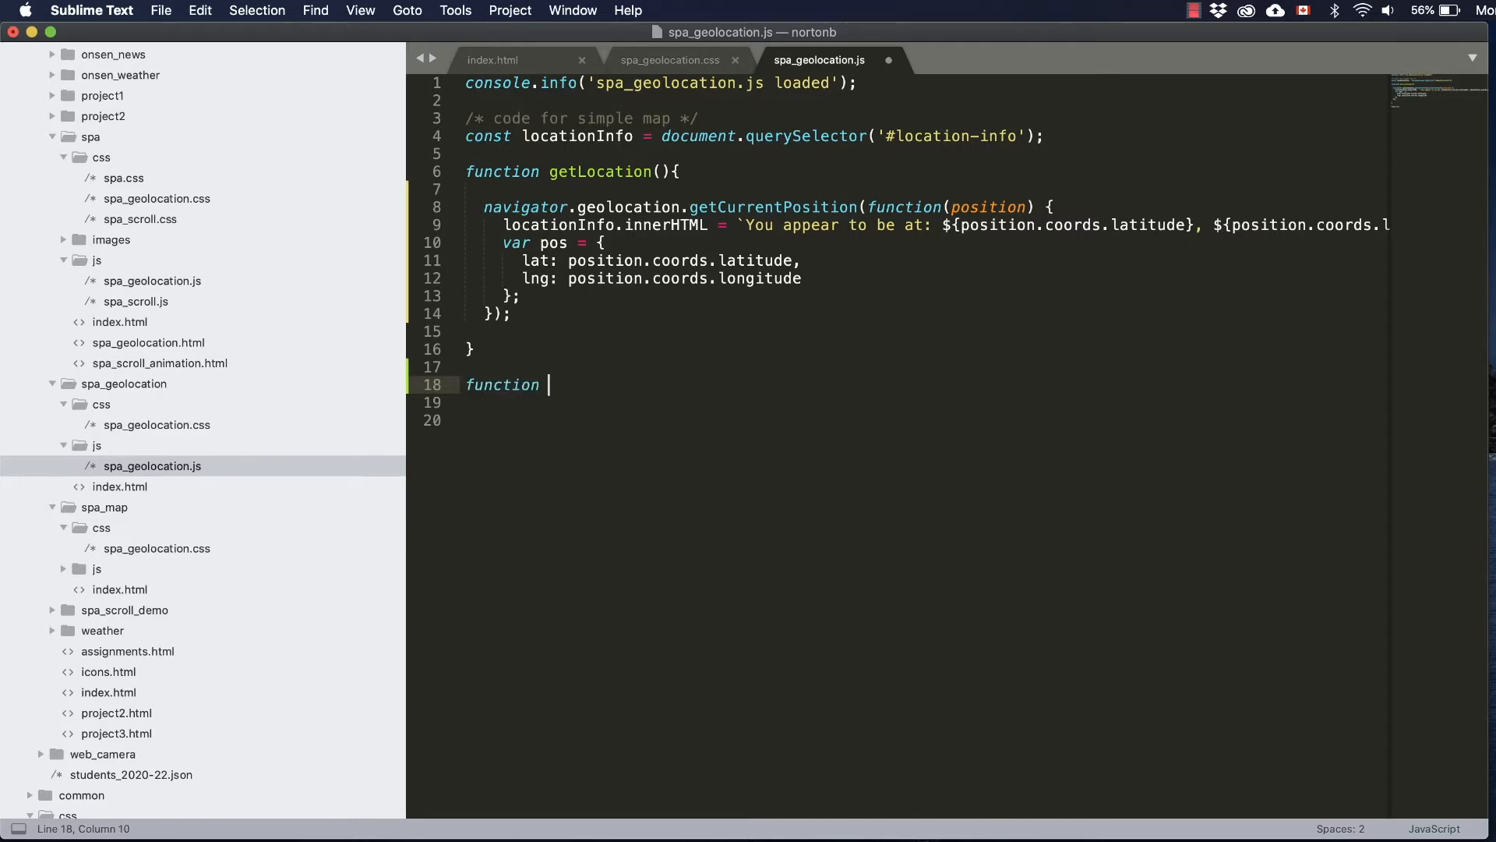
type("initMap(location){")
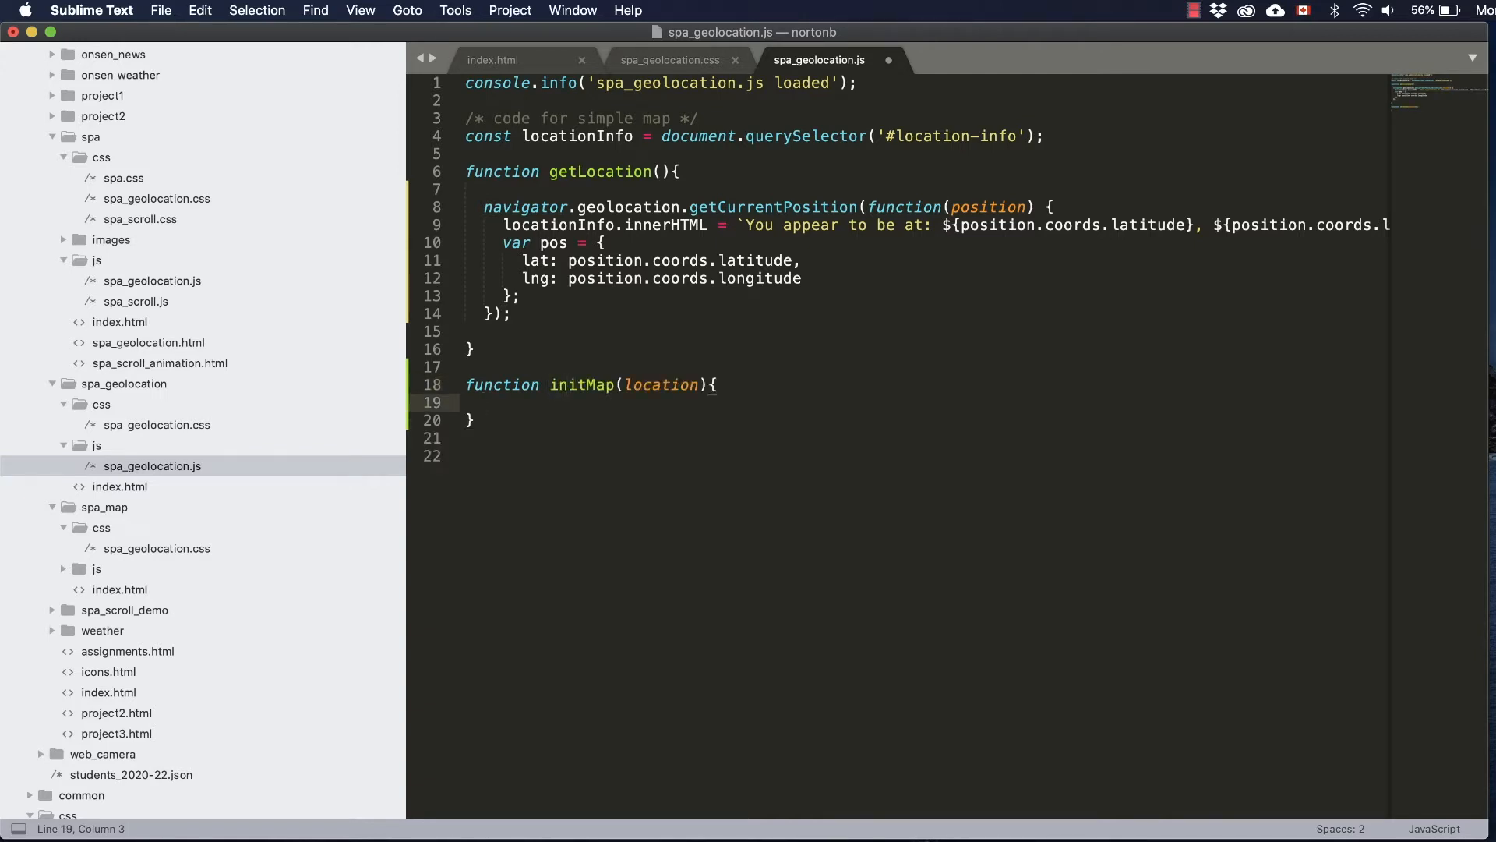
type("map = new")
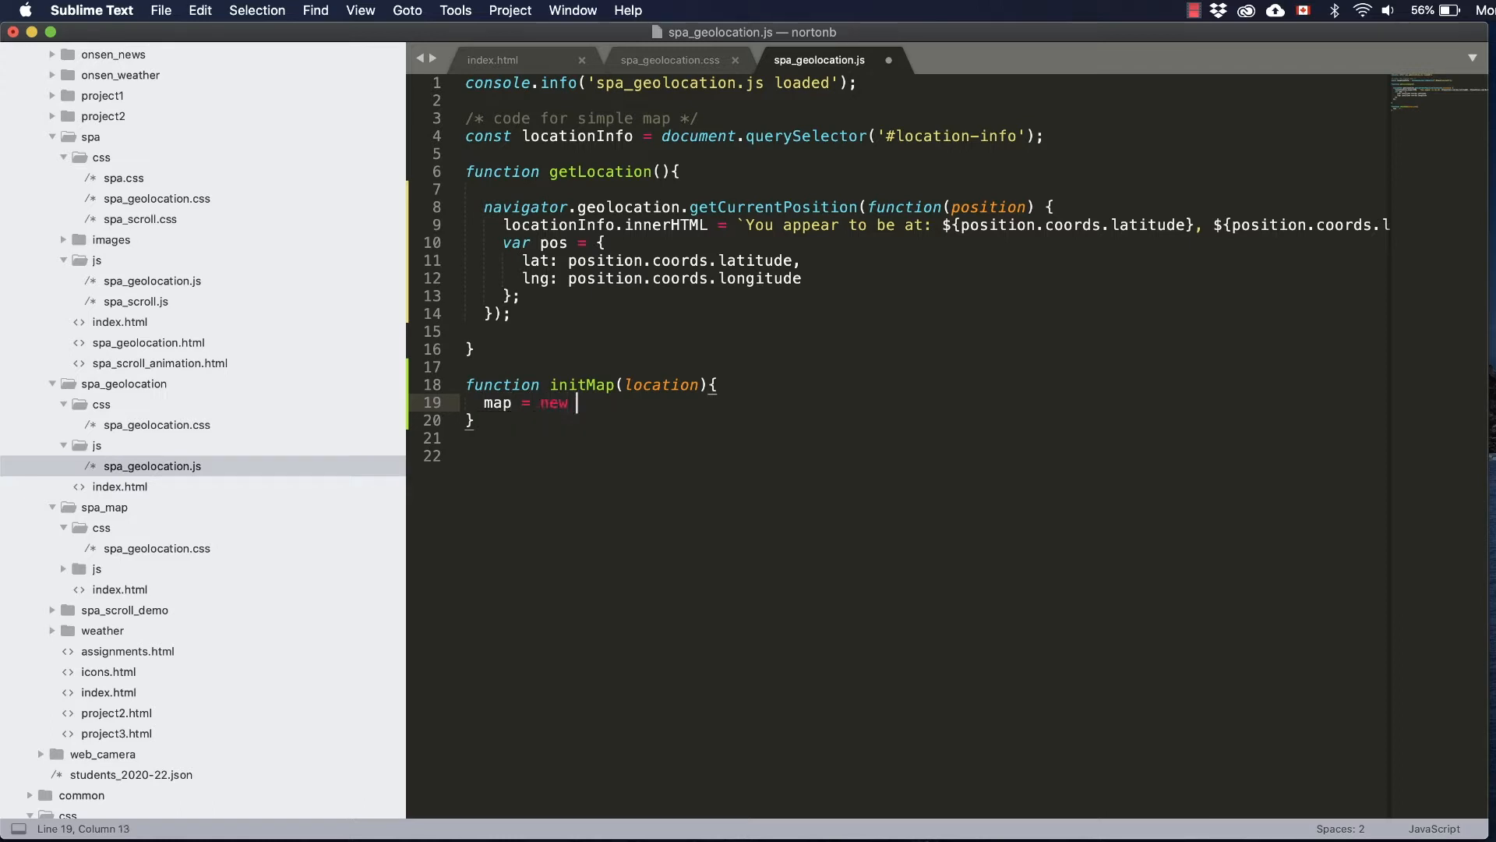
type("google.maps.")
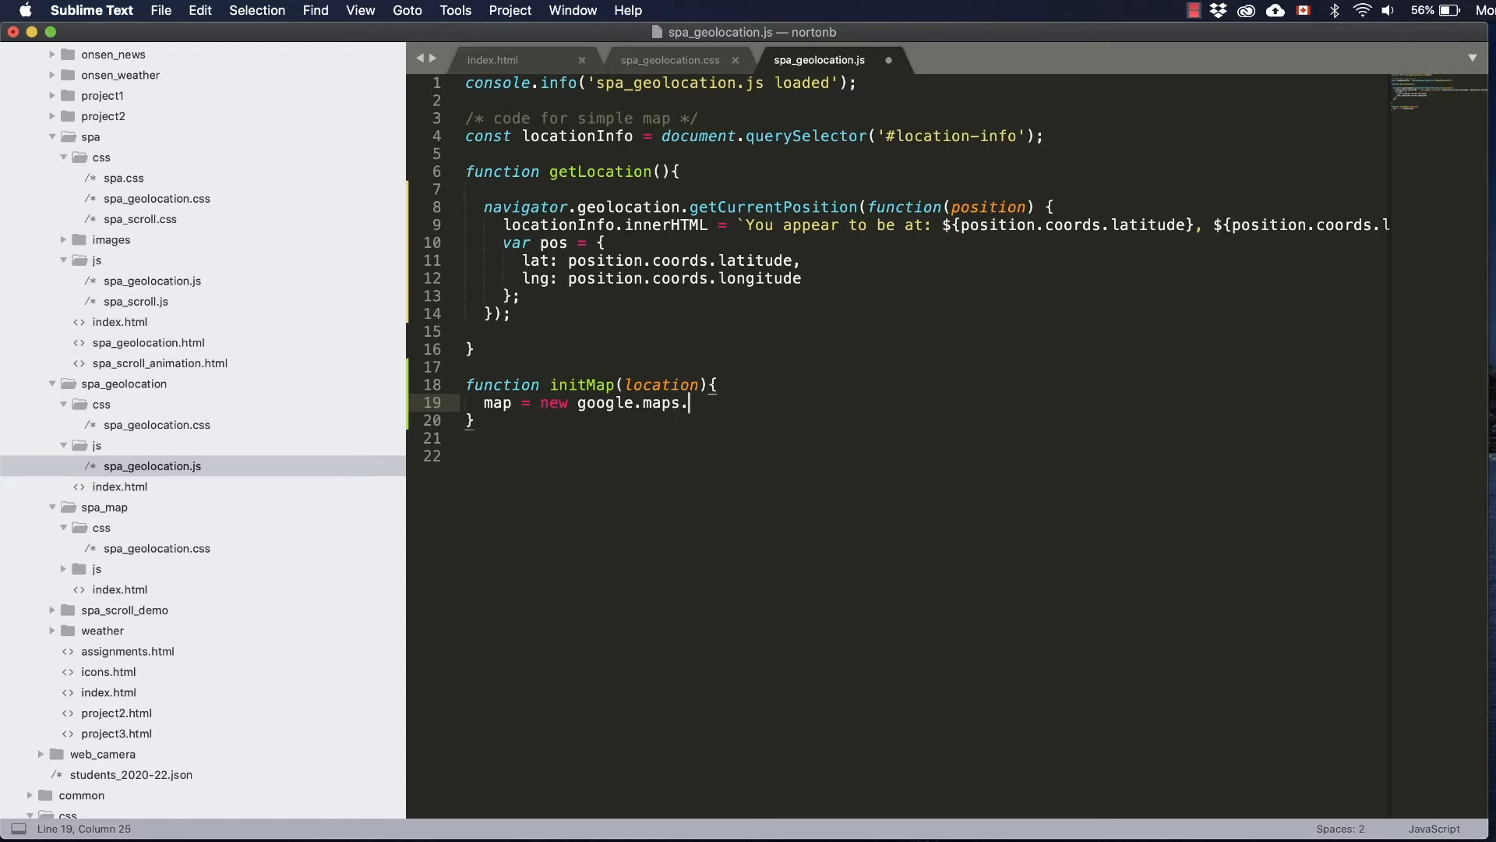
type("Map(document.querySelector")
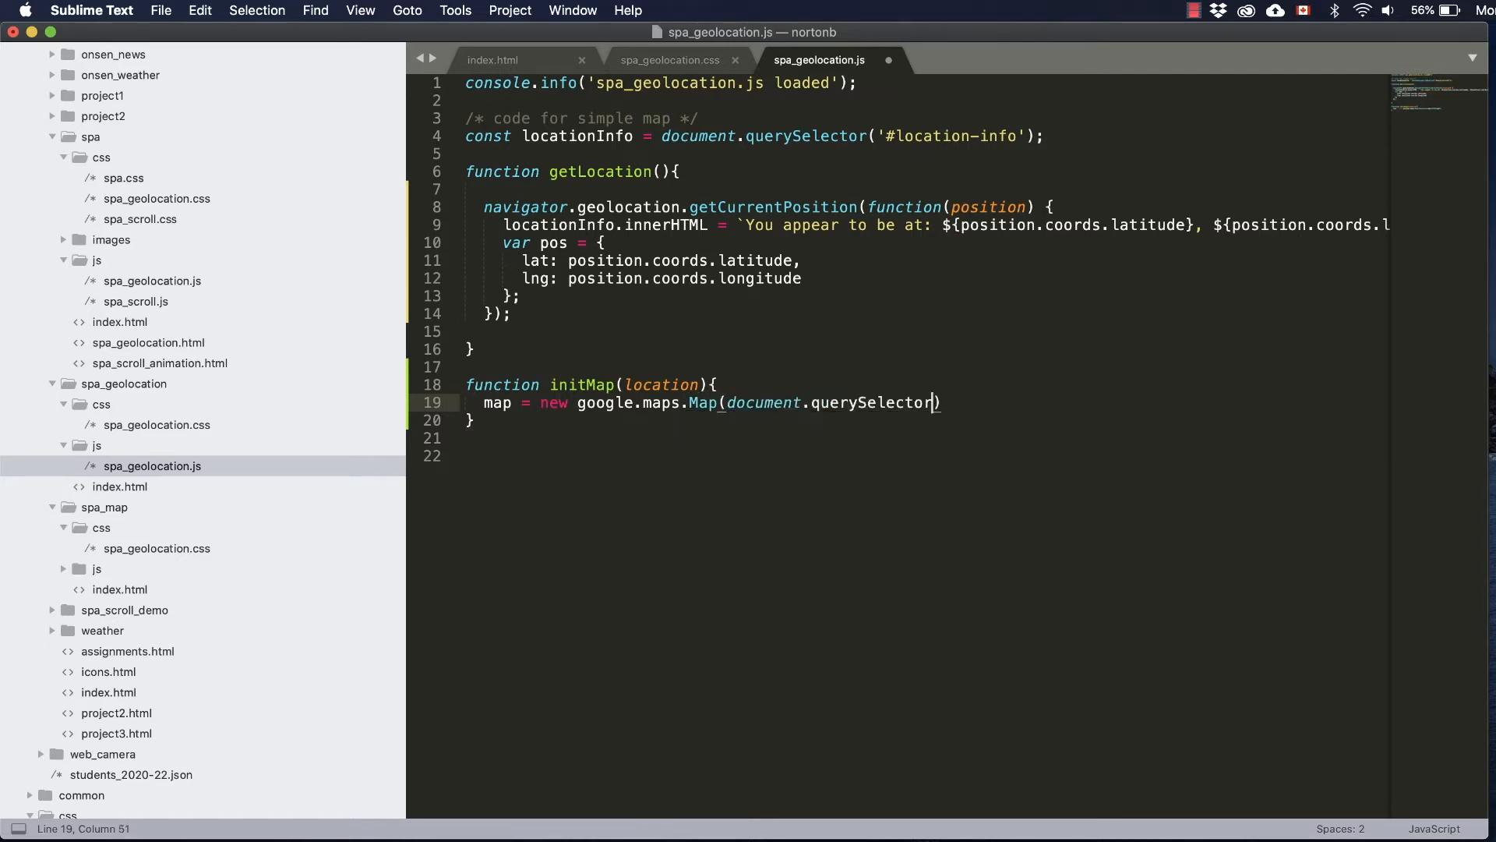
type("'#'")
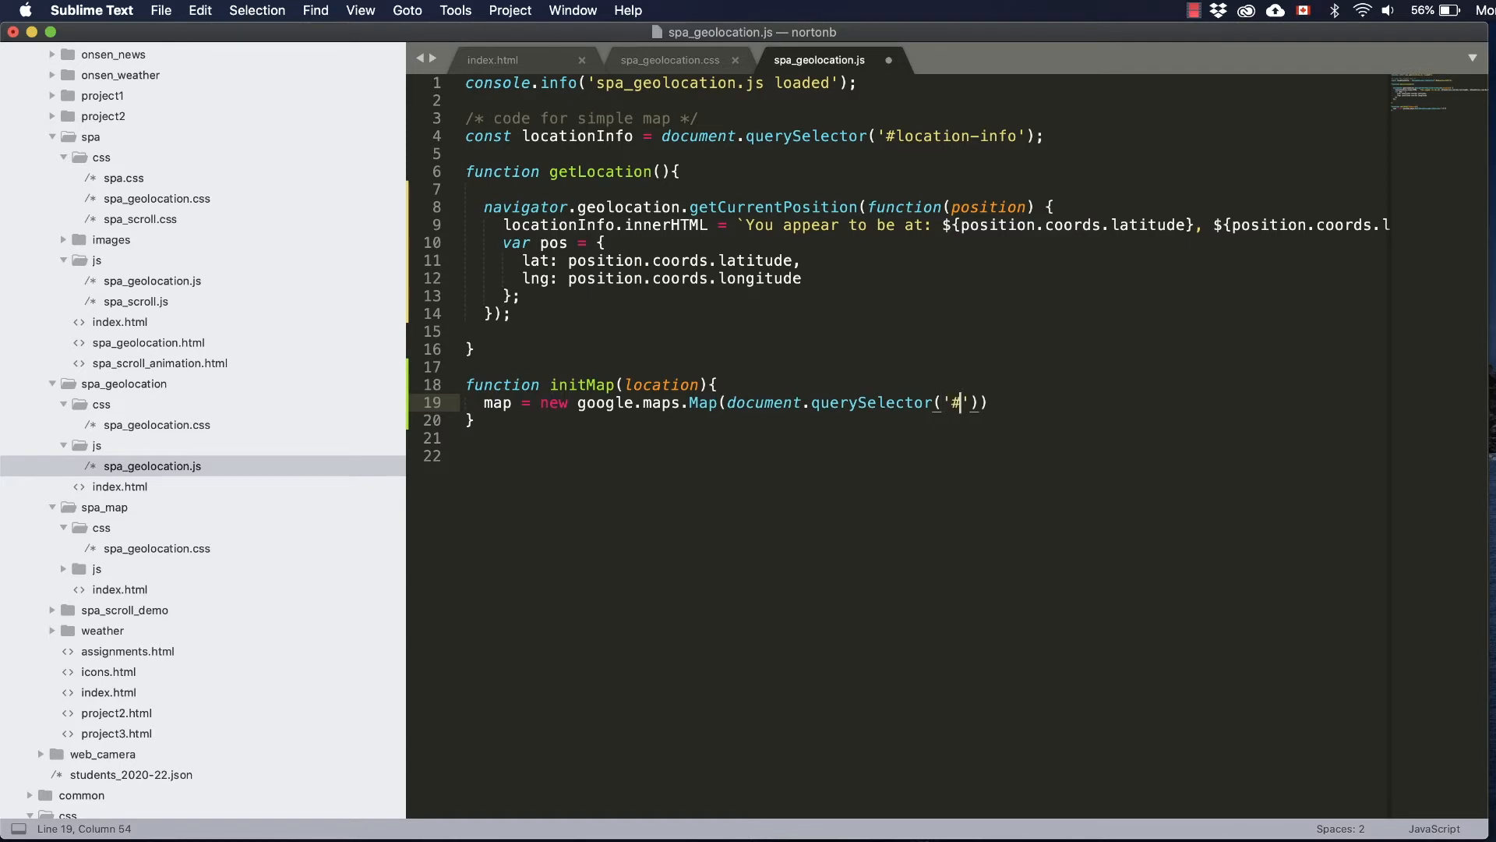
right_click(673, 620)
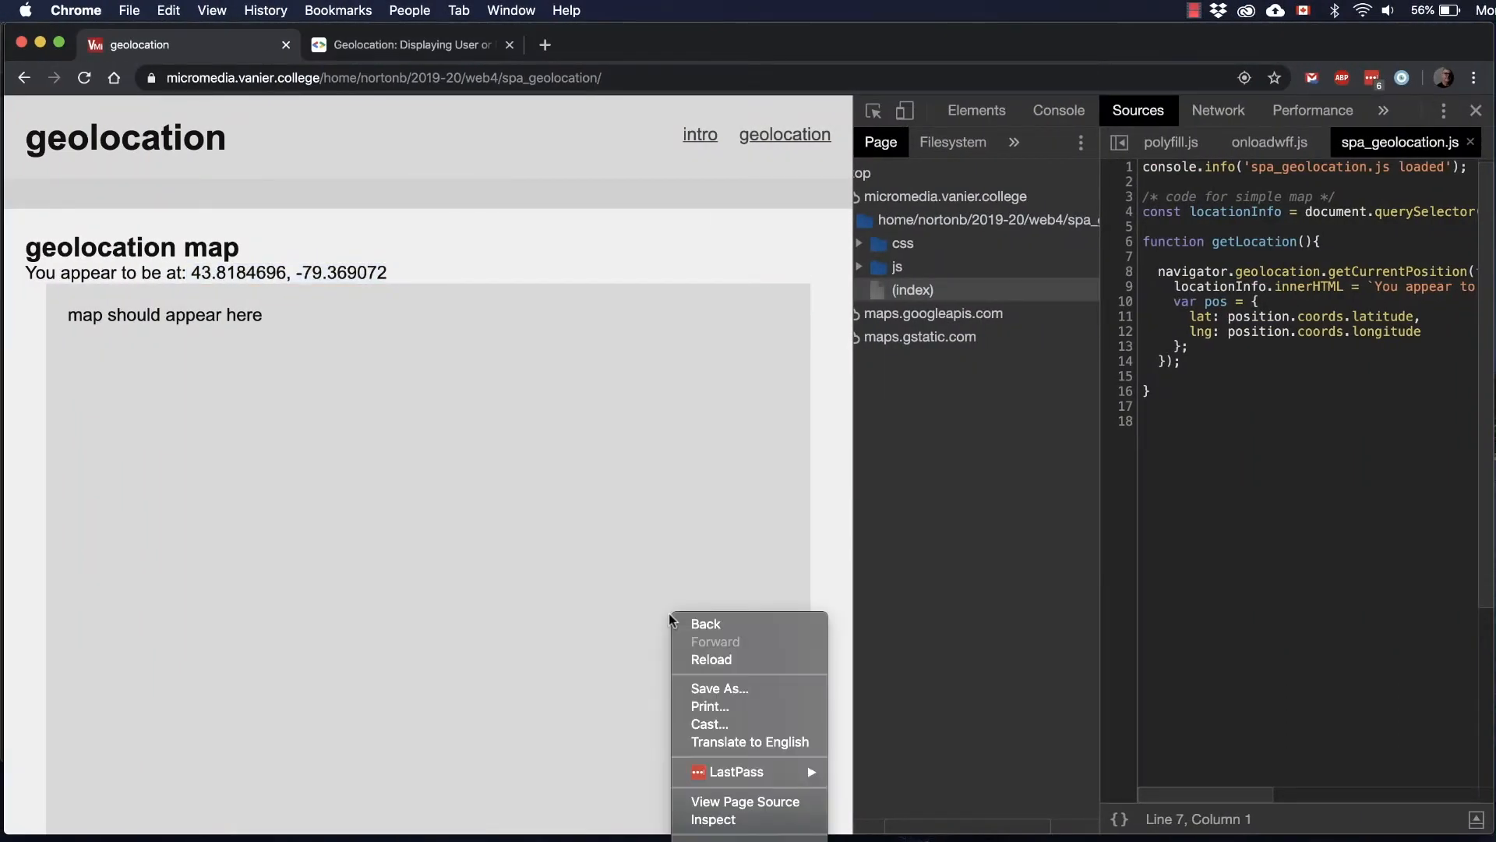
left_click(712, 818)
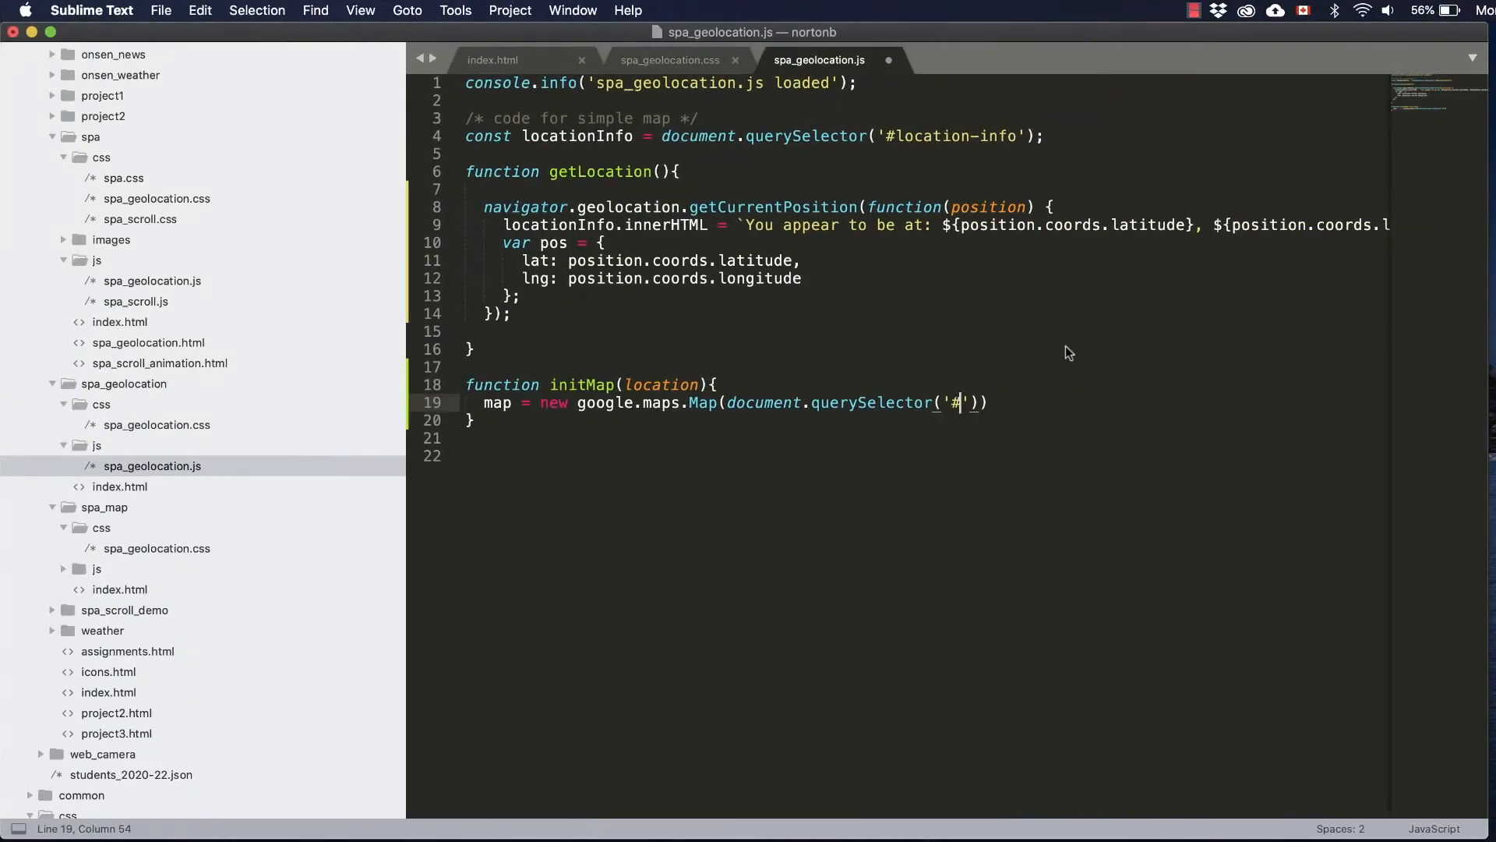
Step: Target '#location-map' and give the map options center: location and zoom: 16
type("loction-")
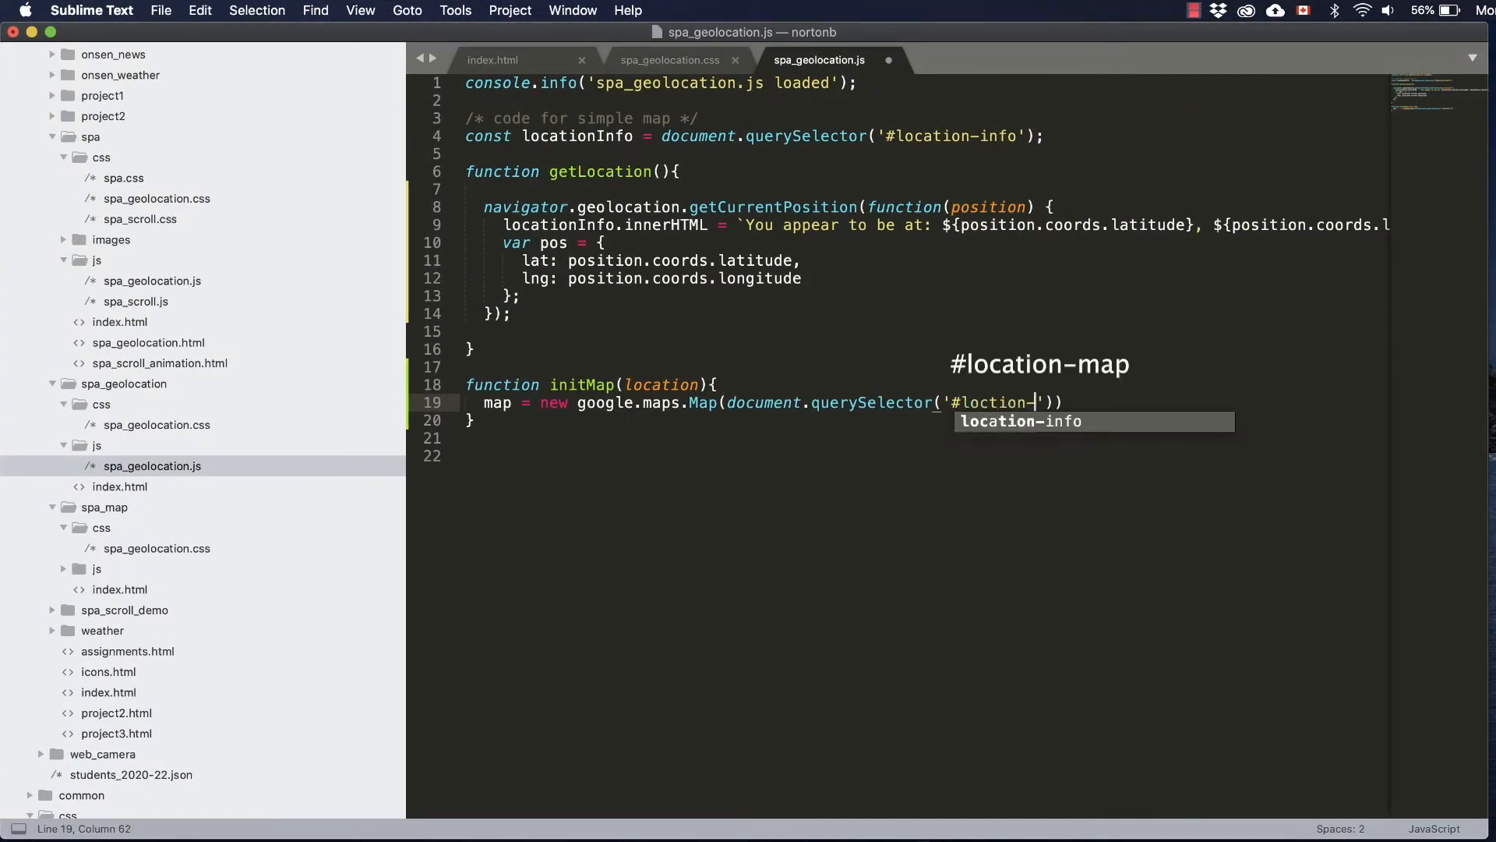
type("map")
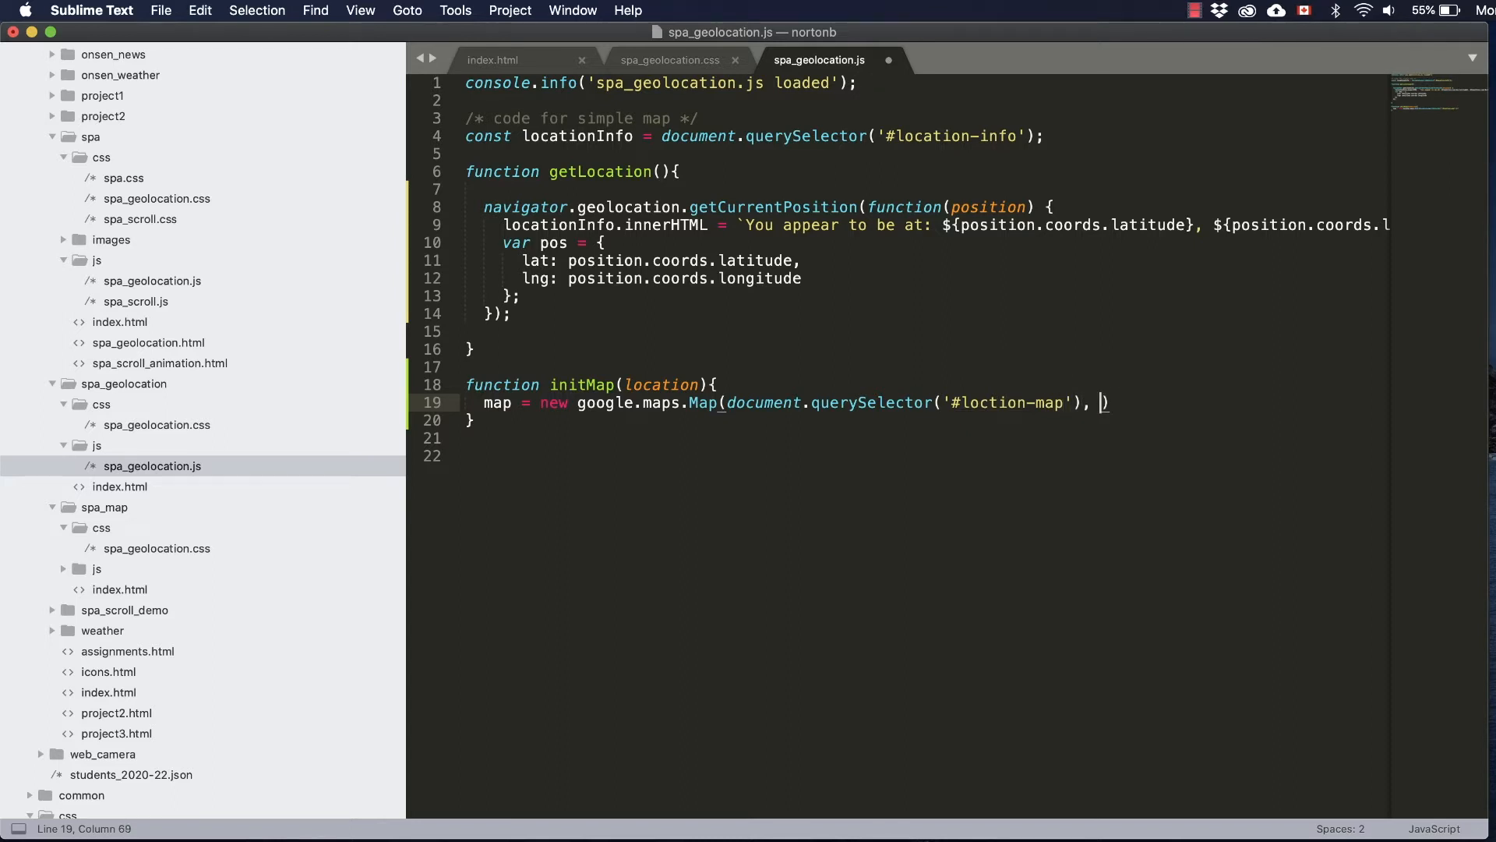
type("{")
key("enter")
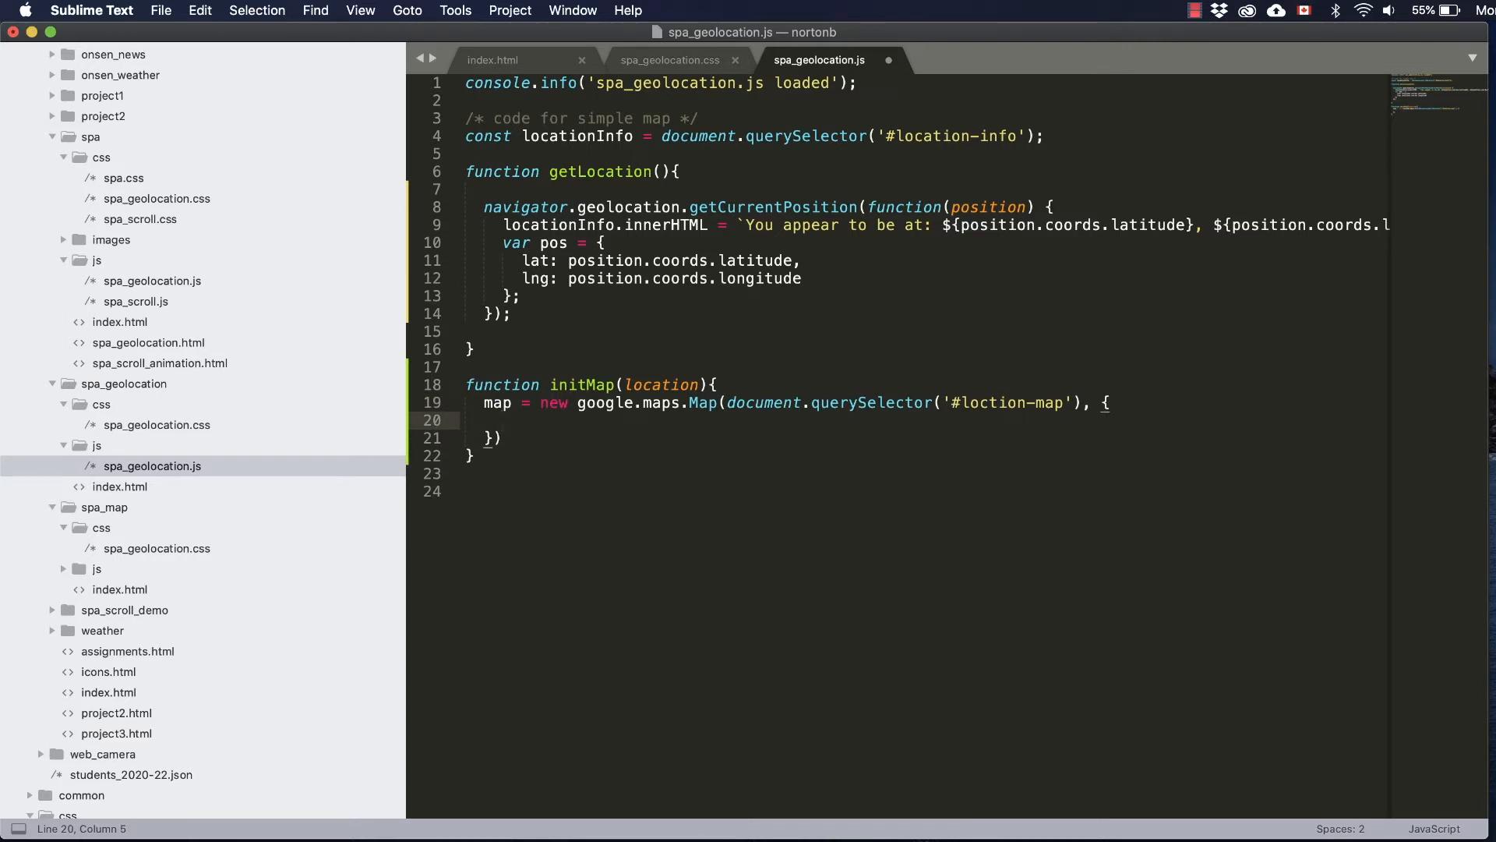
type("center")
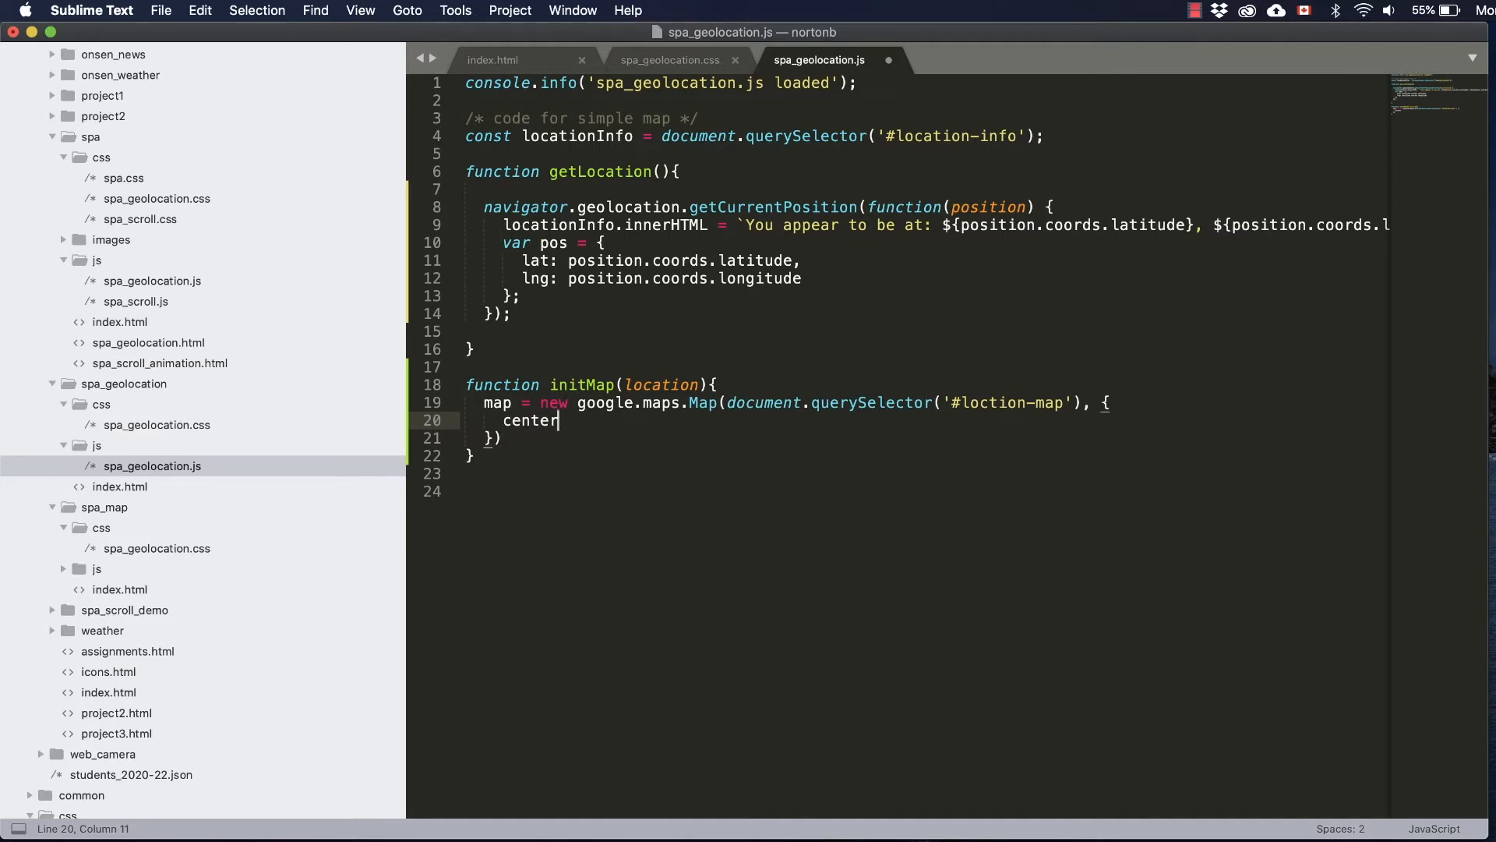
type(": locati")
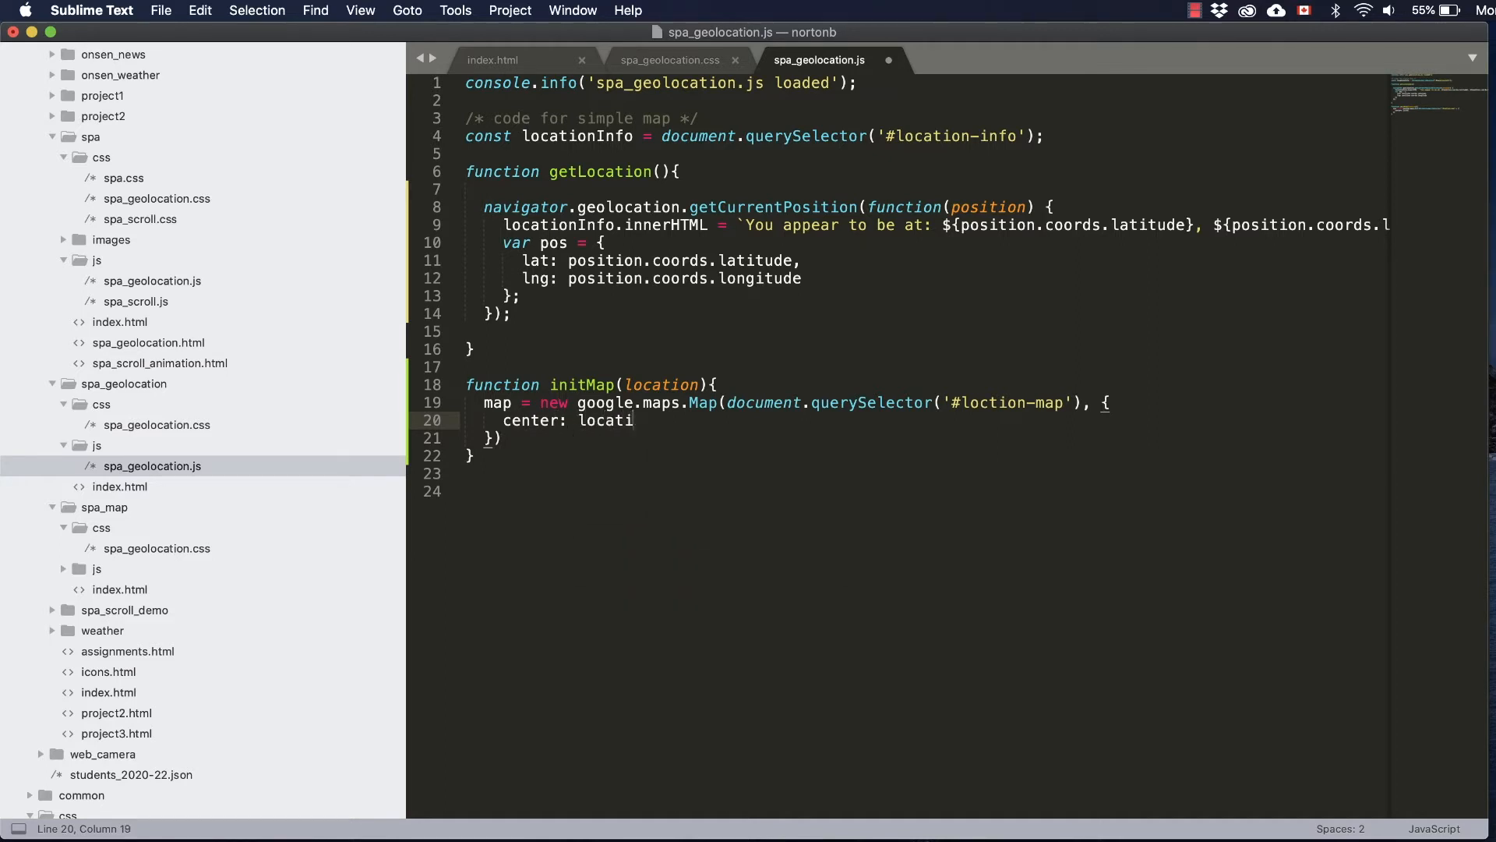
type("on,")
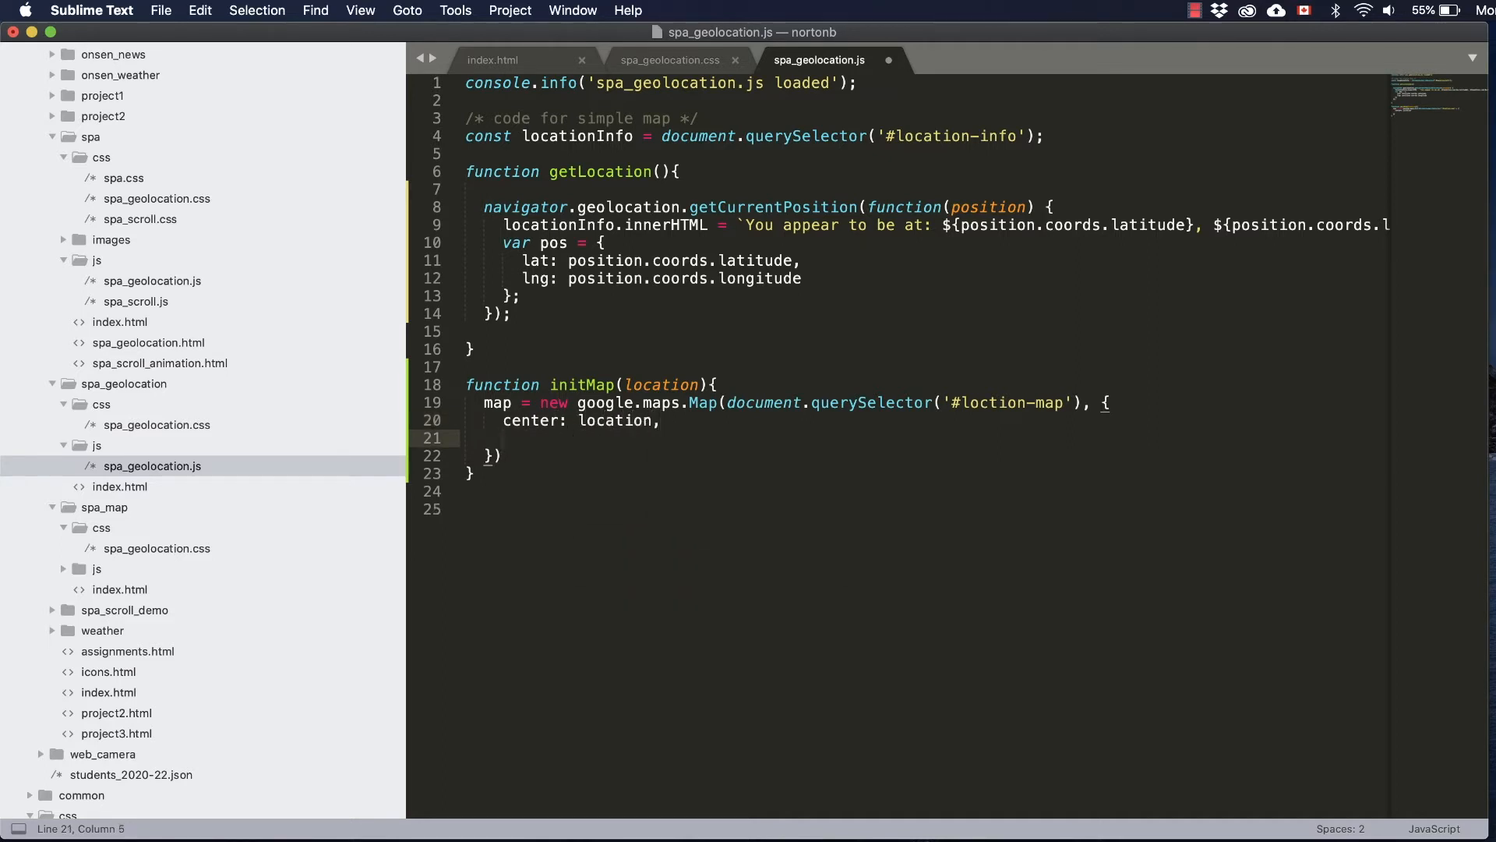
type("zoom")
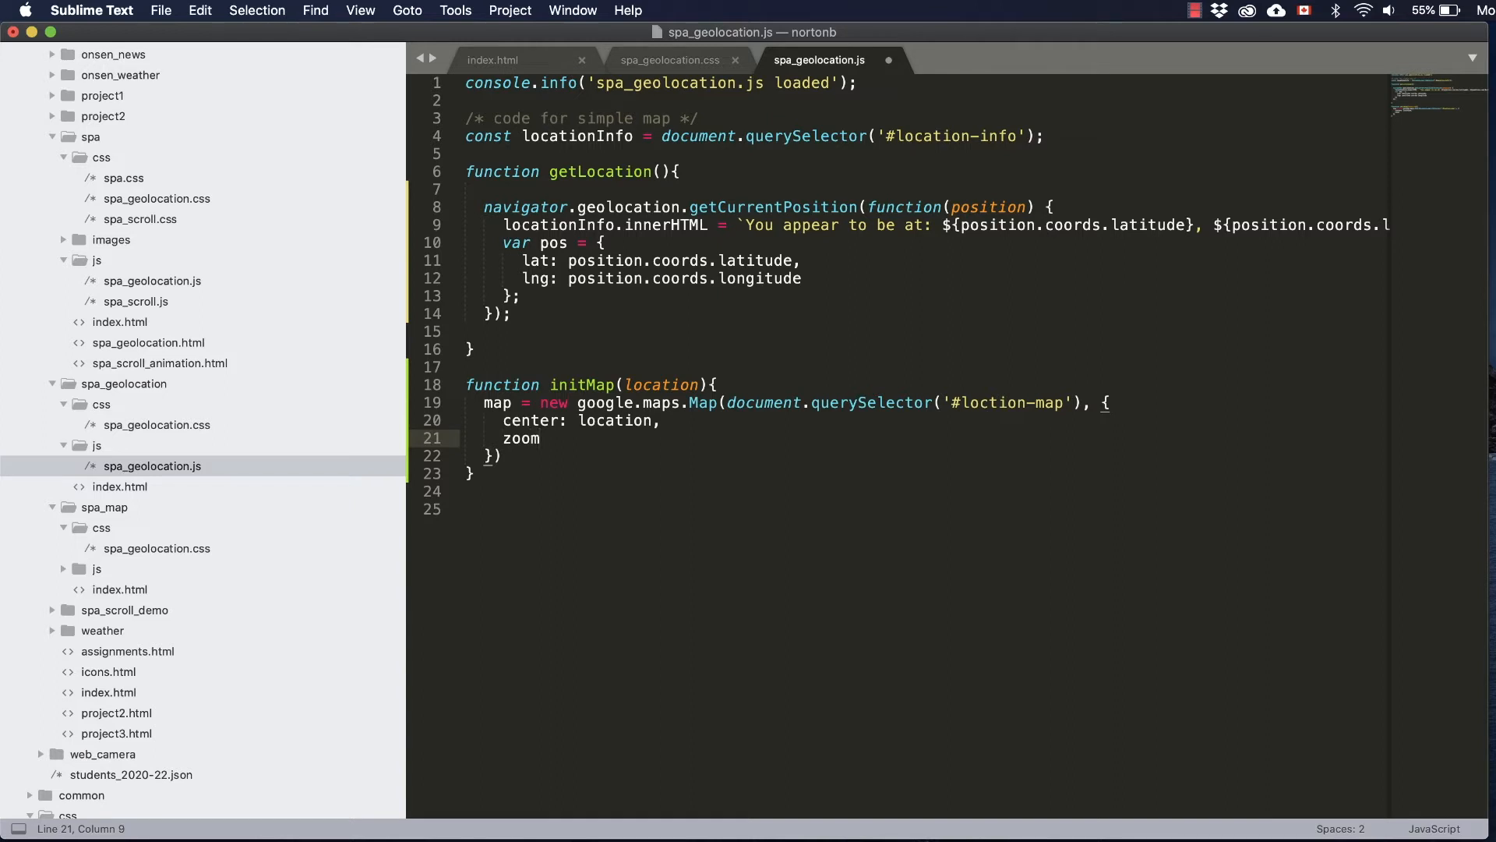
type(": 16")
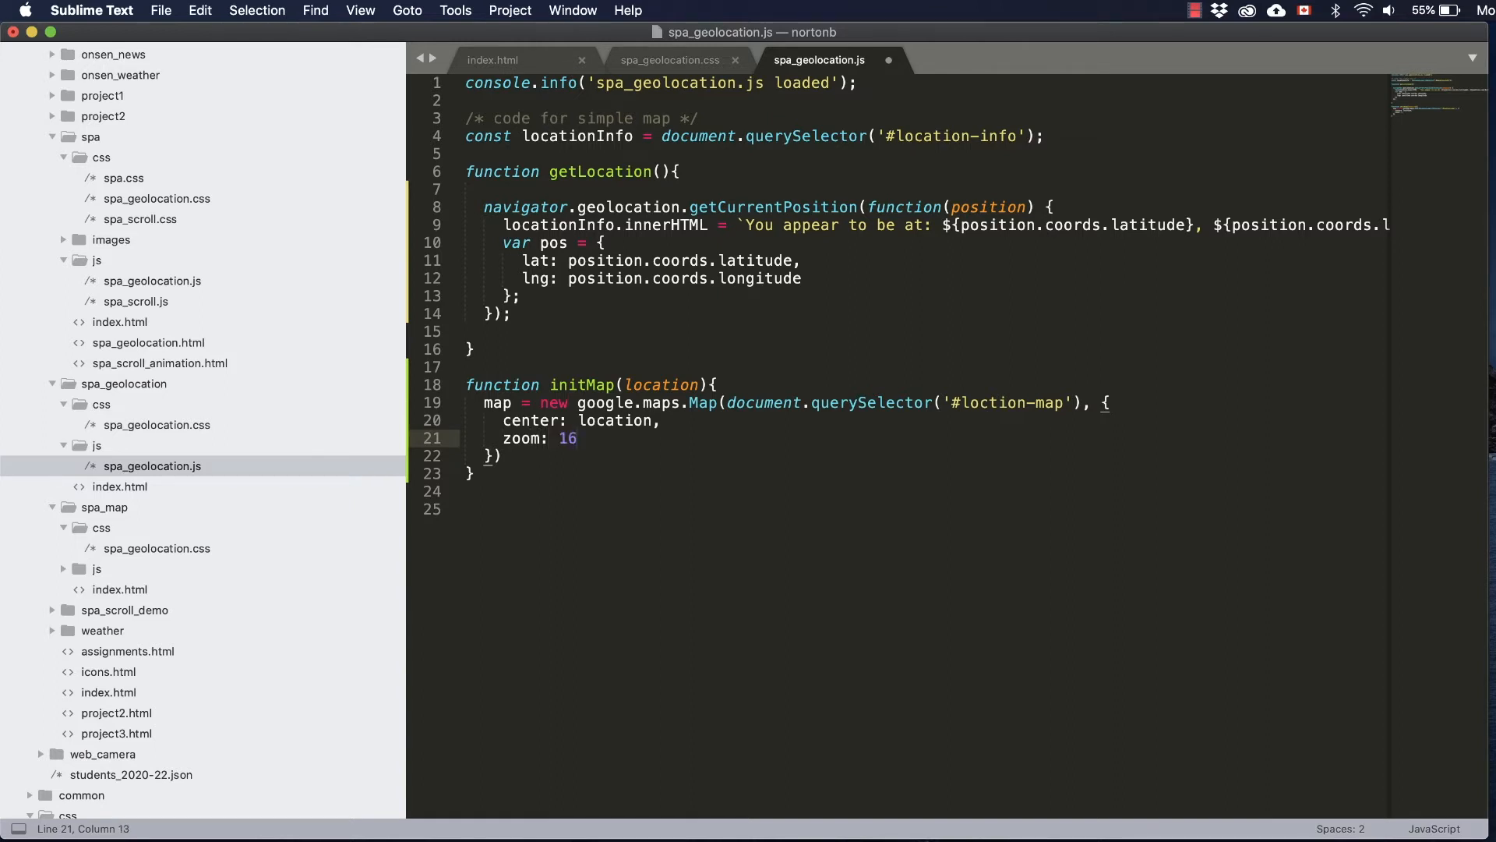
double_click(661, 385)
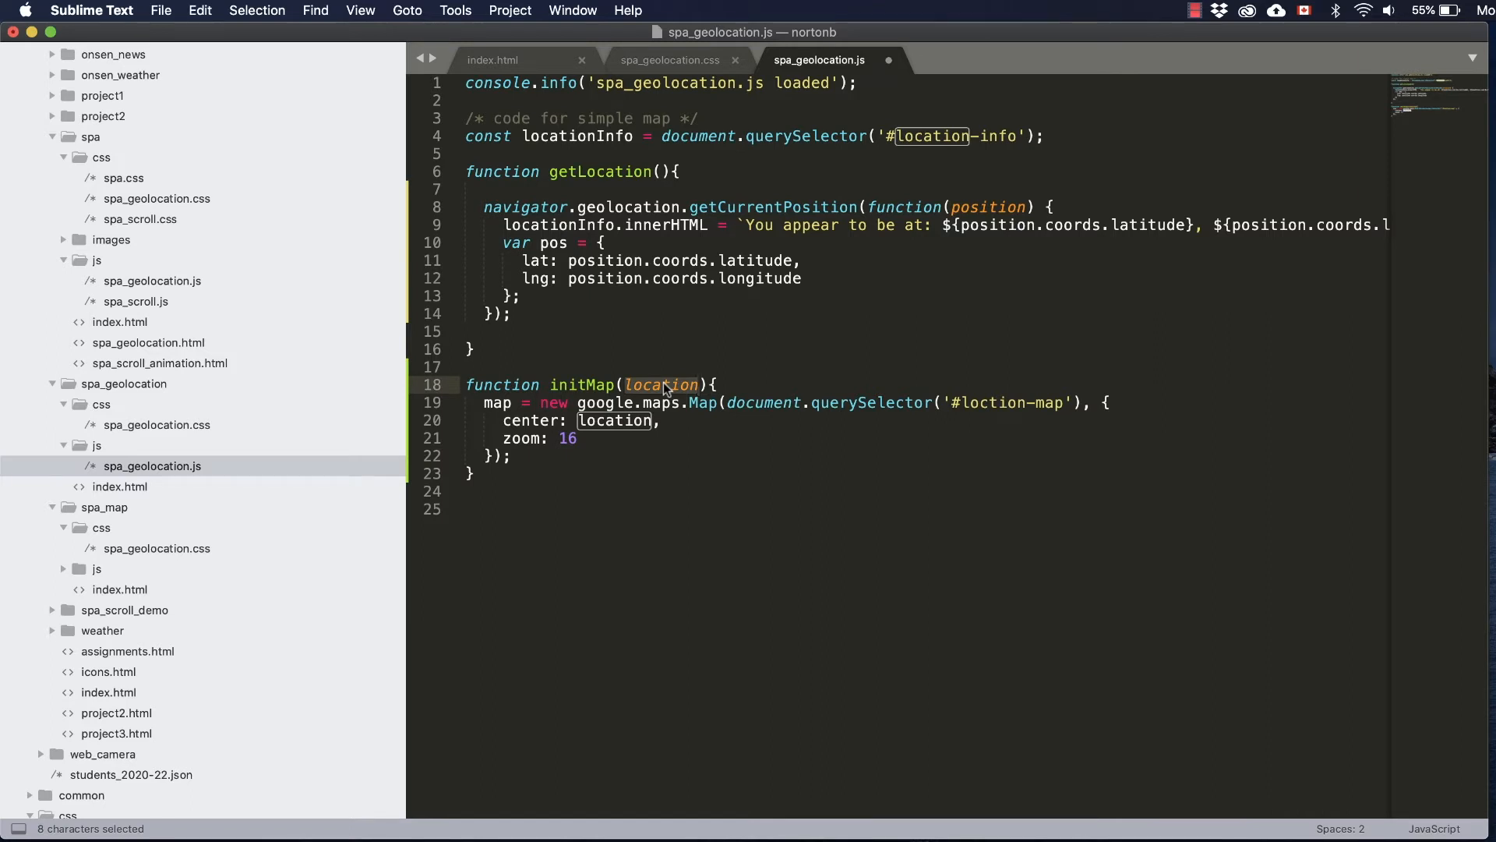
mouse_move(739, 385)
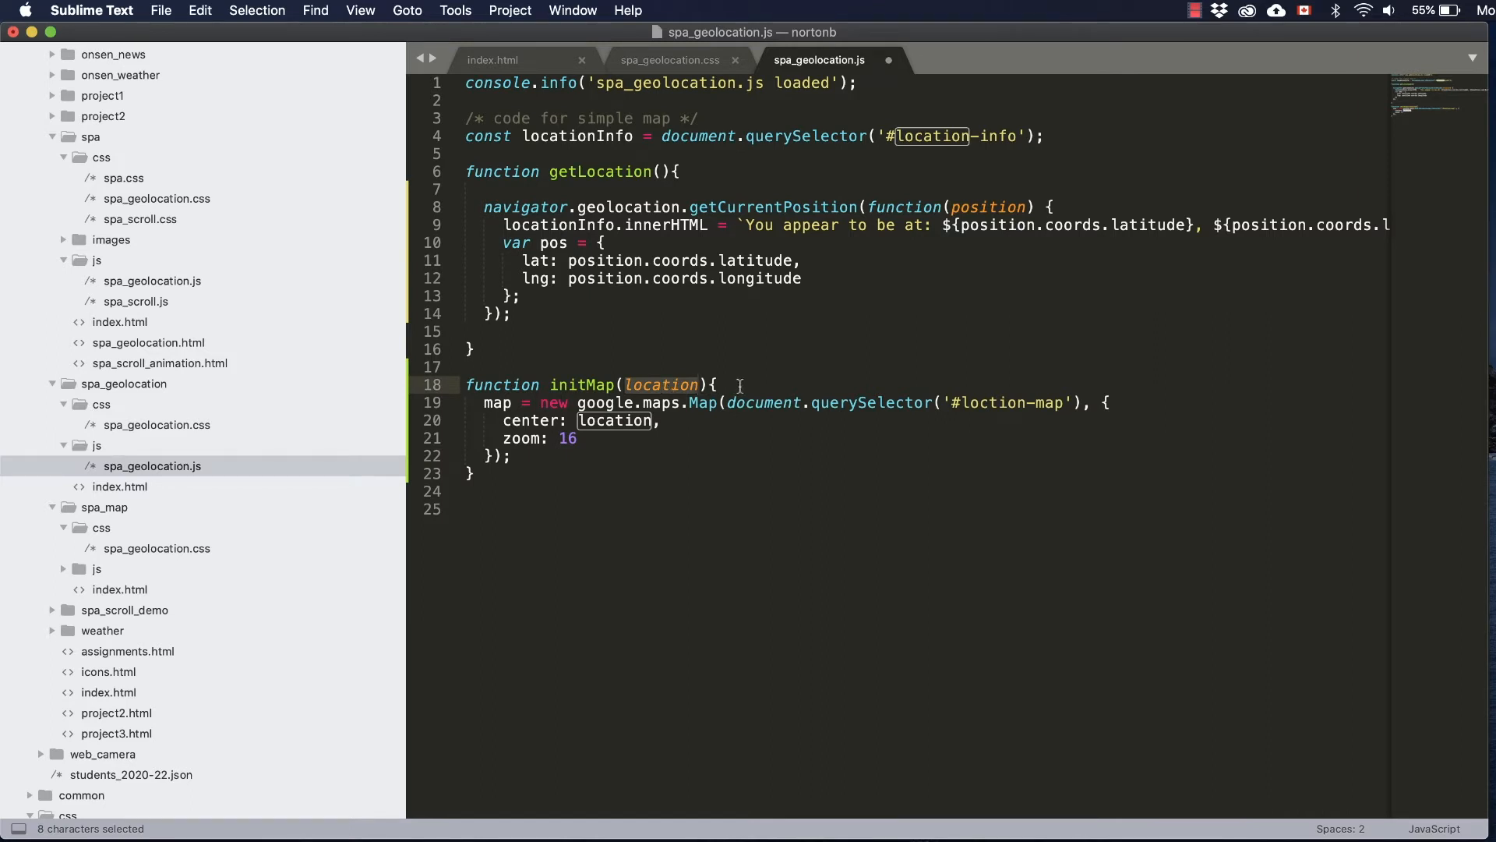
Step: Make pos a new google.maps.LatLng(latitude, longitude) on one line instead of an object literal
key("enter")
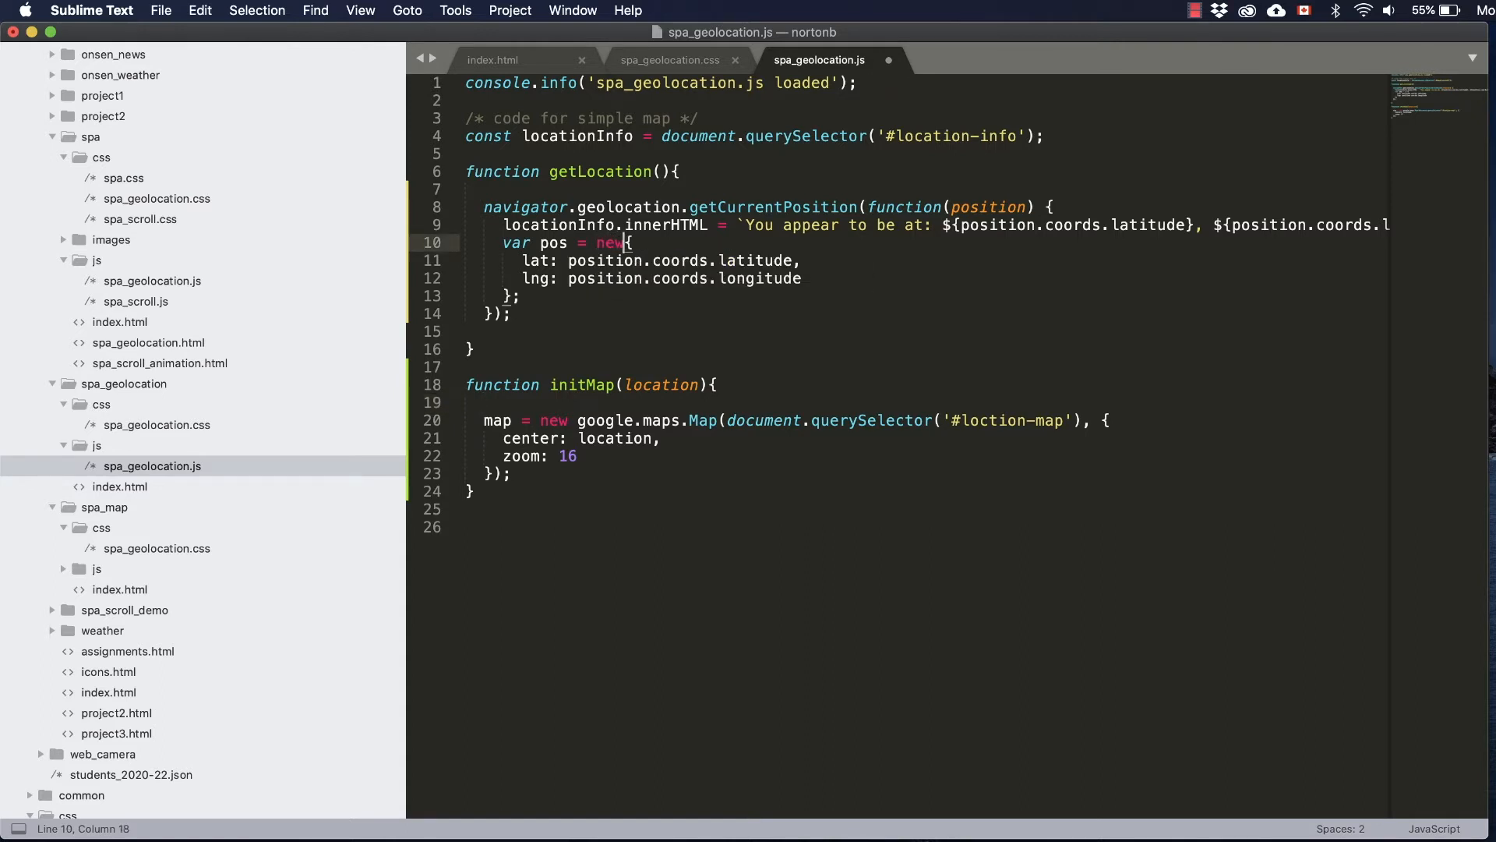
type("google")
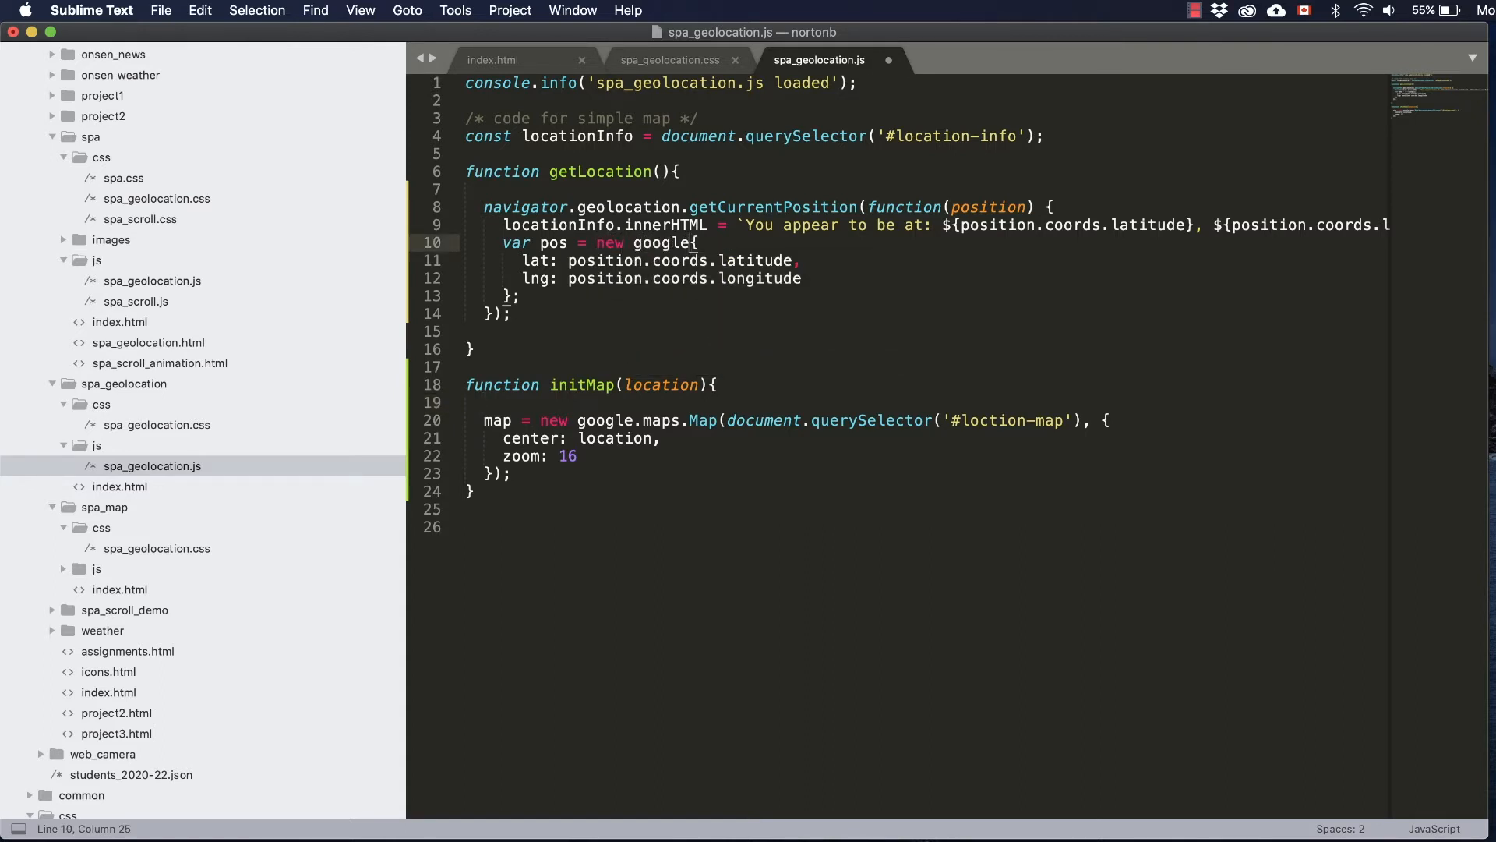
type("maps")
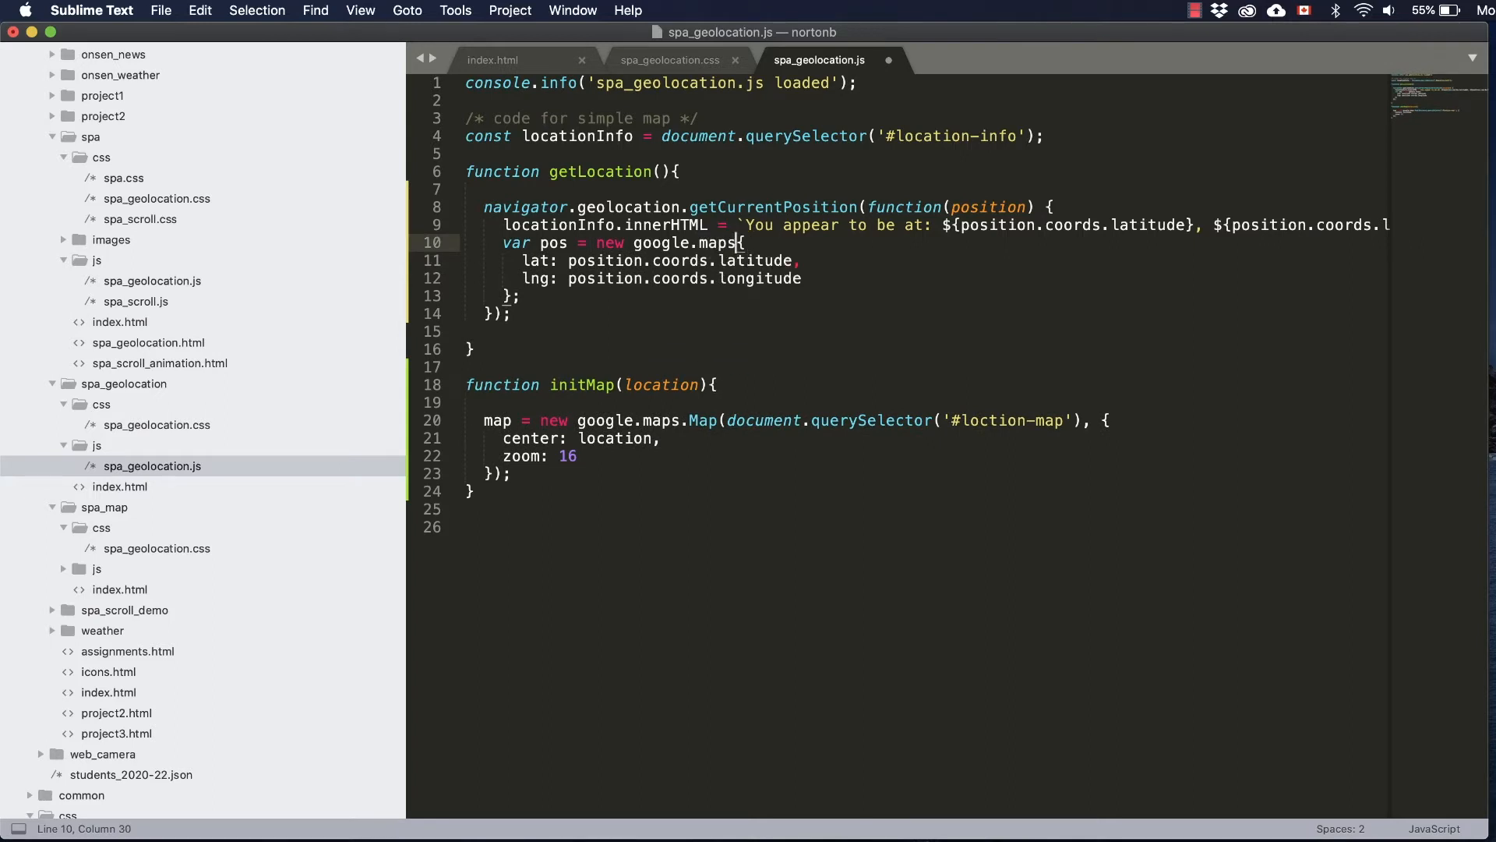
type("LatLng")
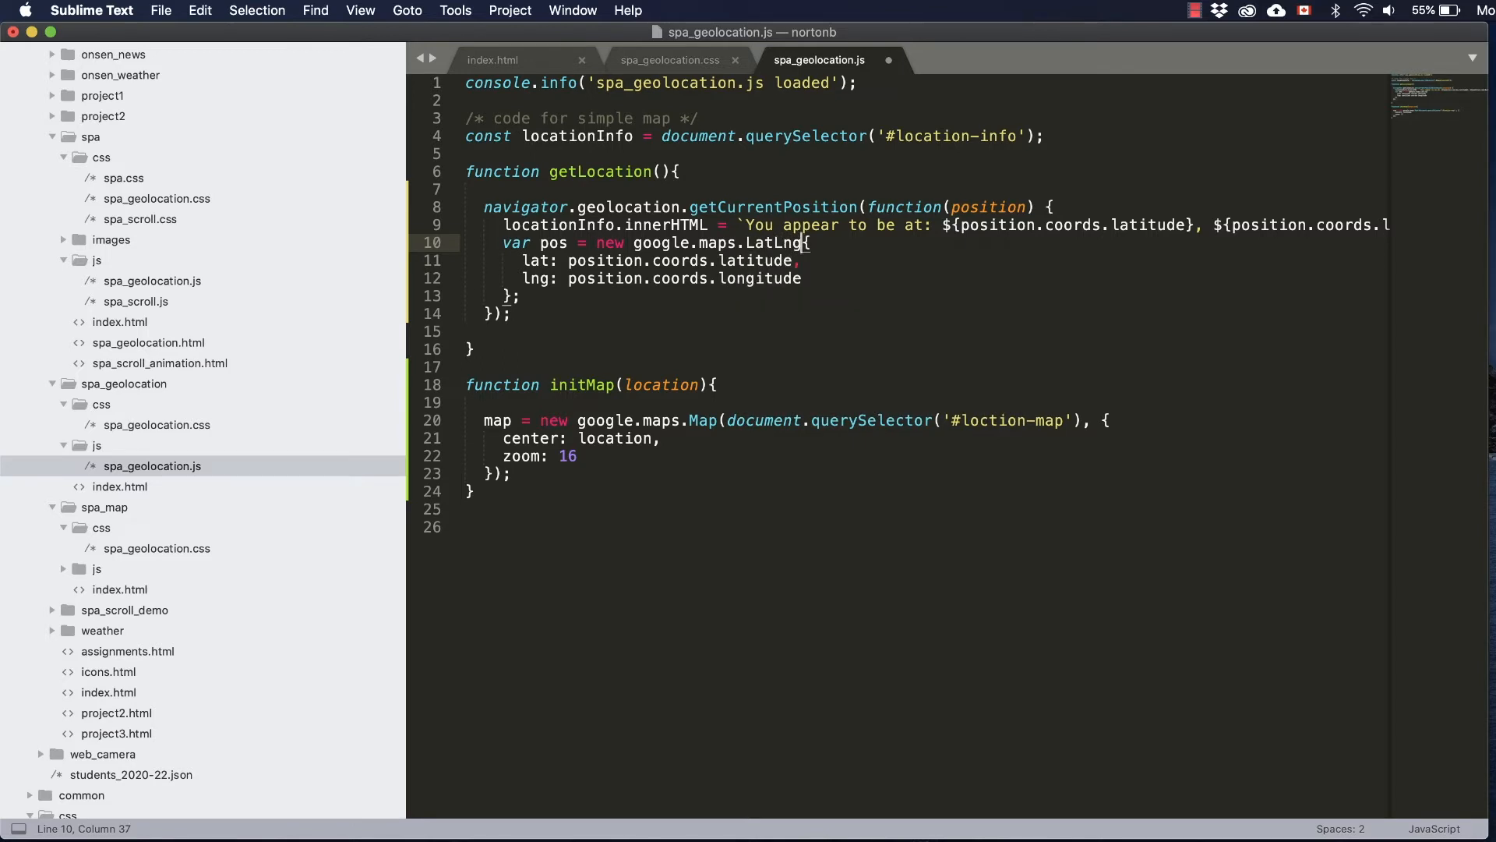
type("(position.coords.latitude,")
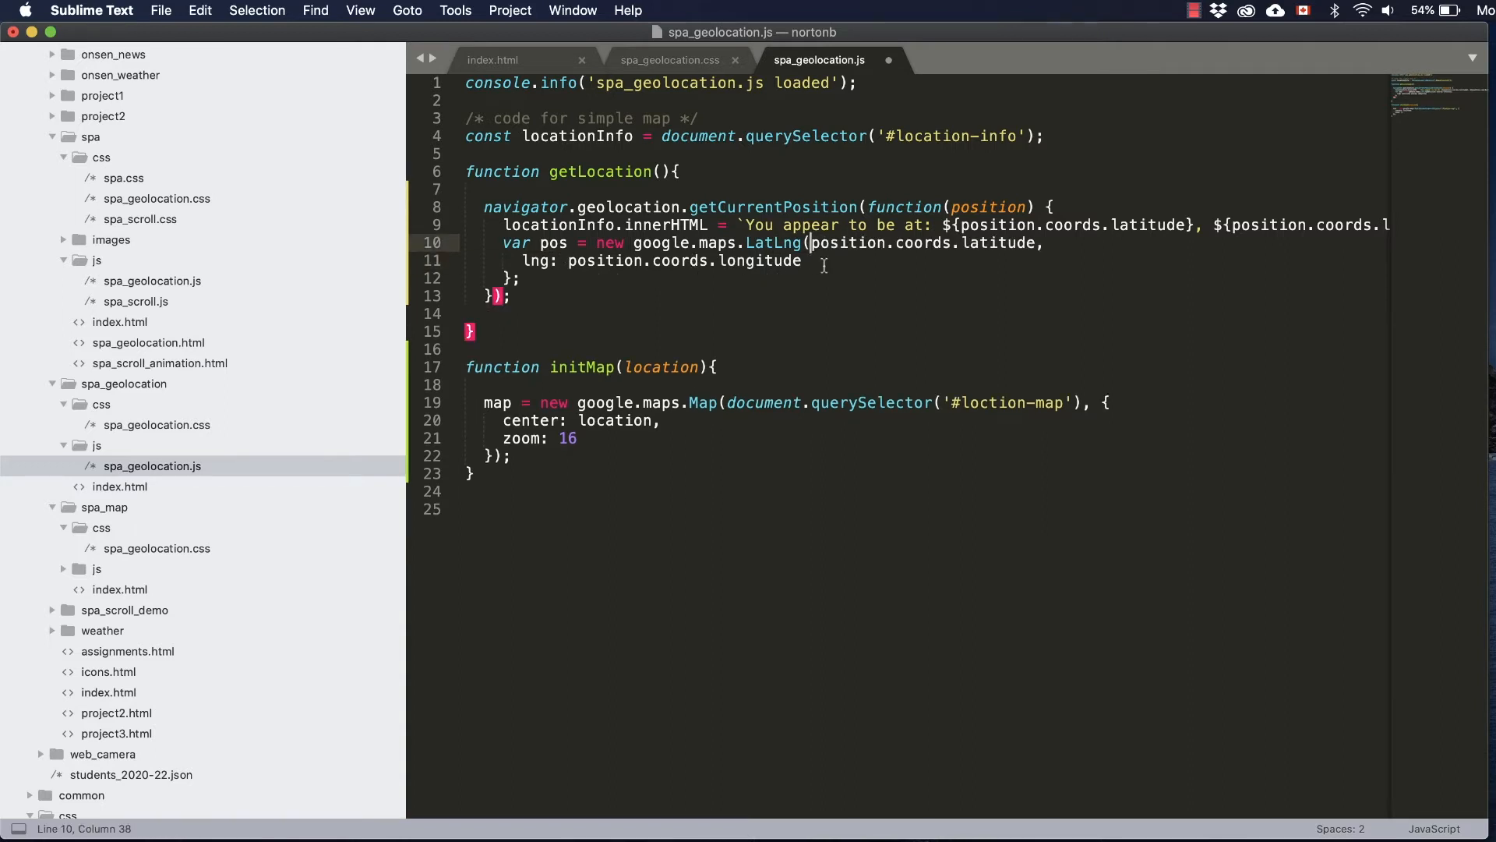
left_click(566, 261)
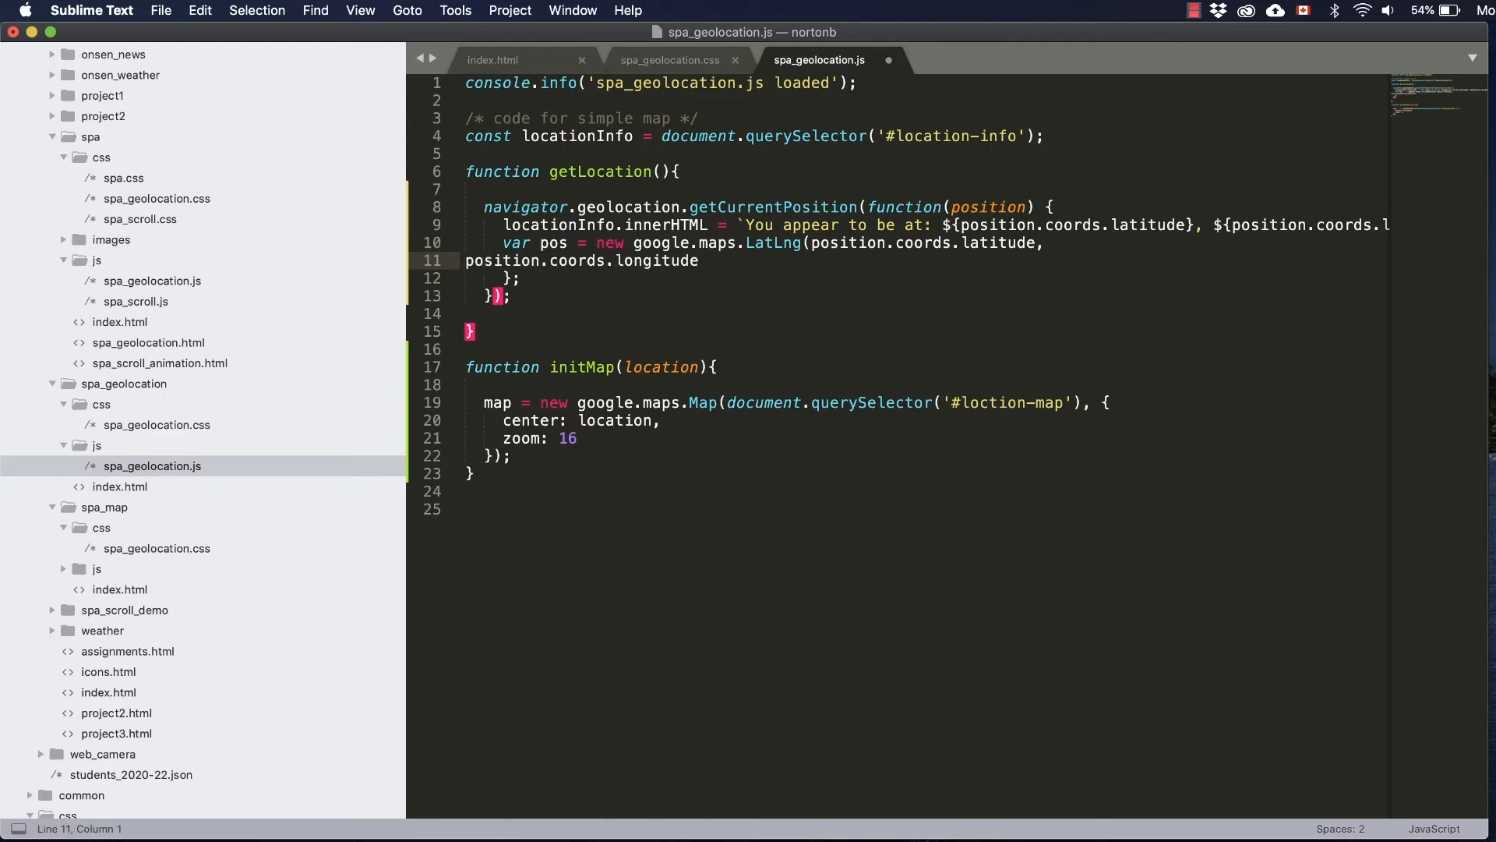
key("delete")
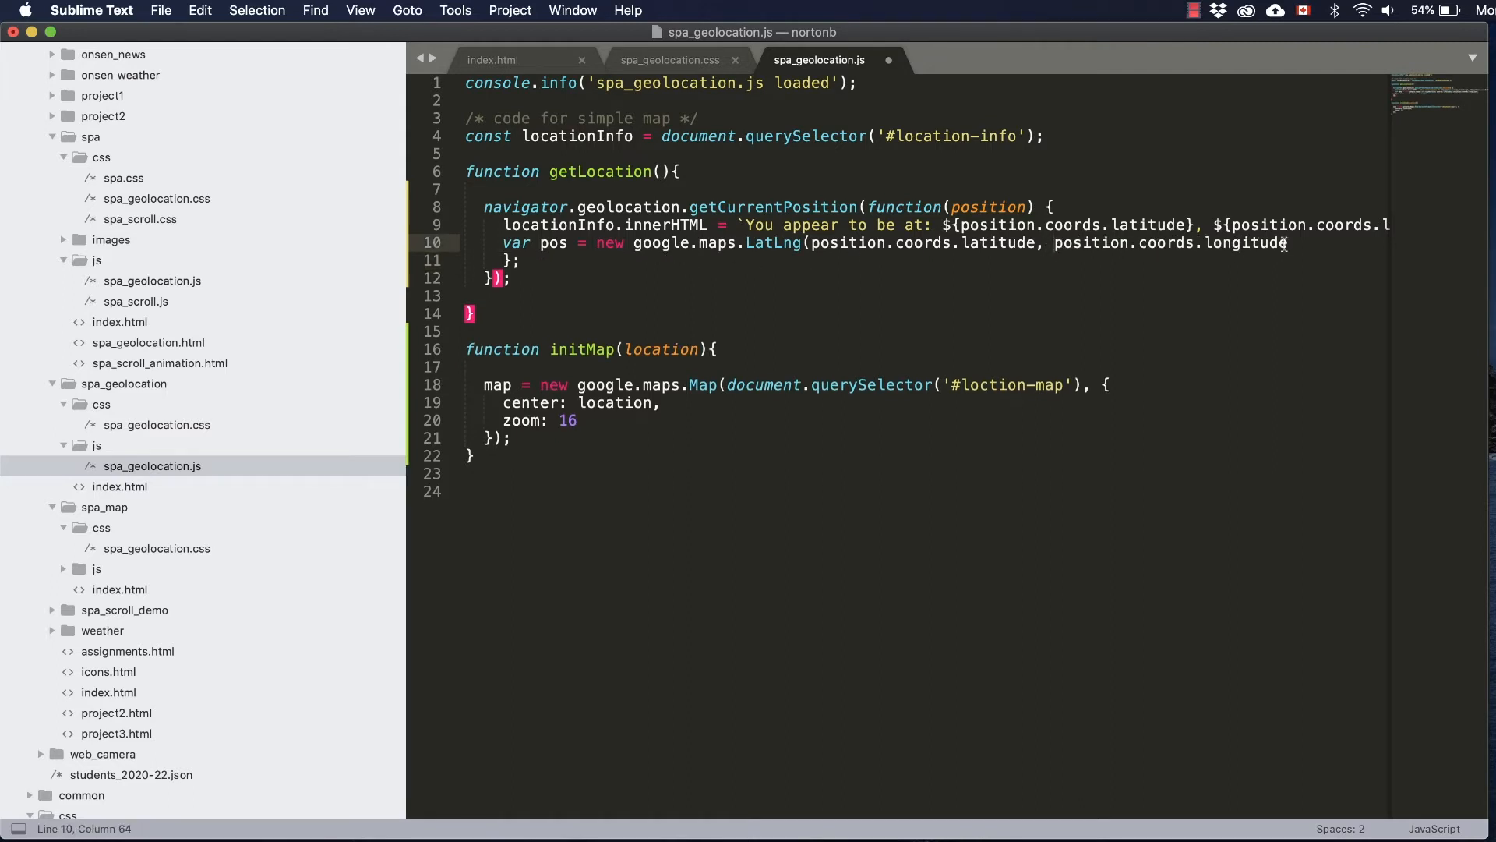
type(");")
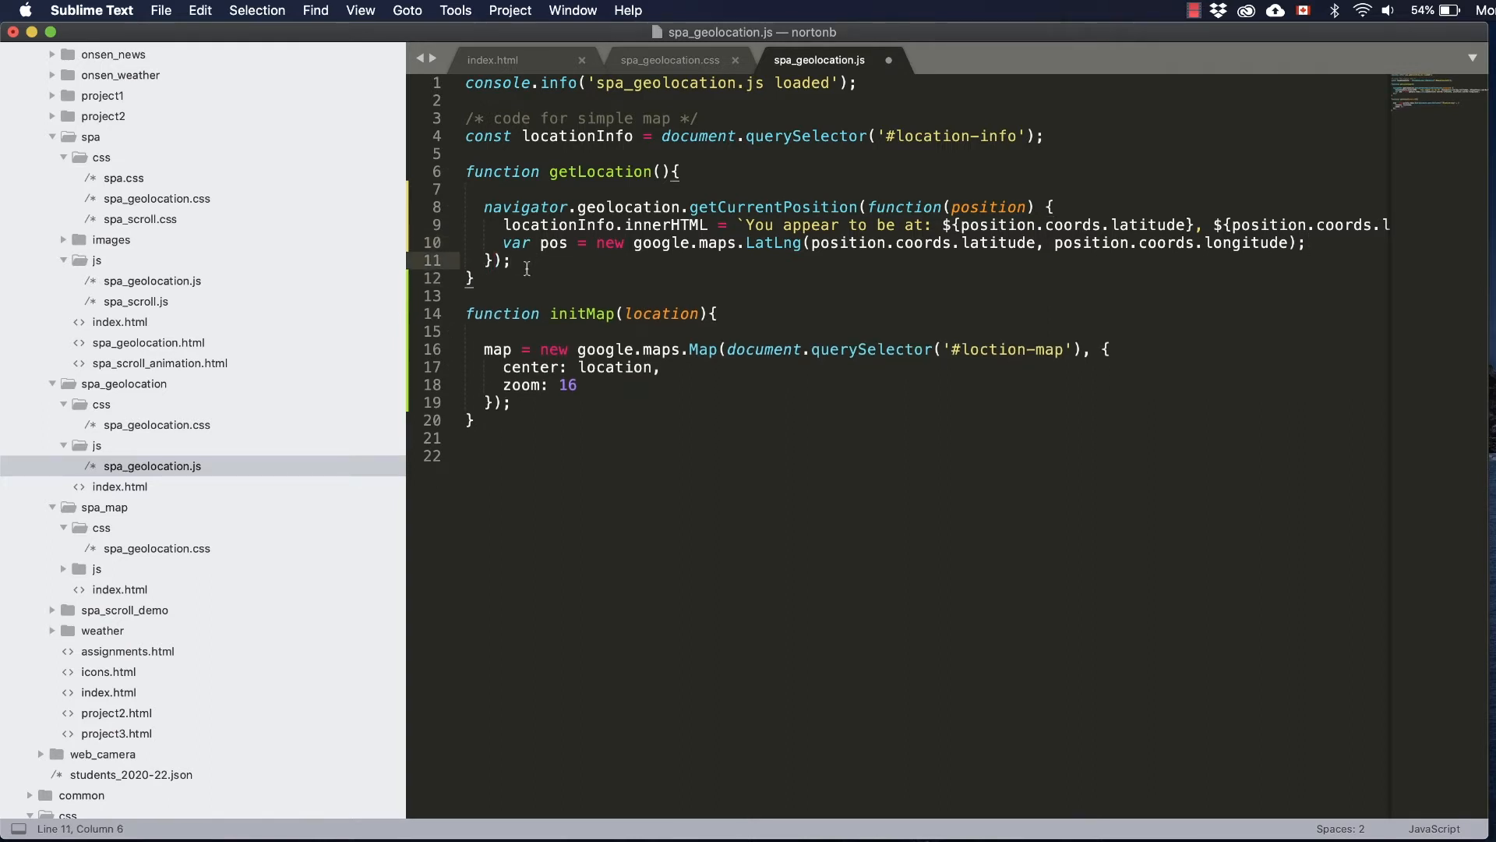
Step: Add an initMap(pos) call after the pos line and compare uses of location and pos
left_click(1308, 243)
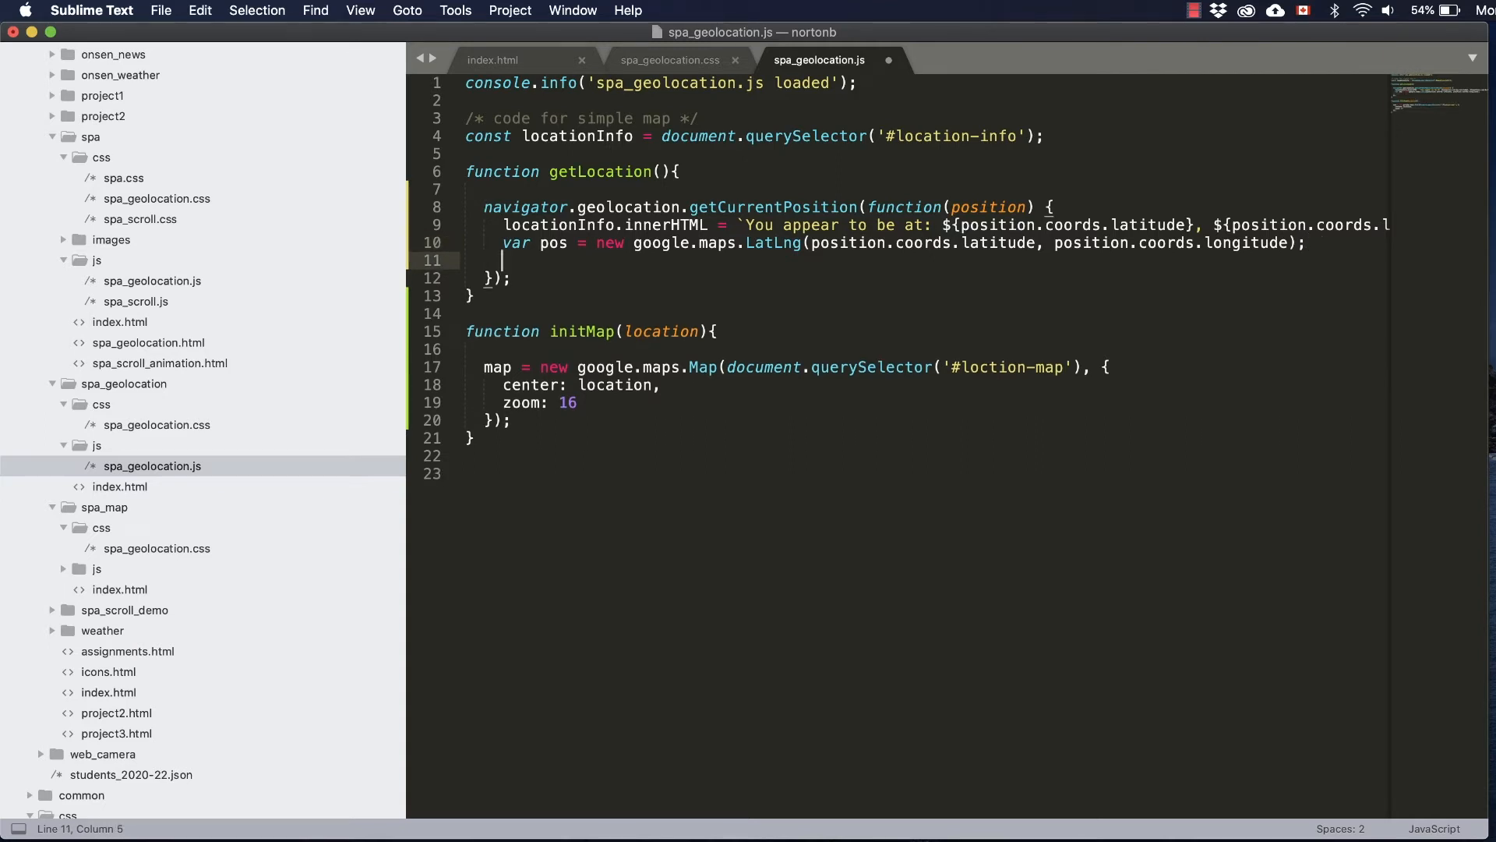
type("initMap(pos")
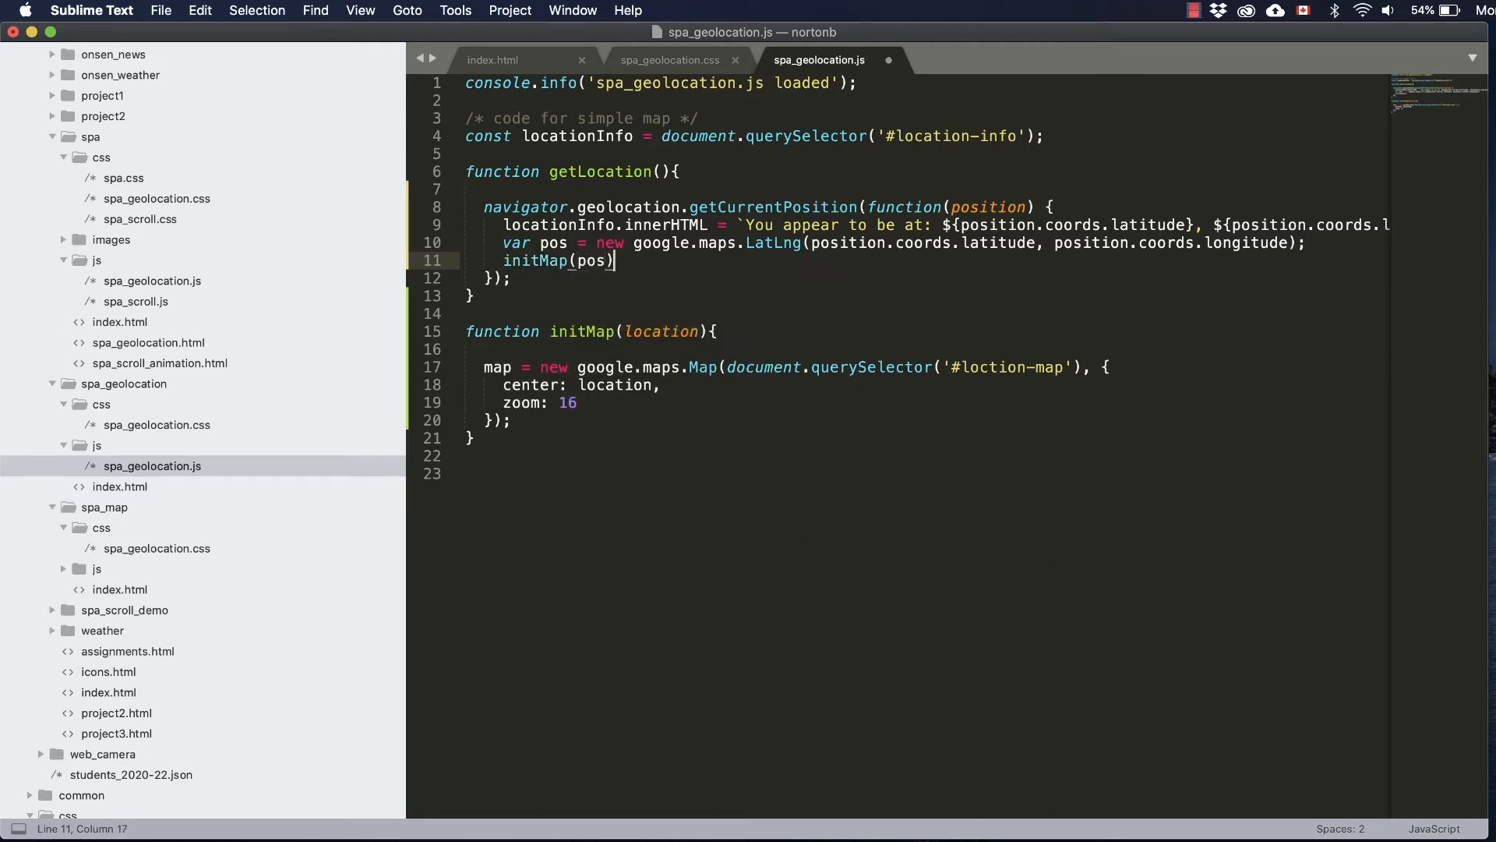
type(";")
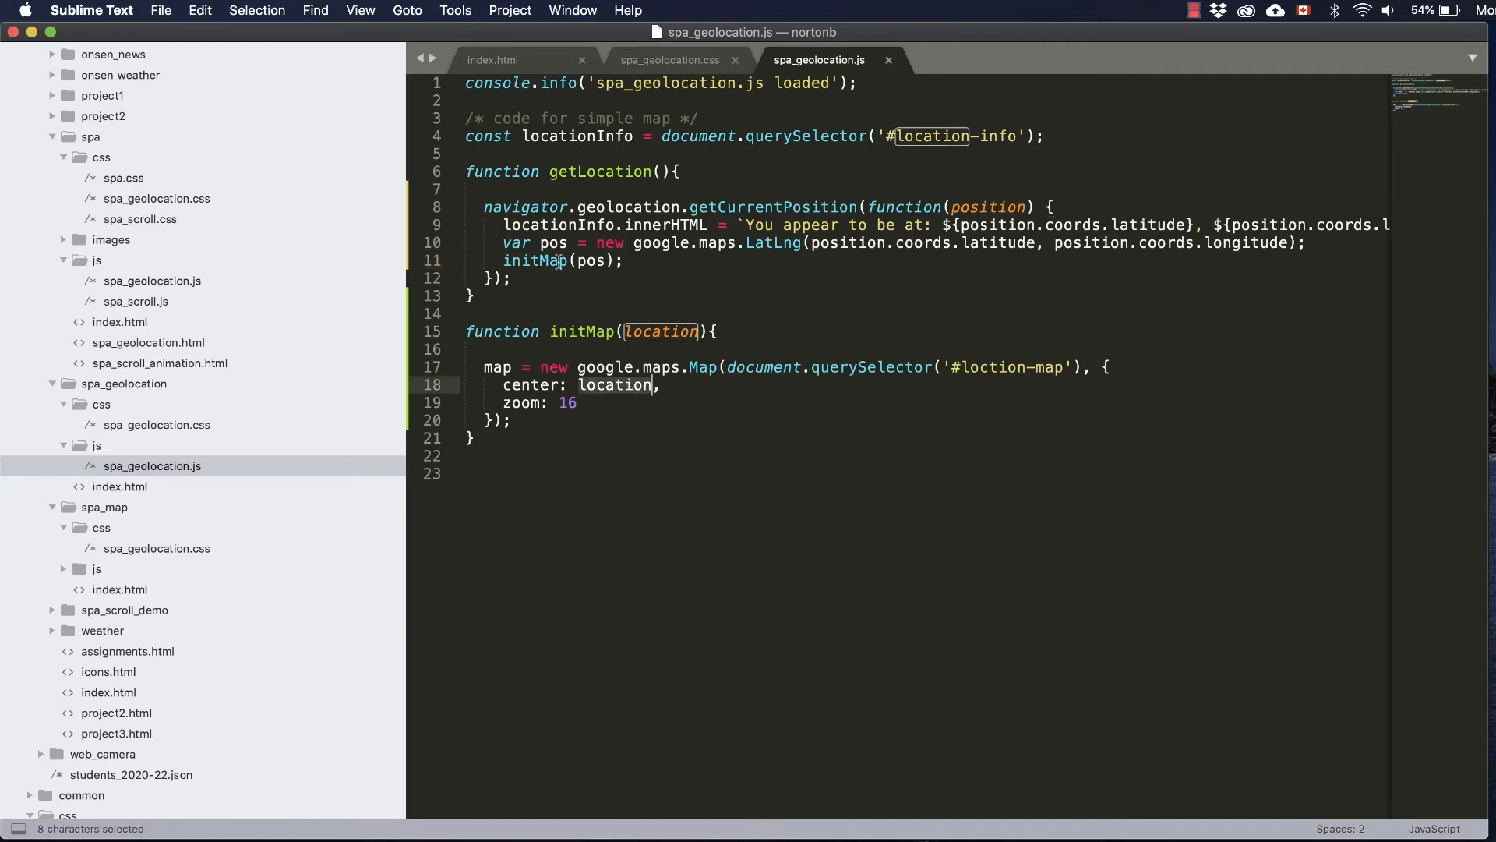
double_click(553, 243)
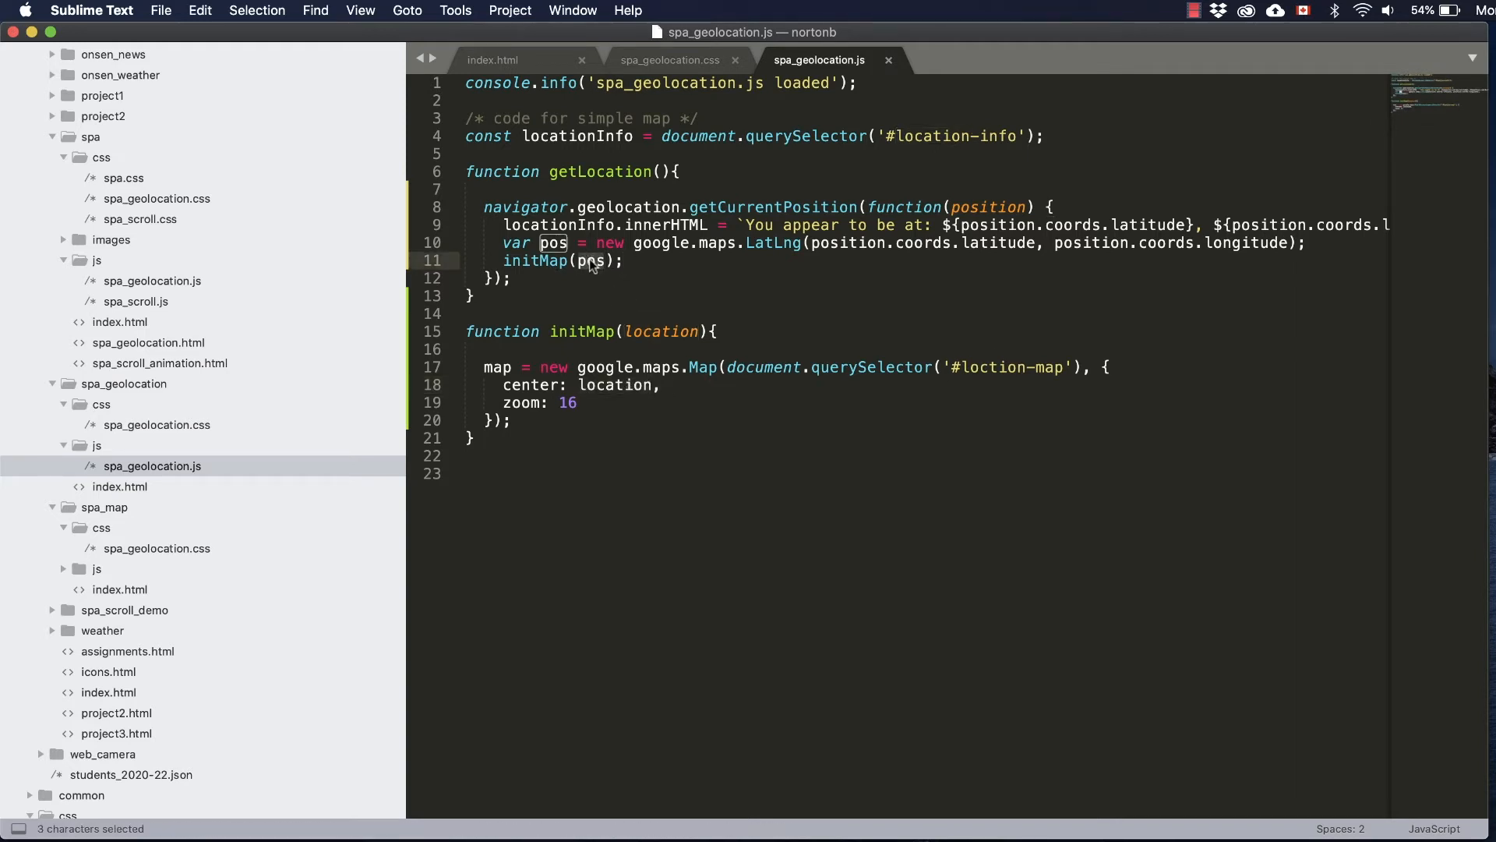
double_click(661, 330)
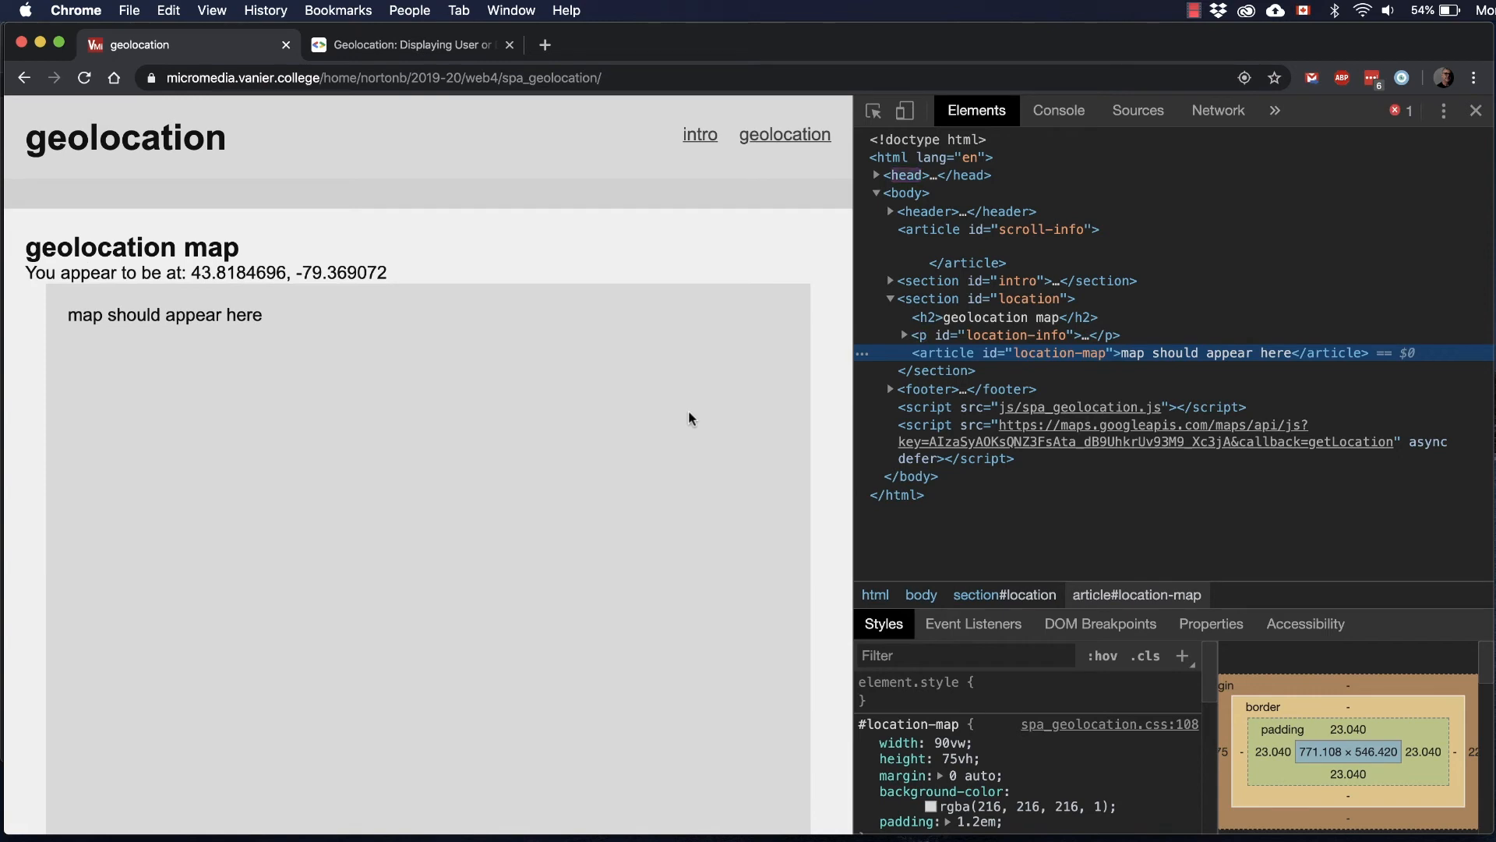
Step: Return to the script, where the selector still misreads '#loction-map'
left_click(1058, 109)
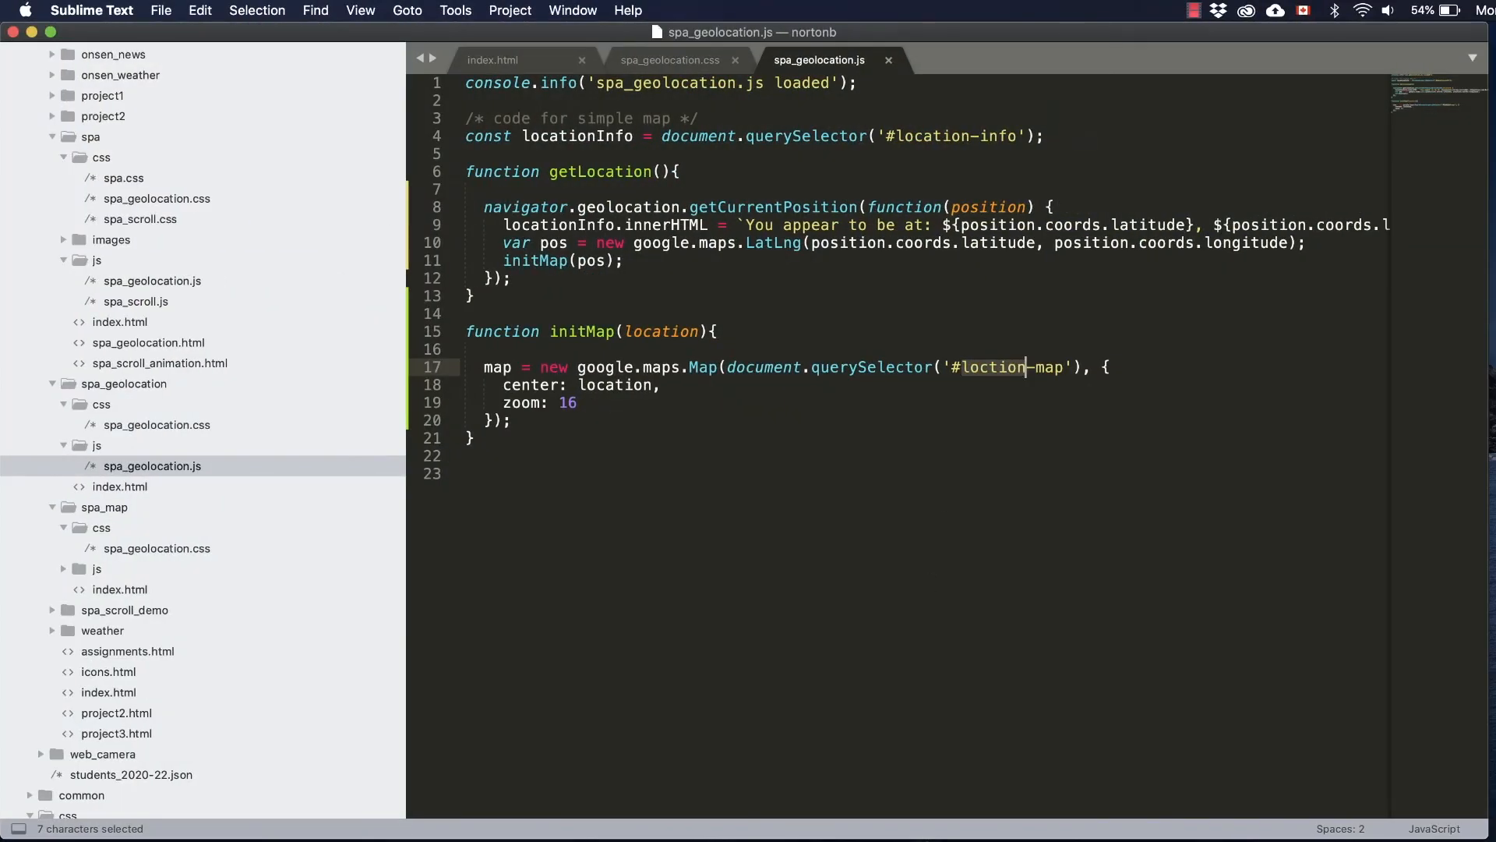
mouse_move(999, 407)
type("a")
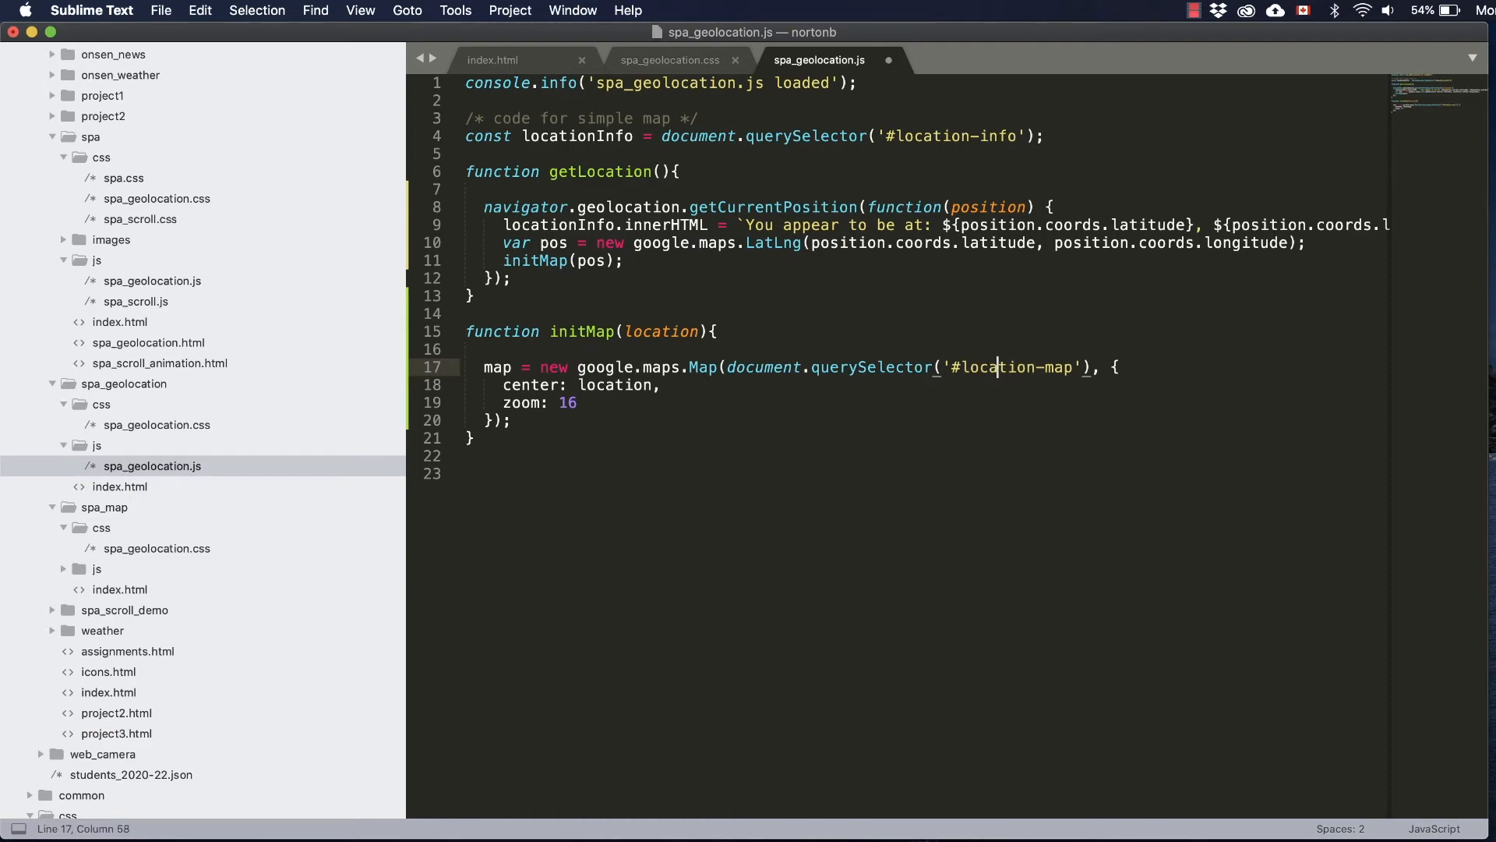
Step: Save the script with the selector corrected to '#location-map'
key("cmd+s")
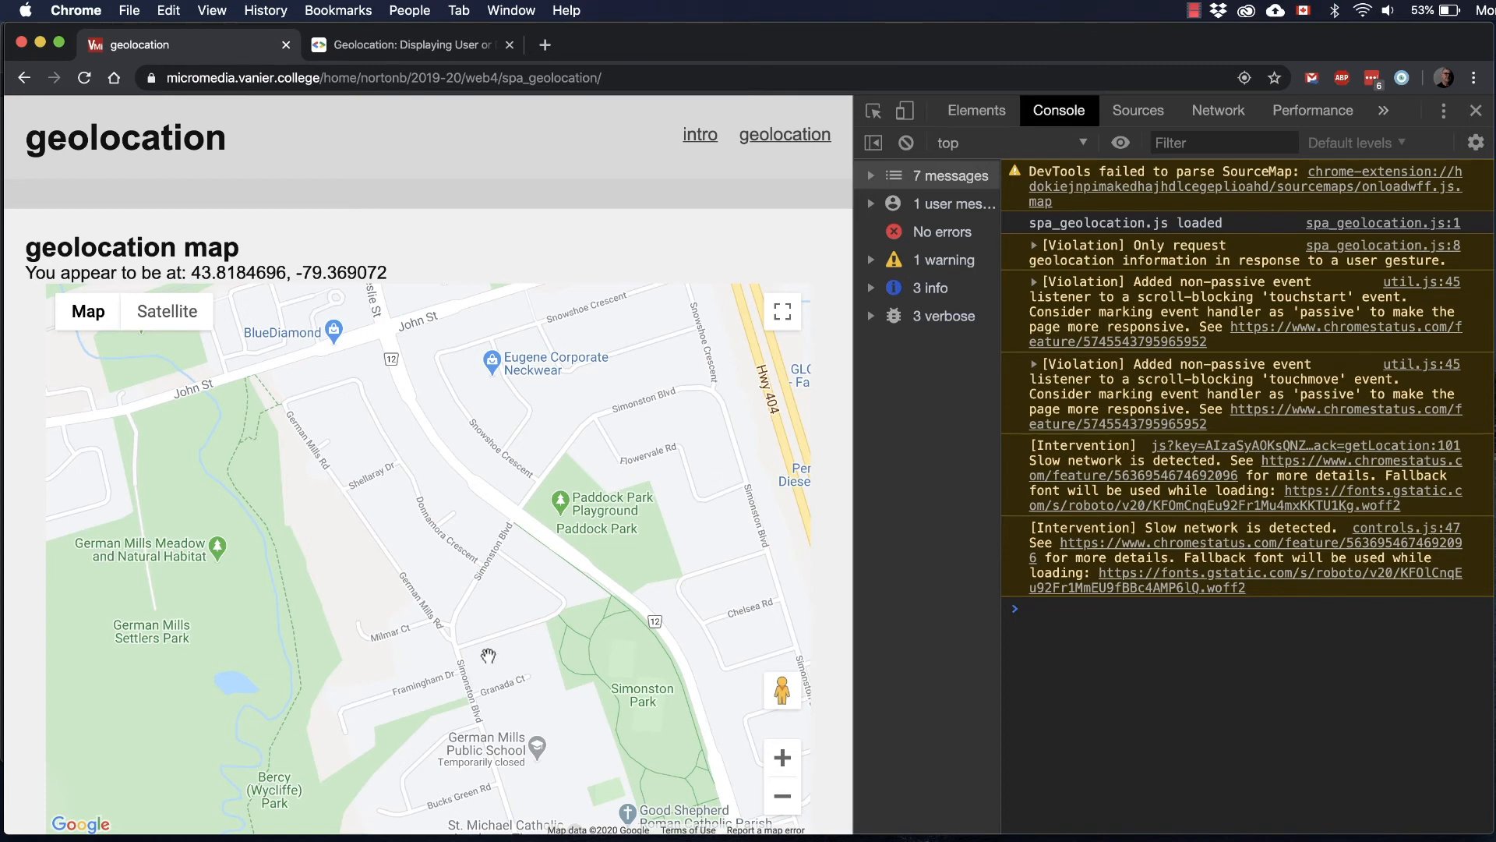
mouse_move(755, 728)
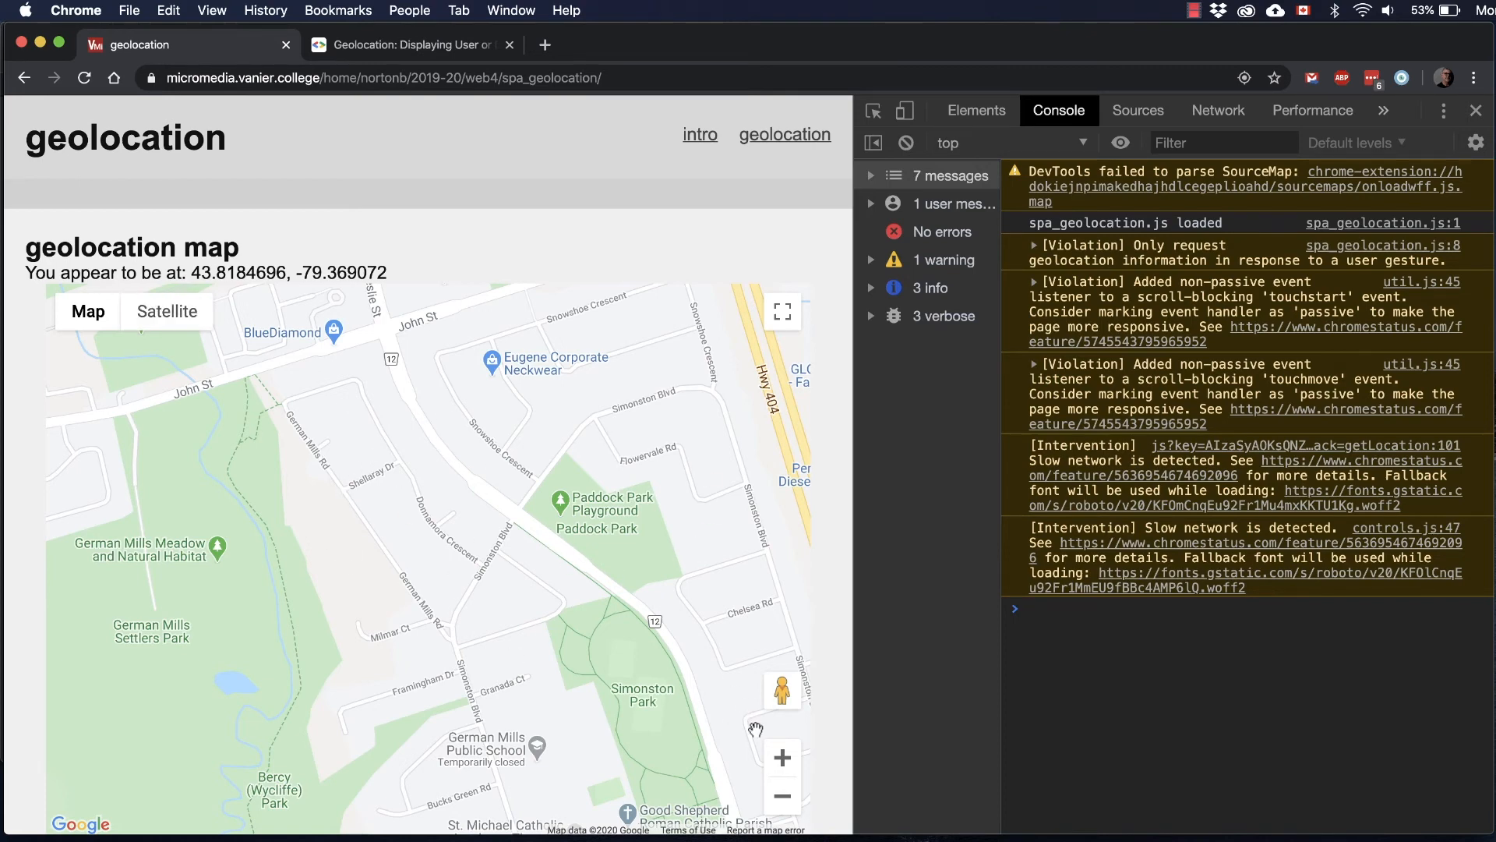
Step: Zoom the rendered map out twice to show the wider Toronto region
left_click(781, 796)
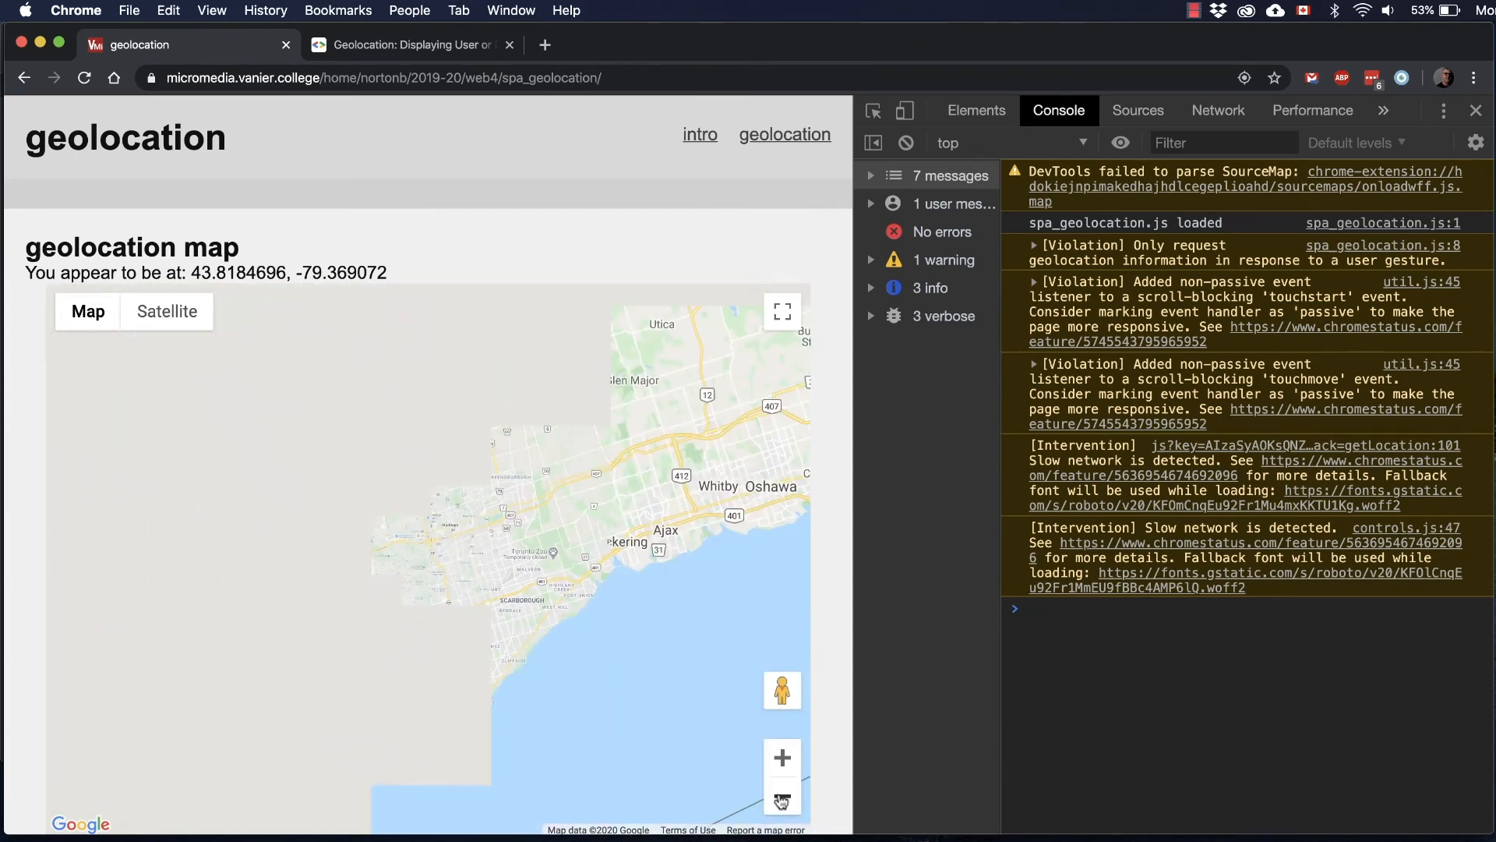
left_click(781, 801)
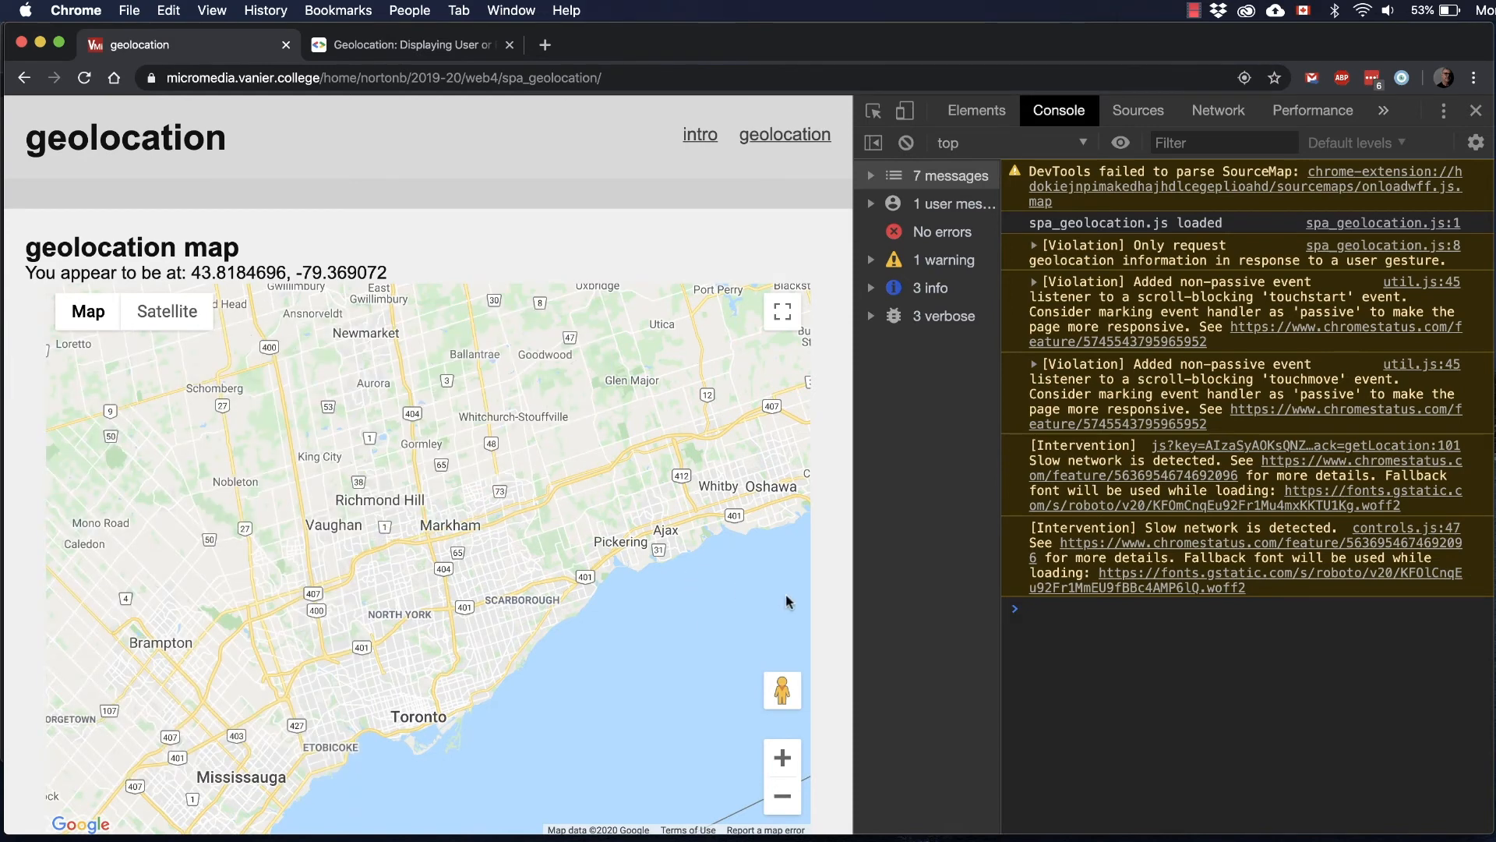
mouse_move(851, 618)
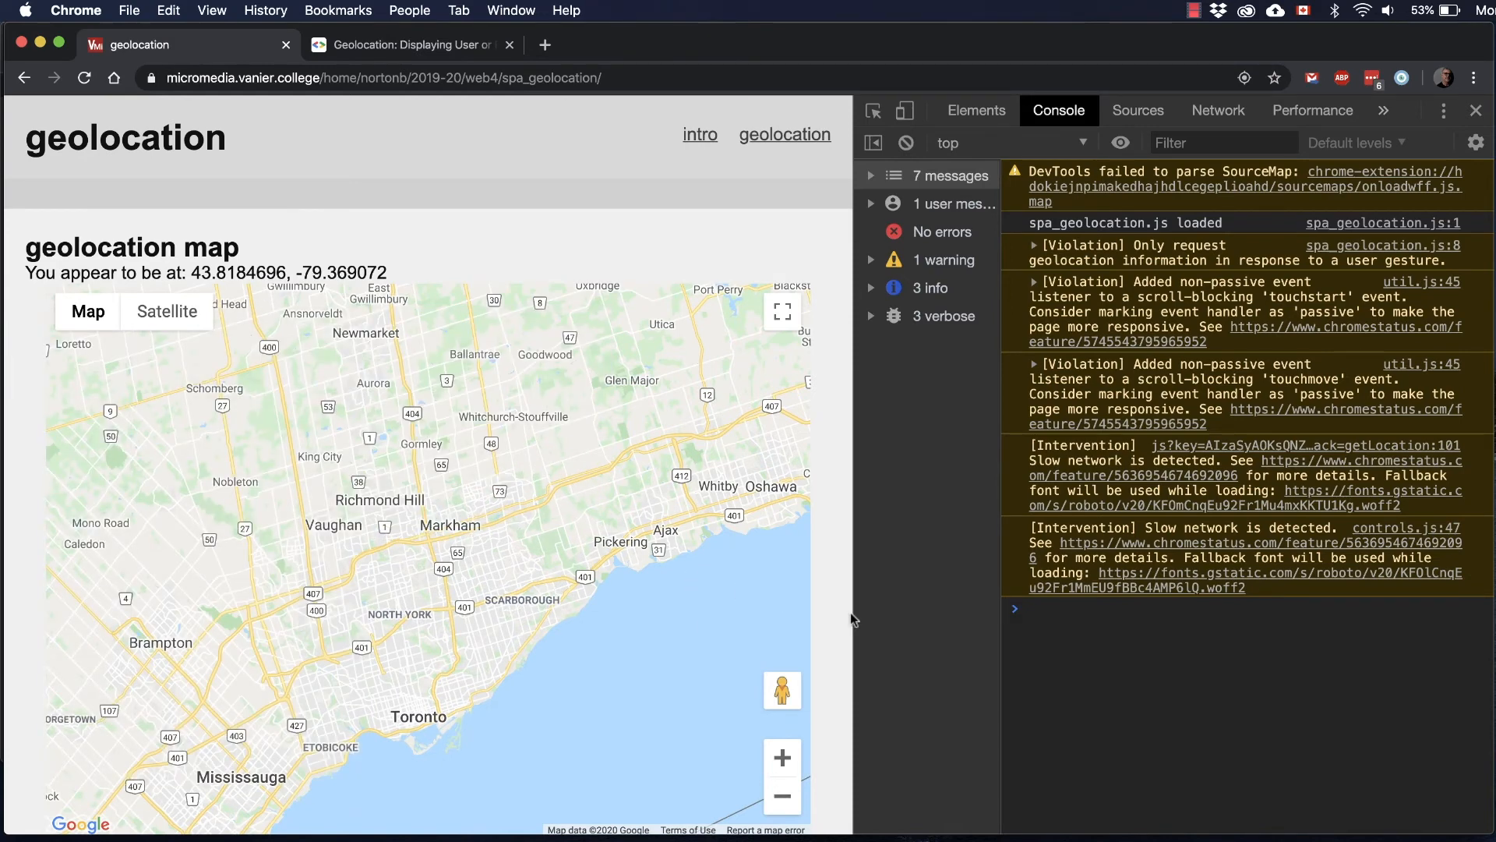
mouse_move(631, 365)
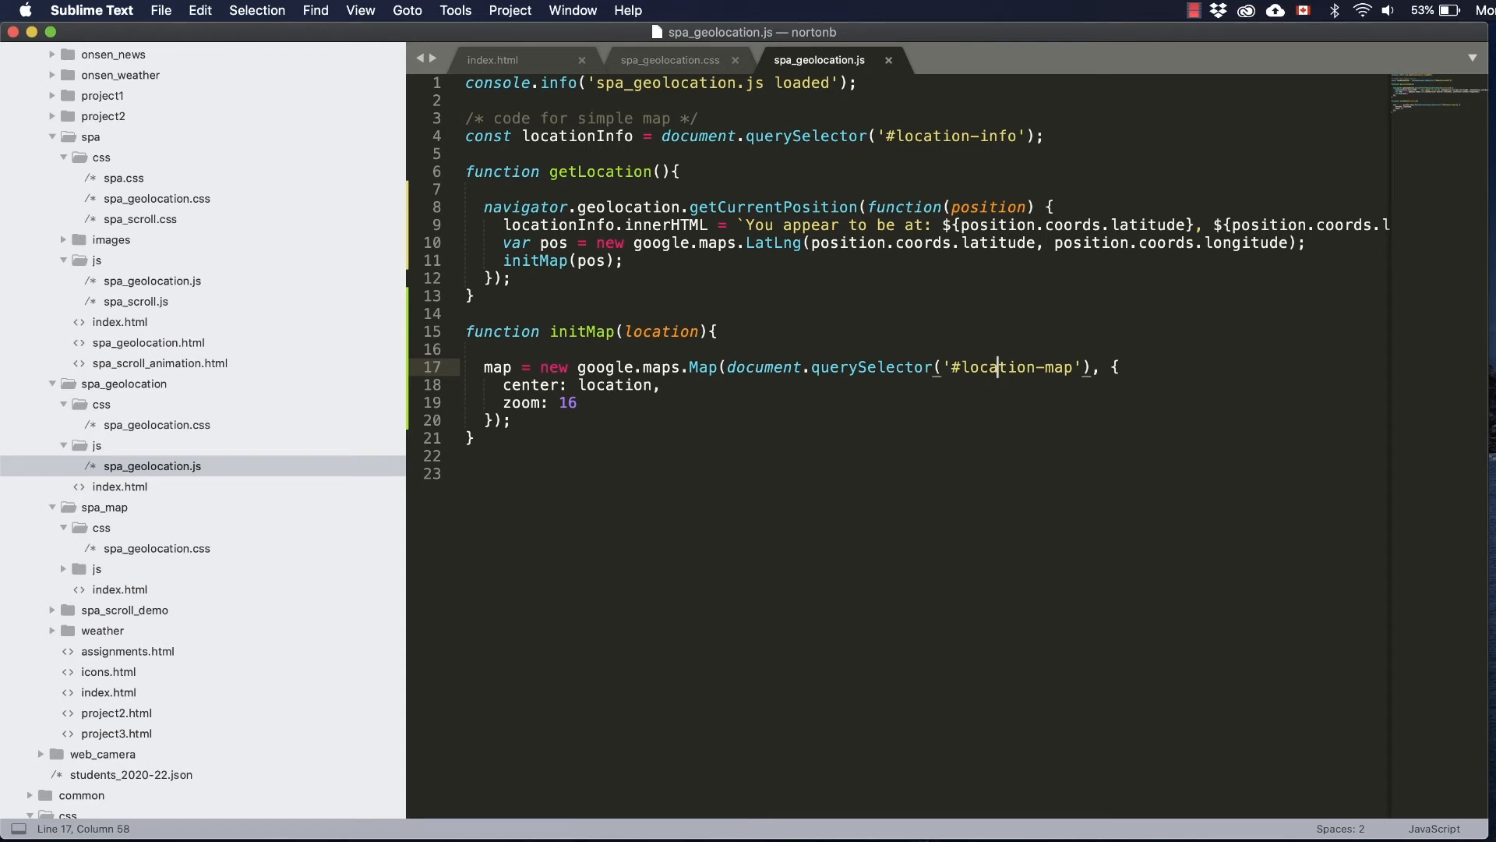
mouse_move(534, 419)
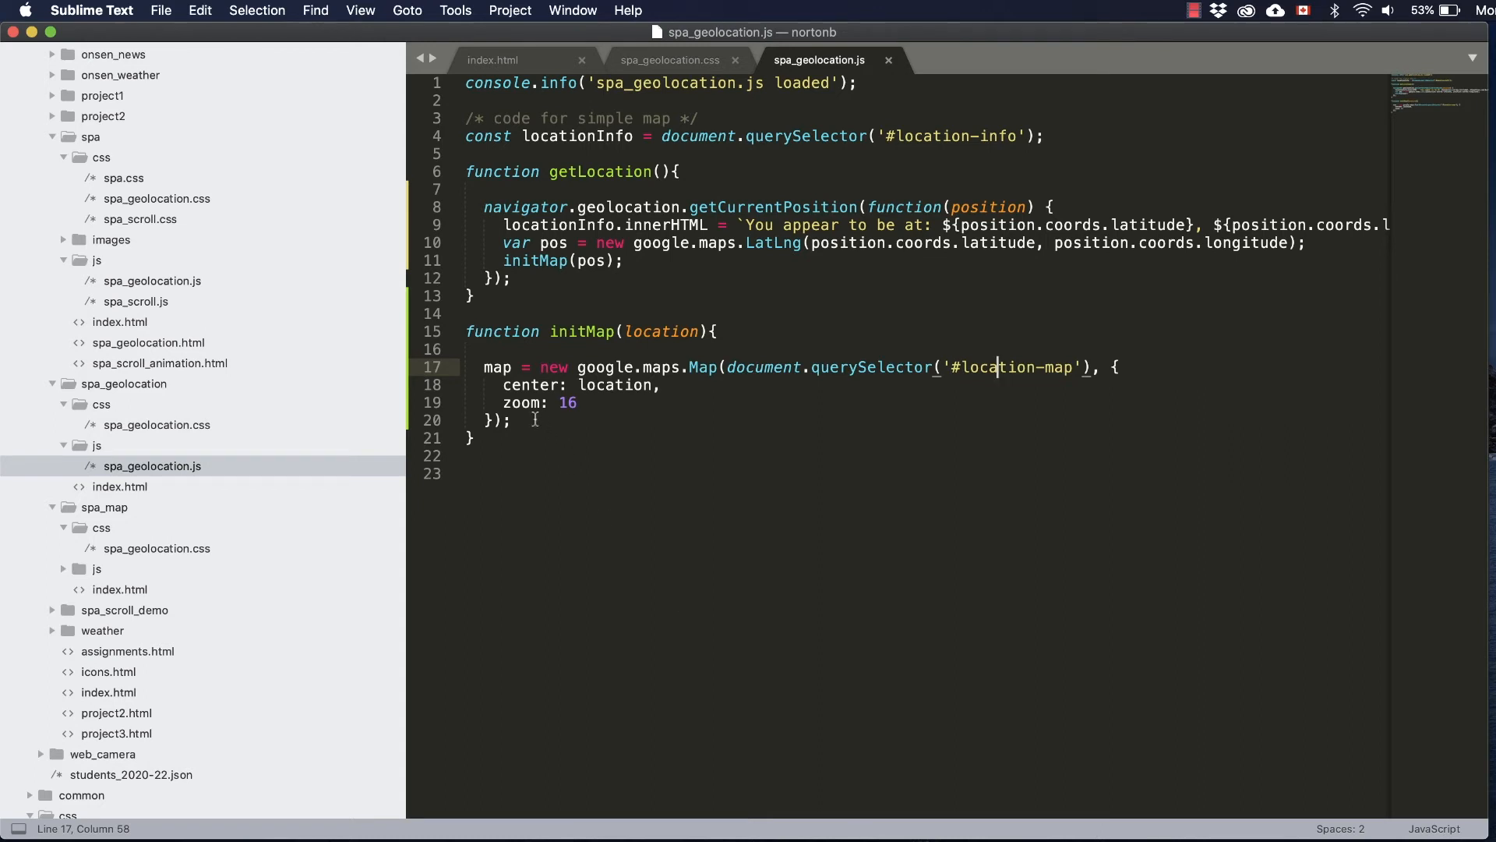
Step: Declare marker as a new google.maps.Marker with position: location and map: map
type("l")
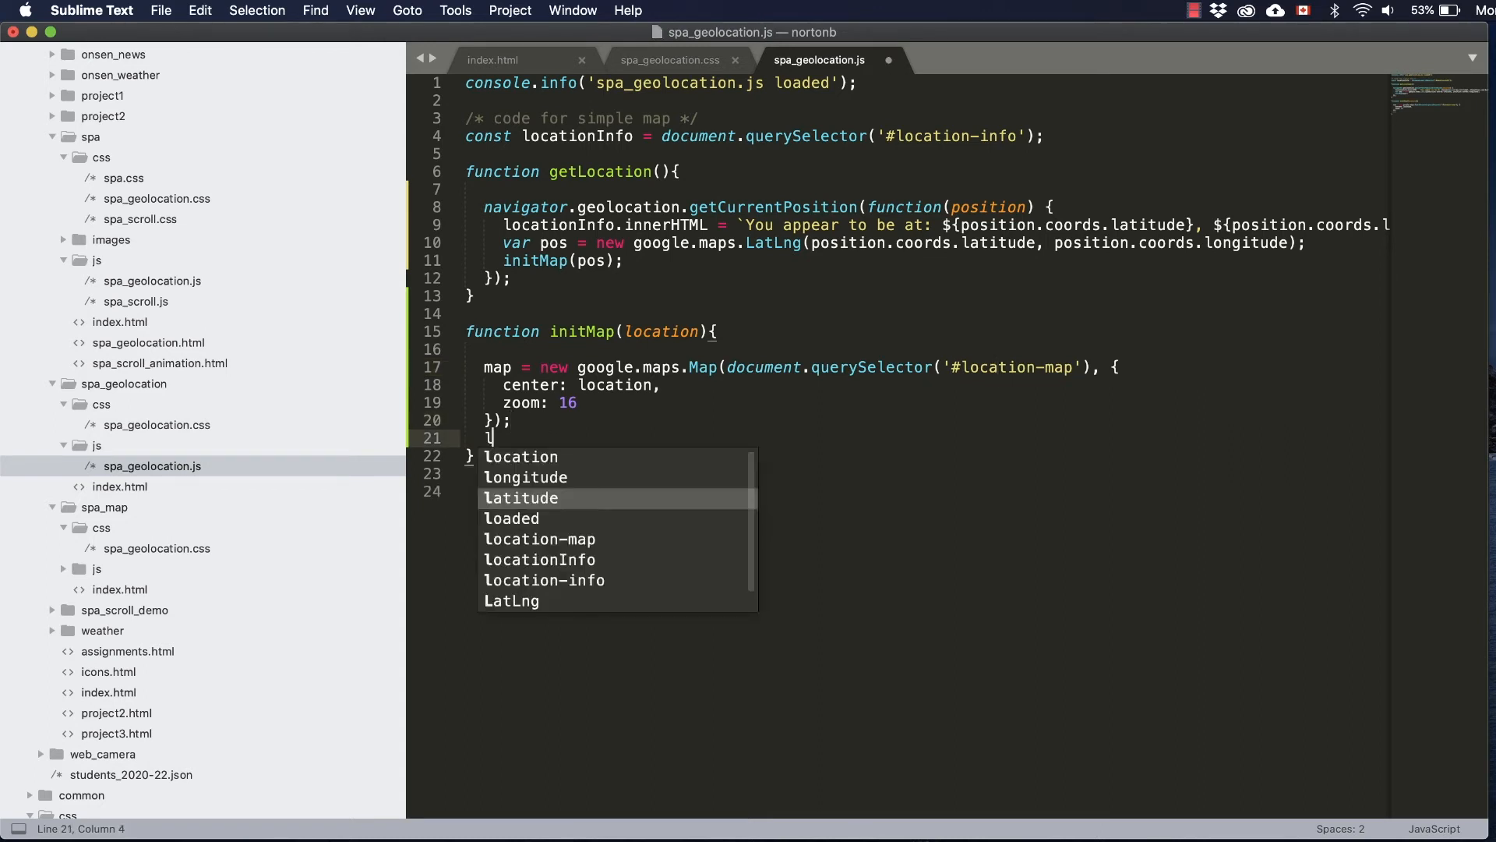
type("et mar")
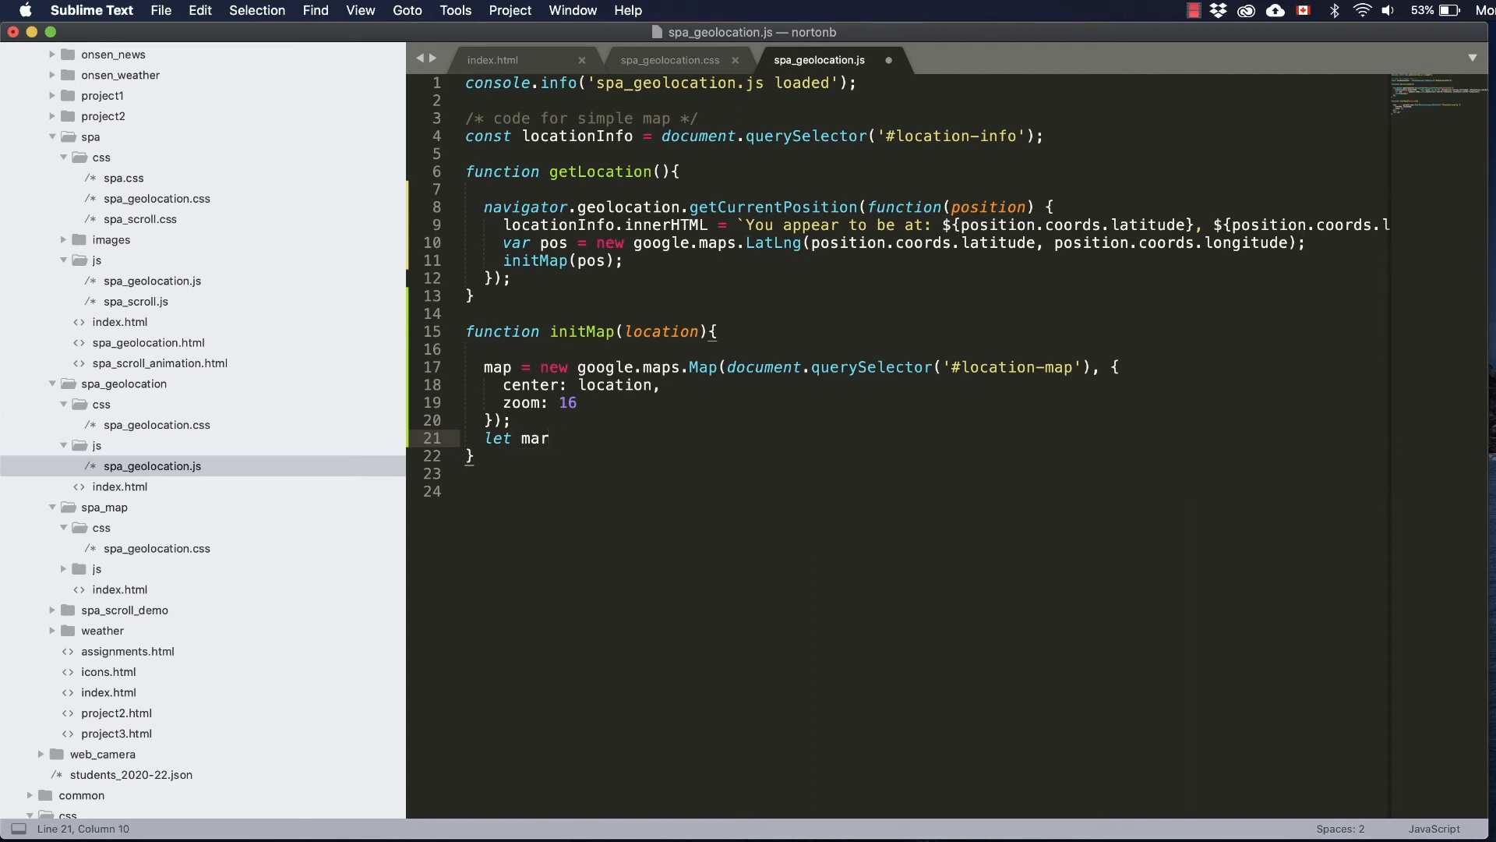
type("ker =")
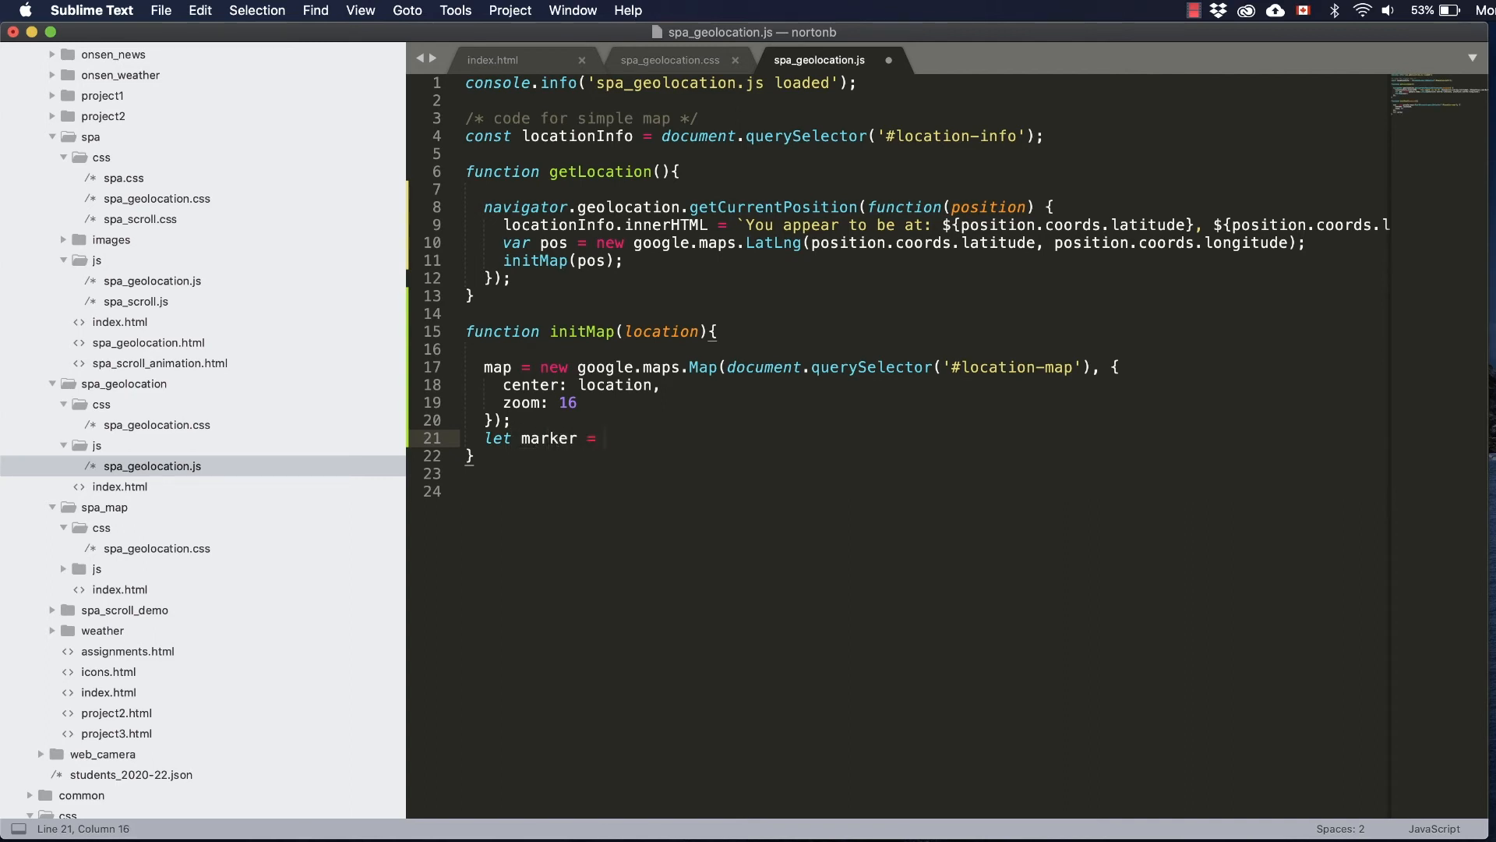
type("new google")
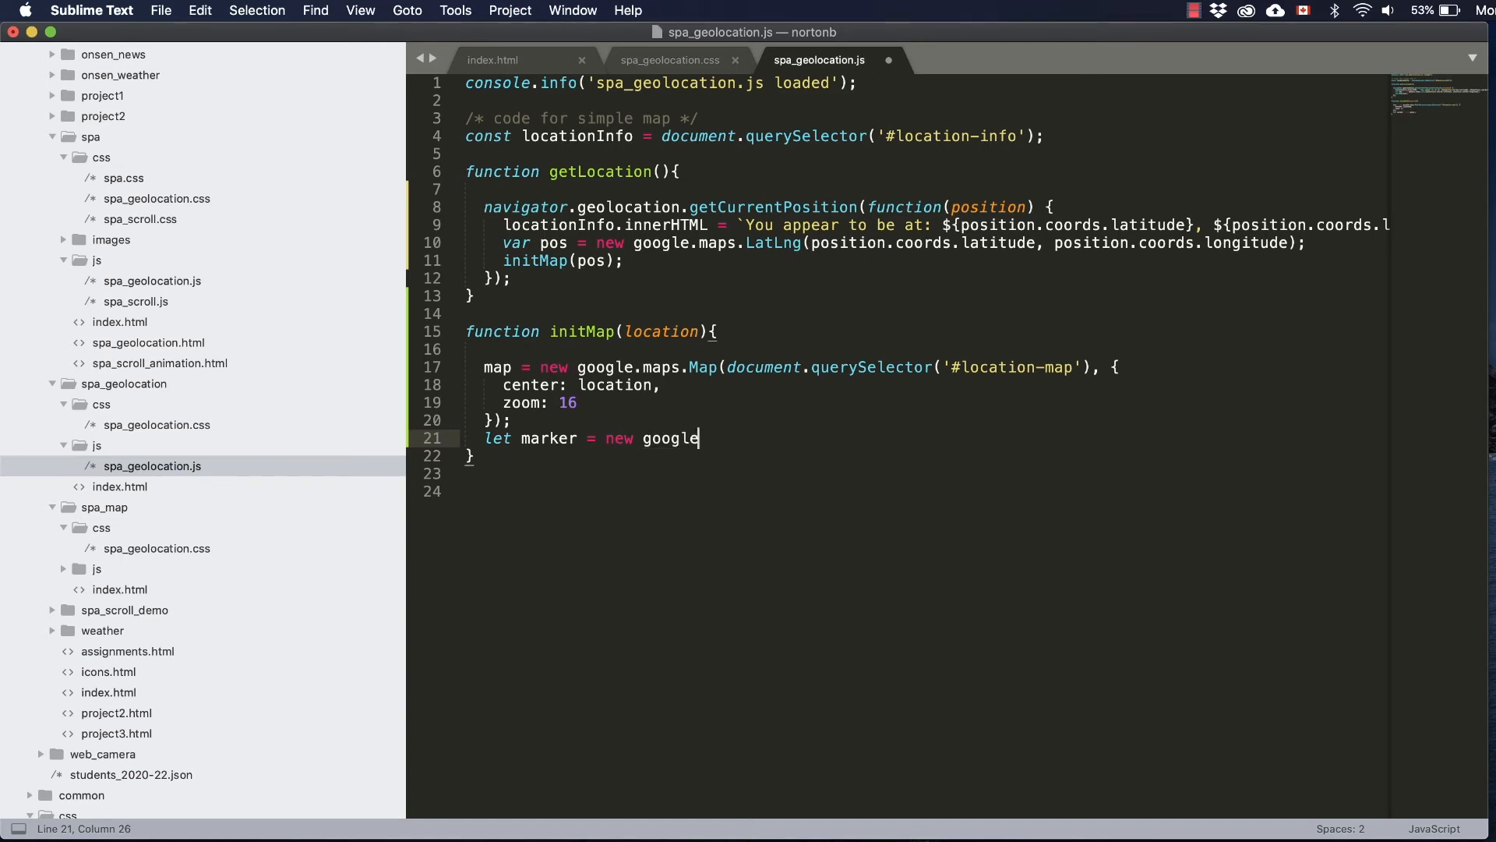
type(".maps")
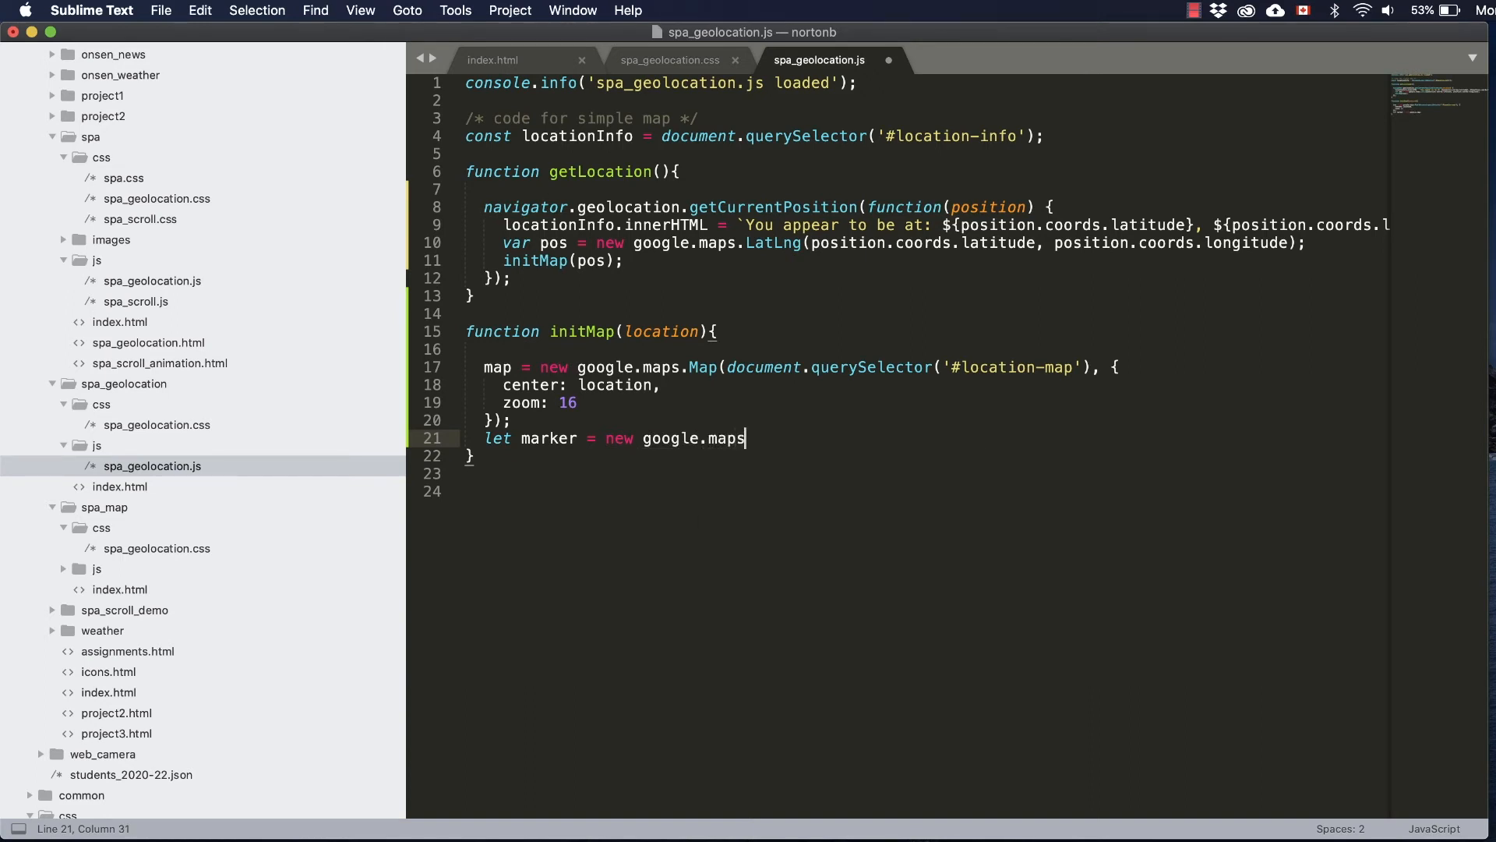
type(".Marker({")
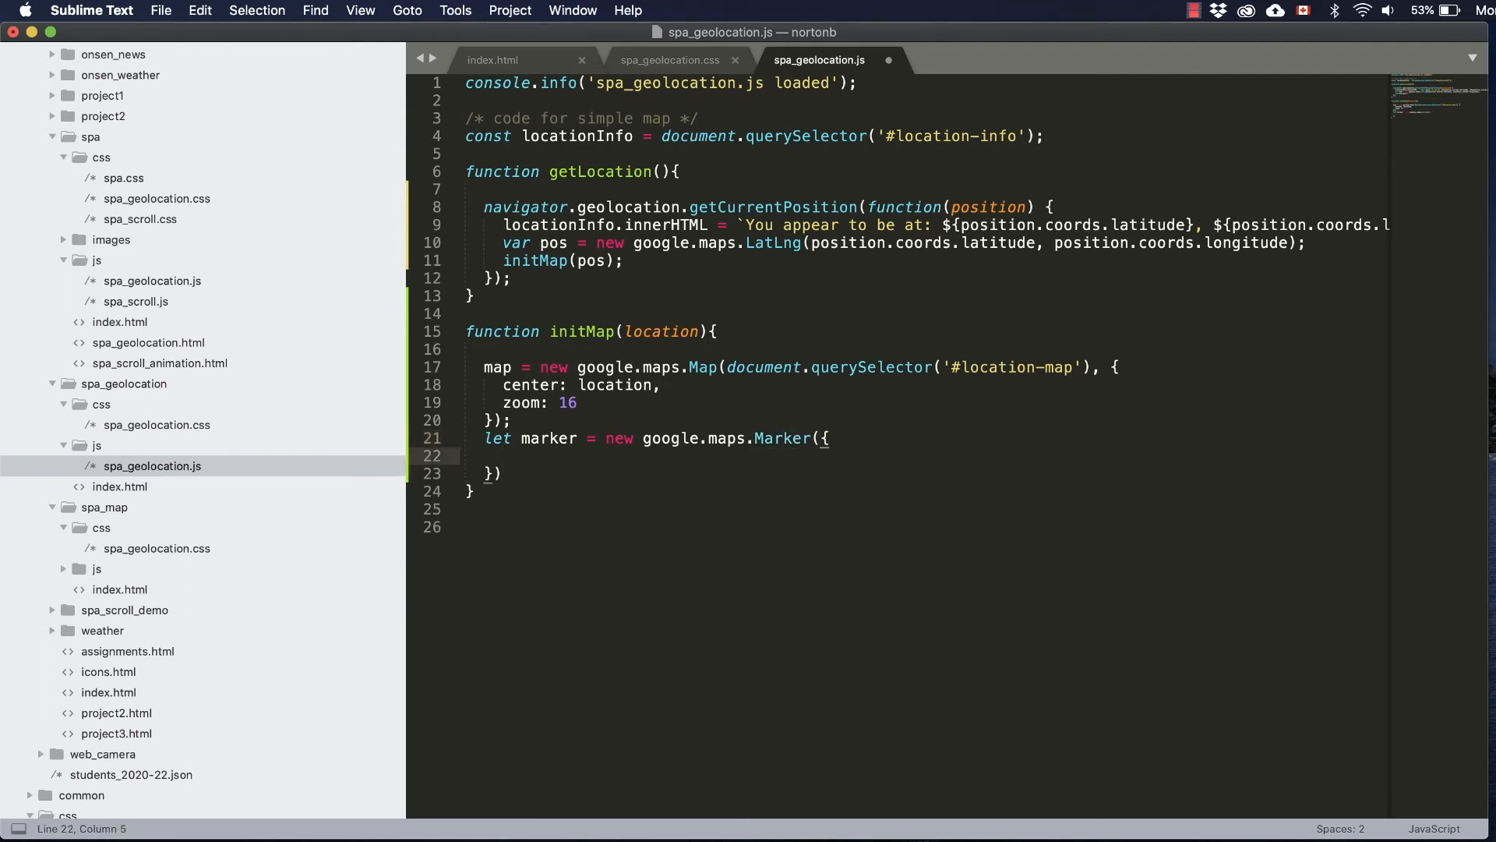
type("position")
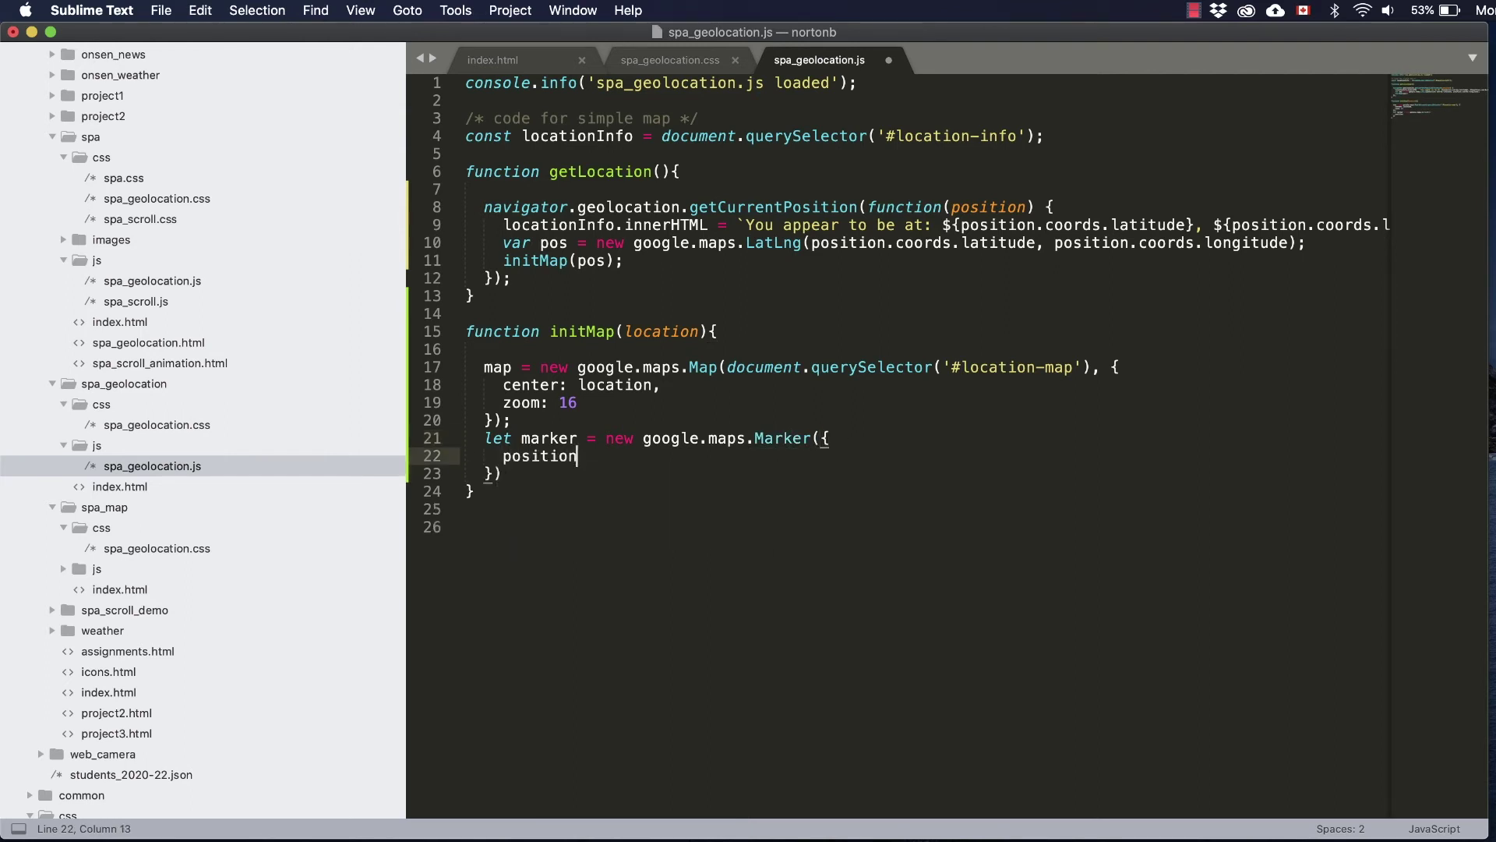
type(": locationInfo")
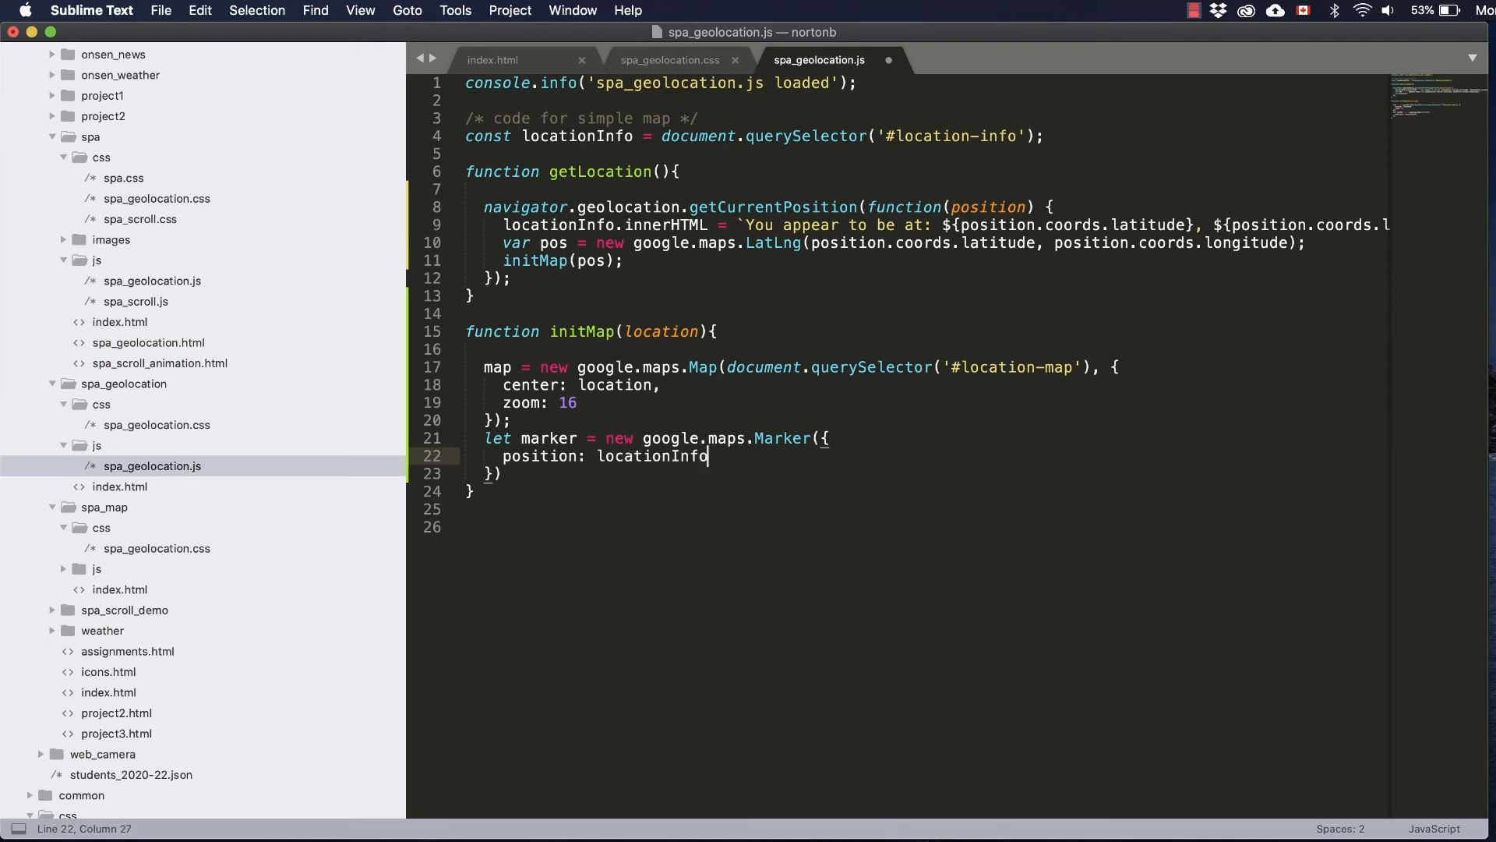
type("location;")
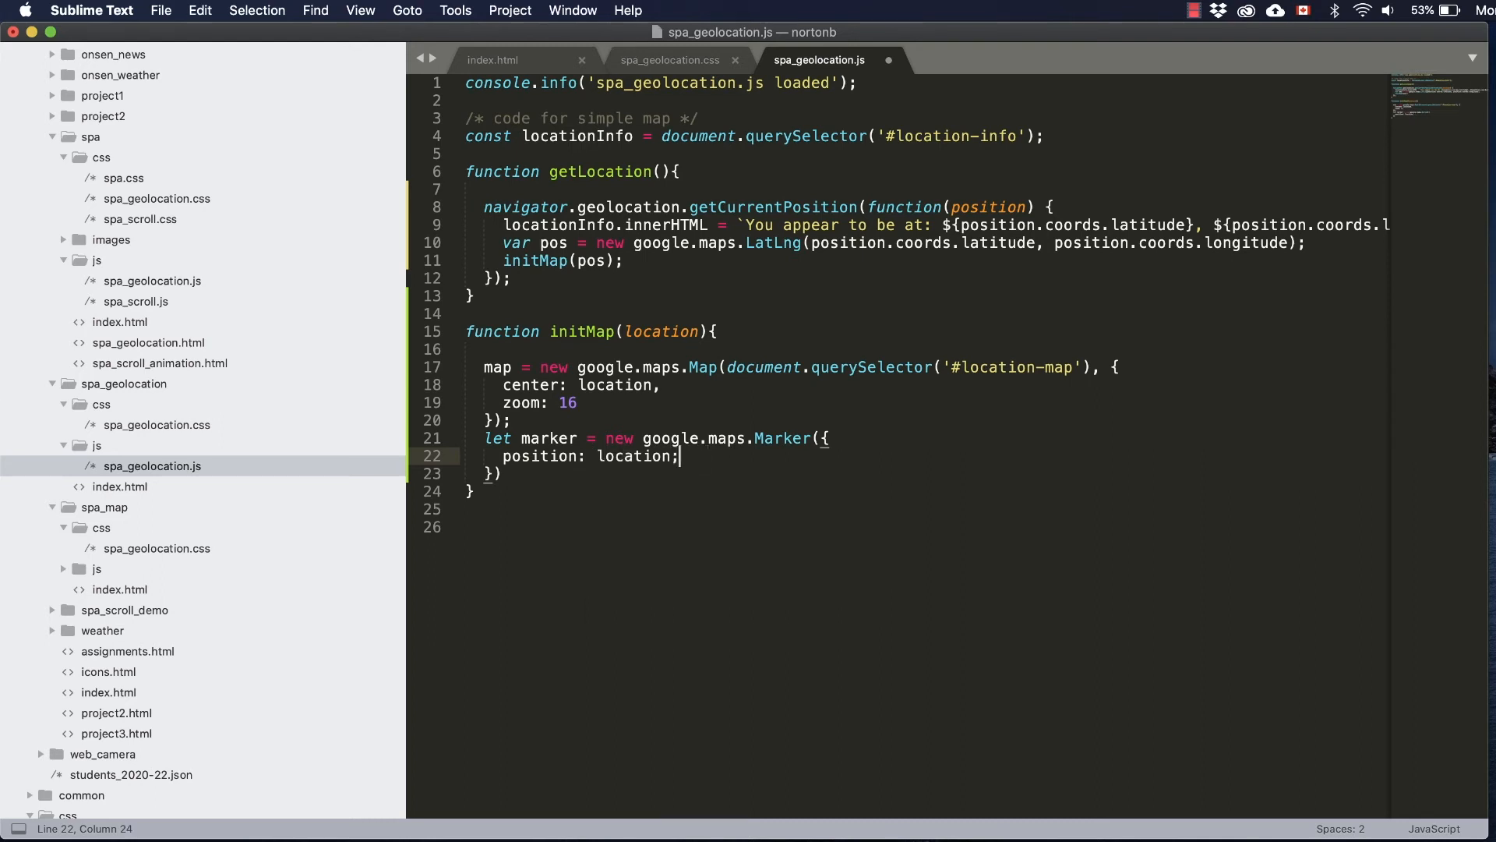
key("enter")
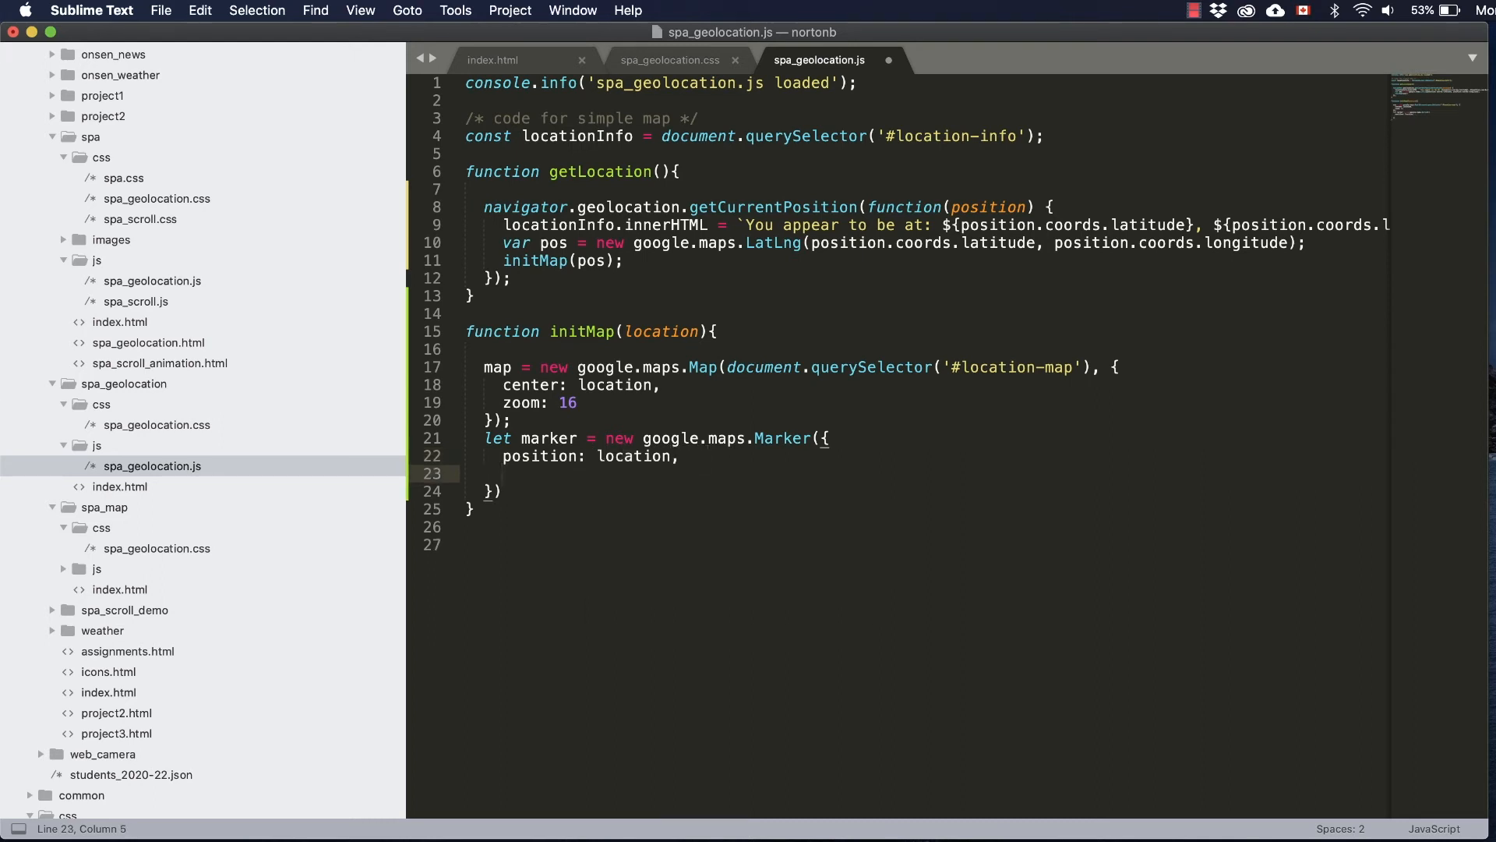
type("map:")
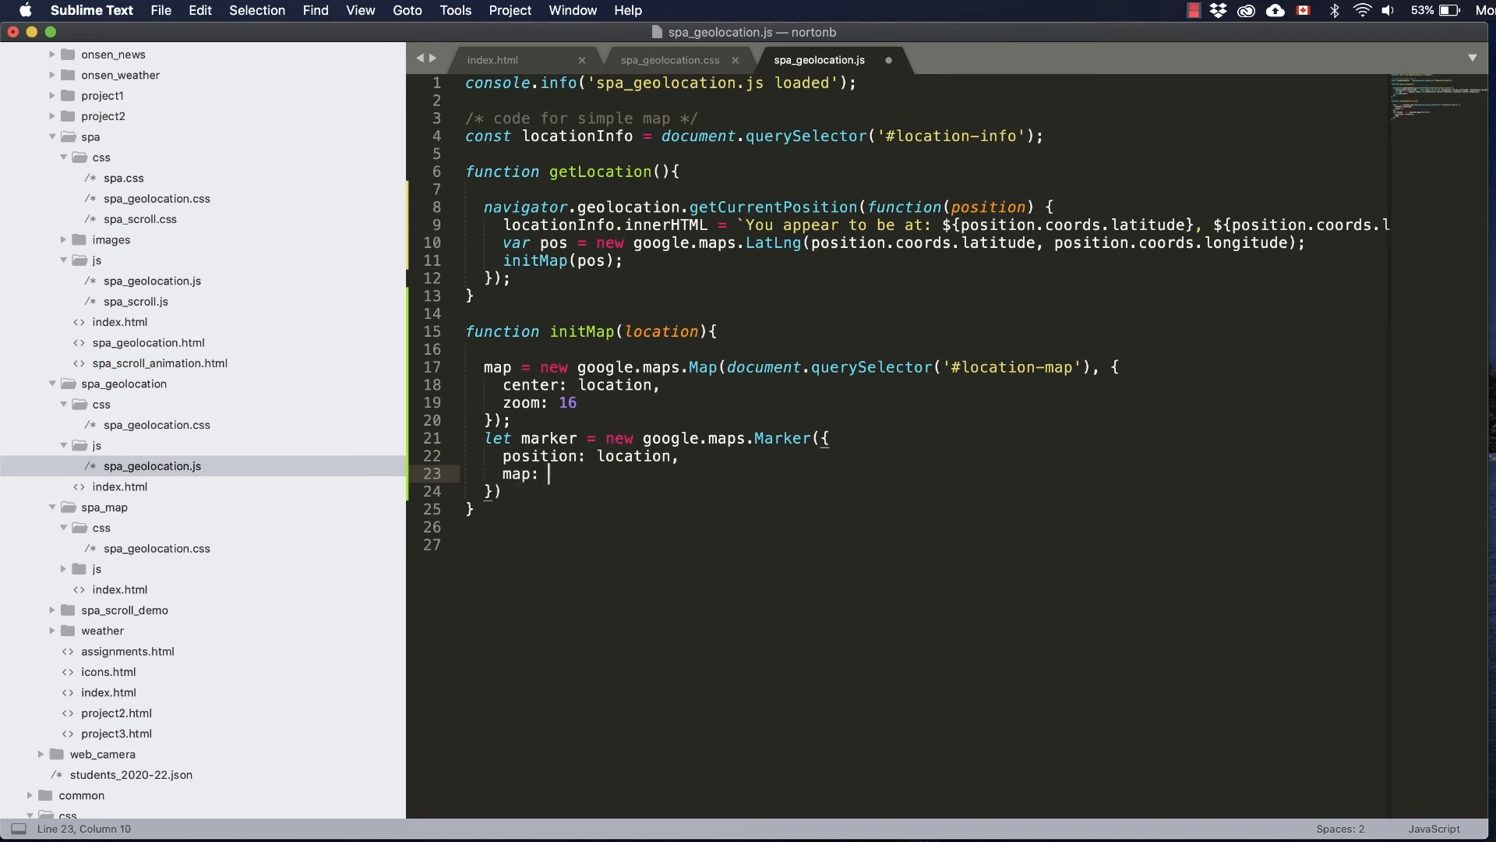
type("map,")
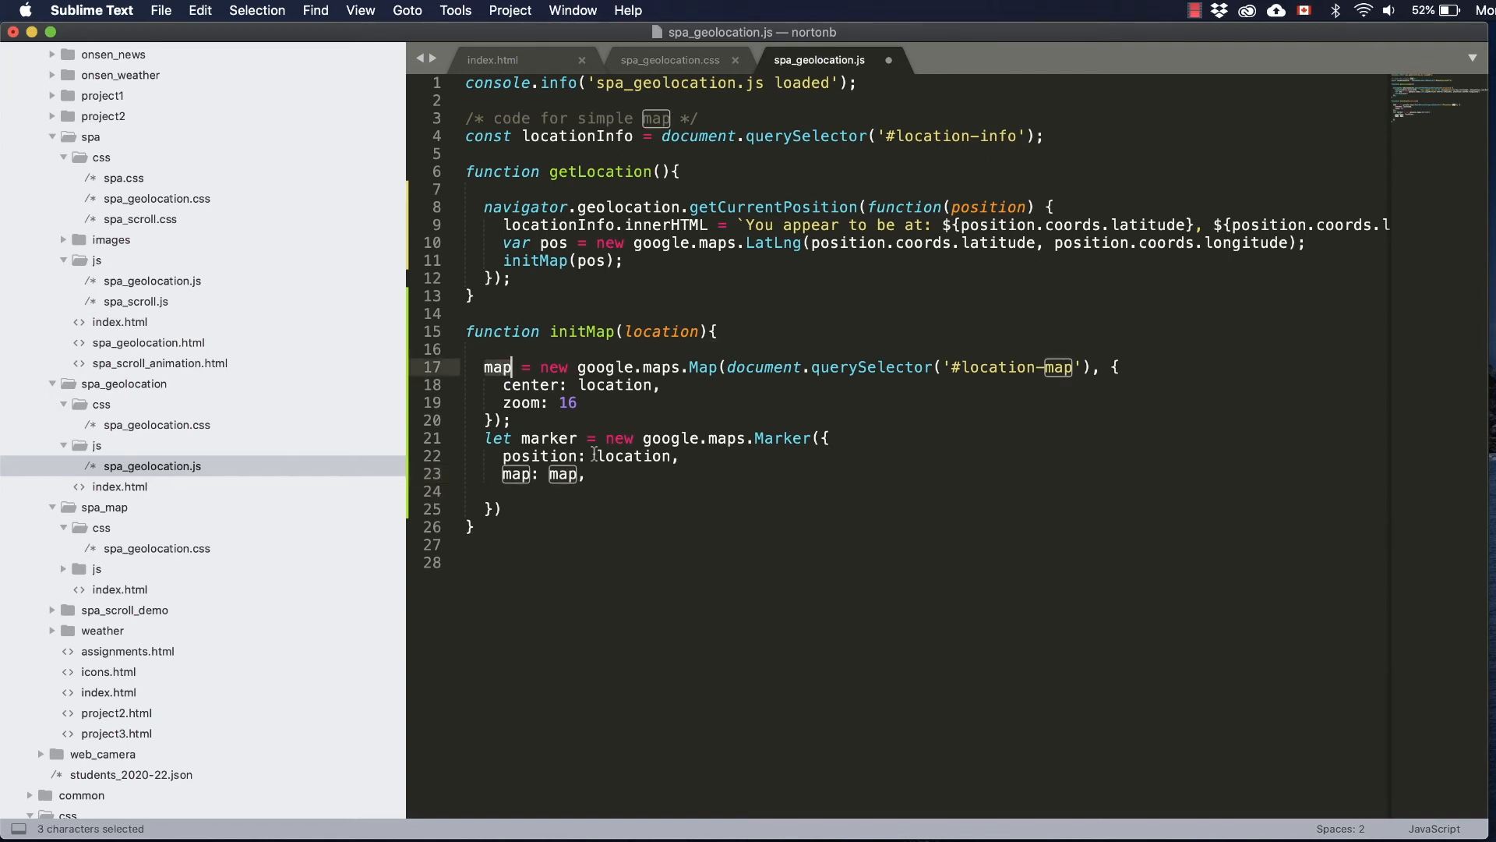
Step: Give the marker title 'You are here.' and label 'Here you are!'
key("enter")
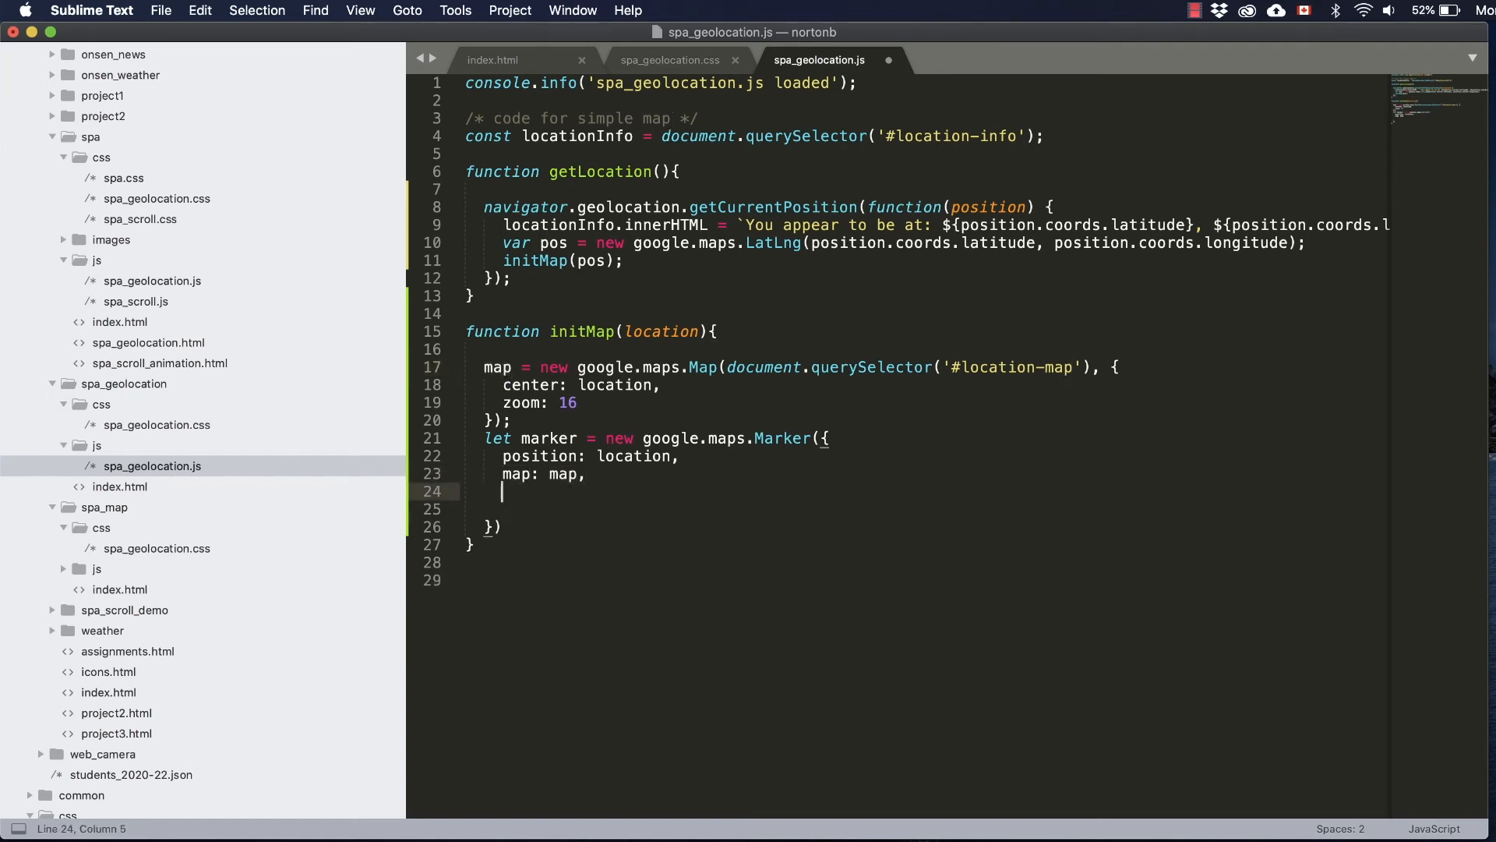
type("title:")
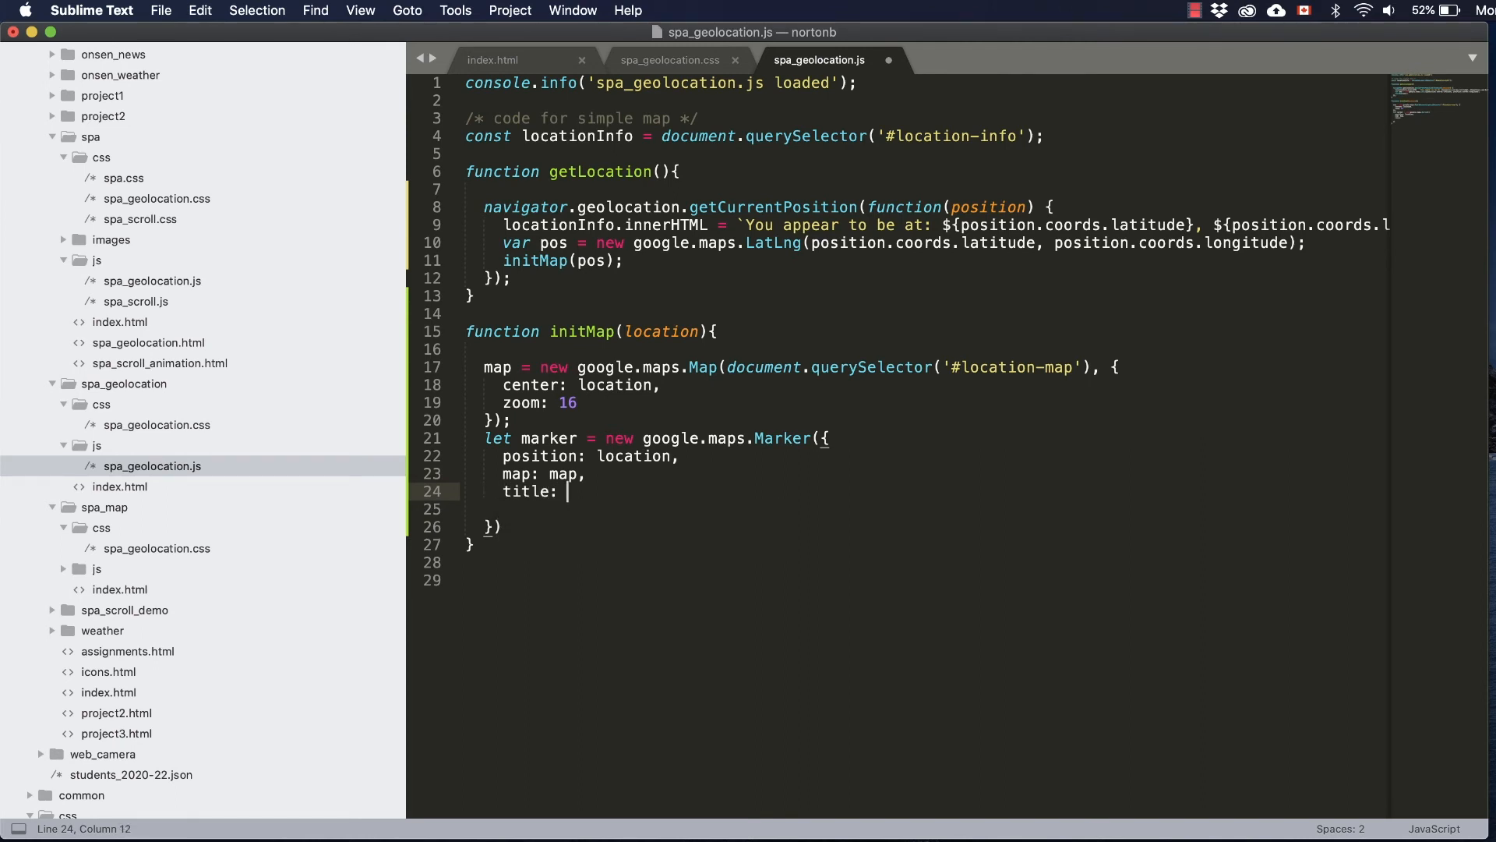
type("'You are'")
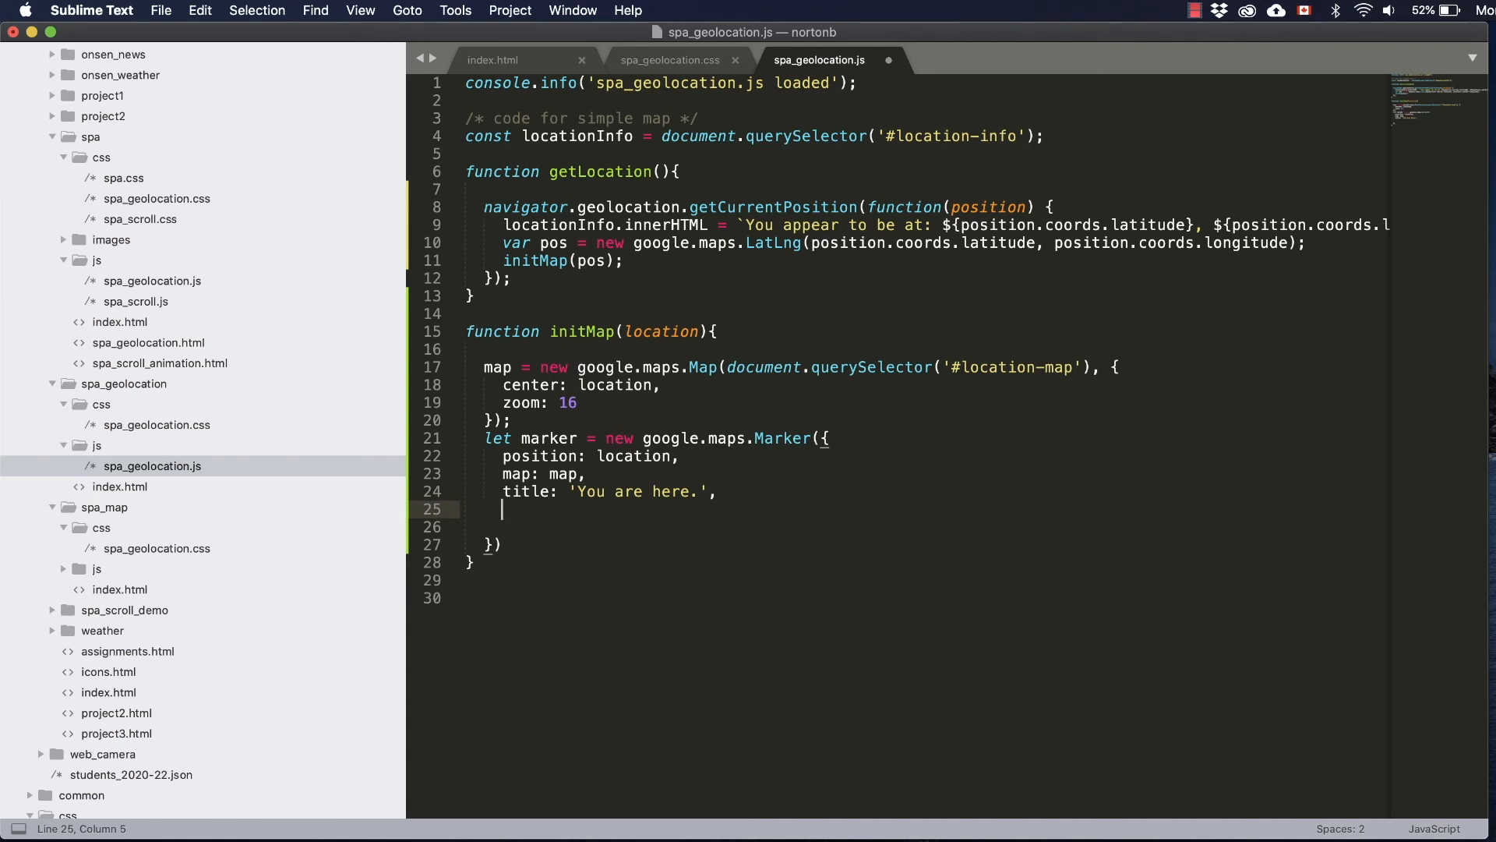
type("label")
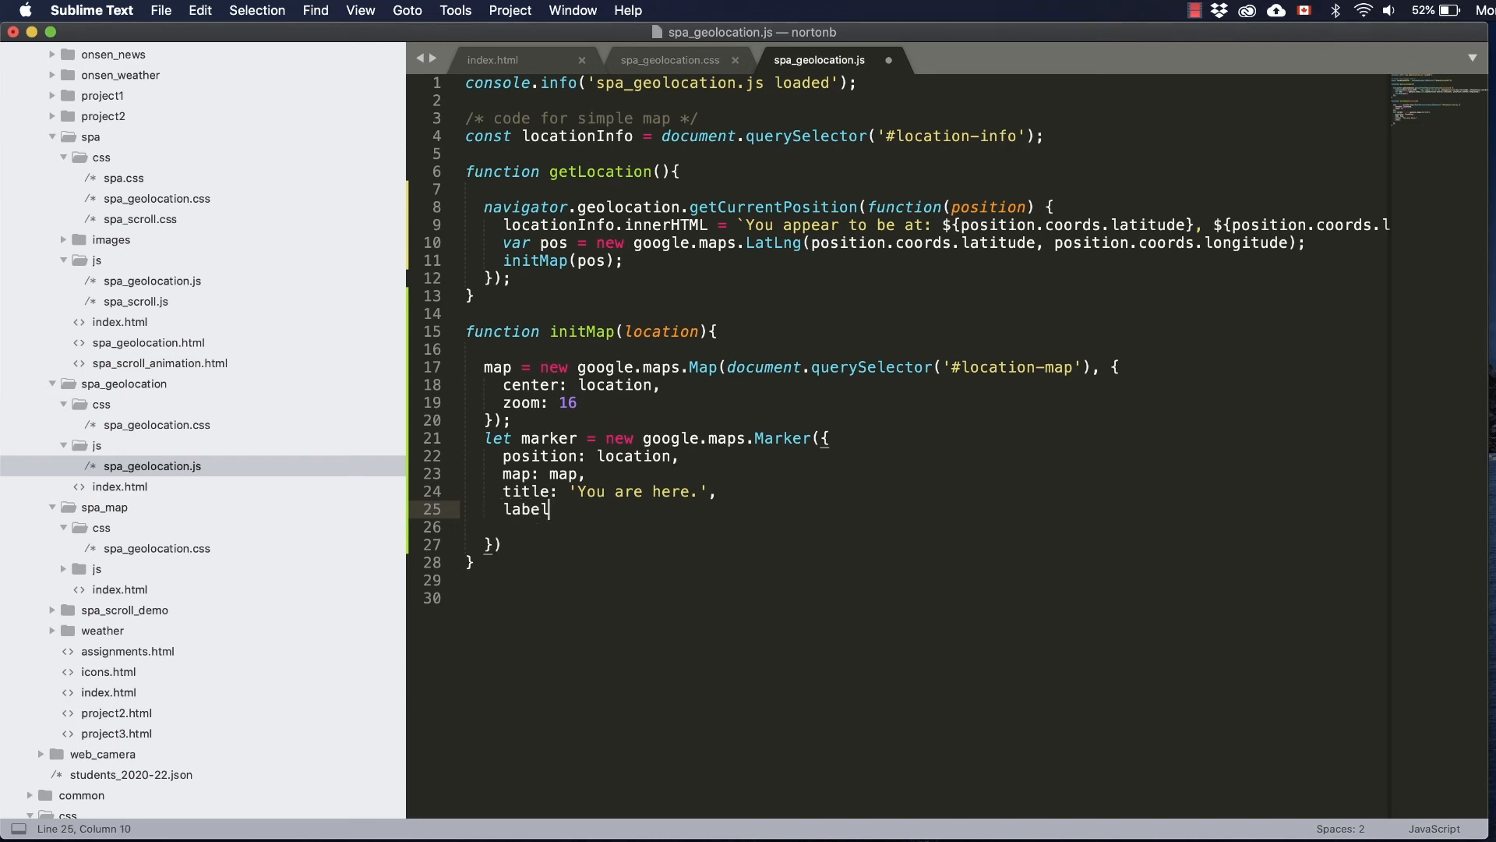
type(": 'Here")
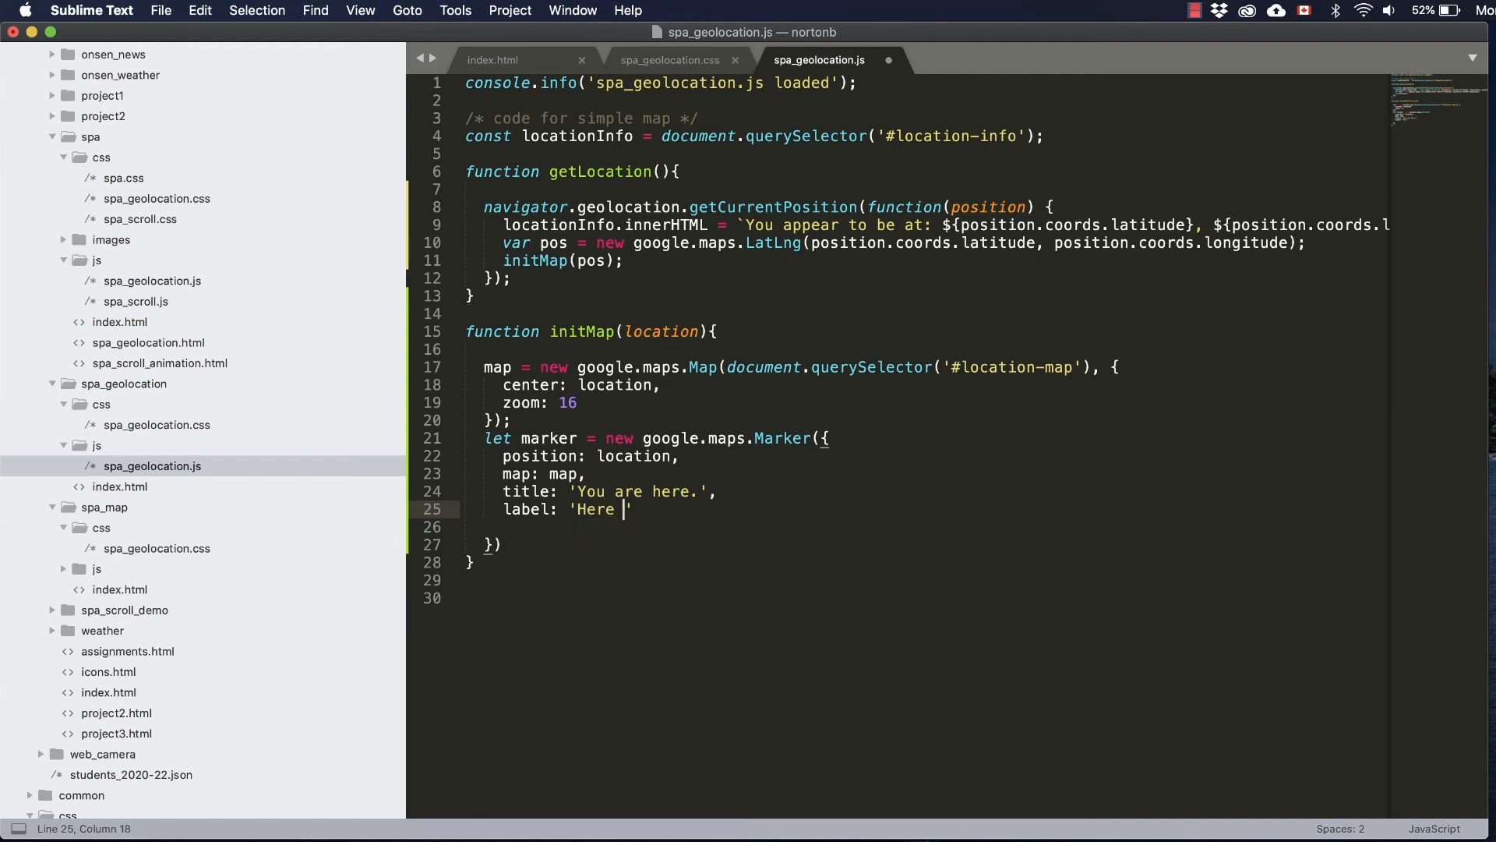
type("you are")
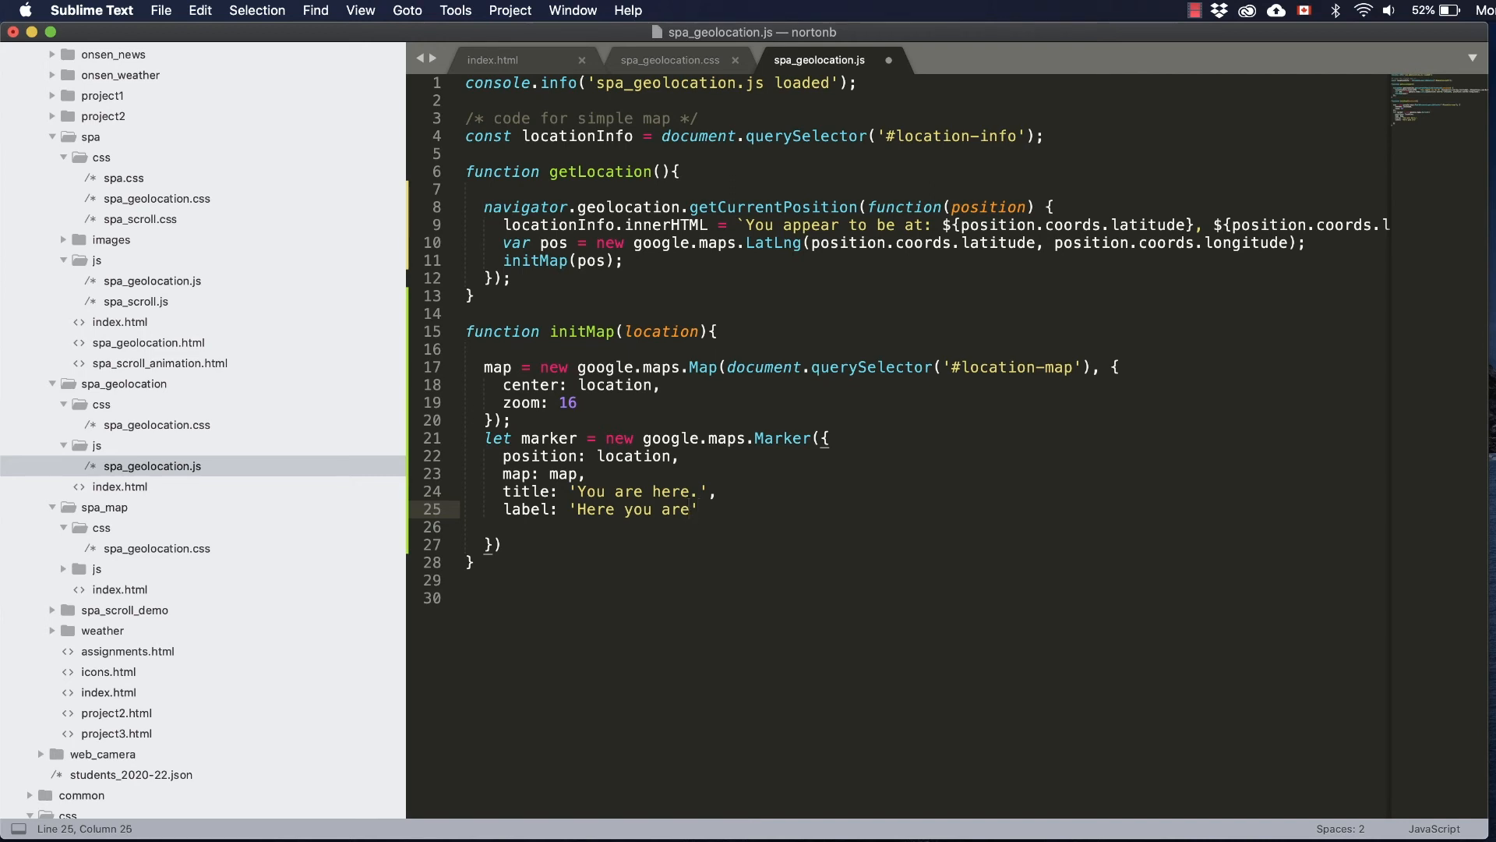
type("!")
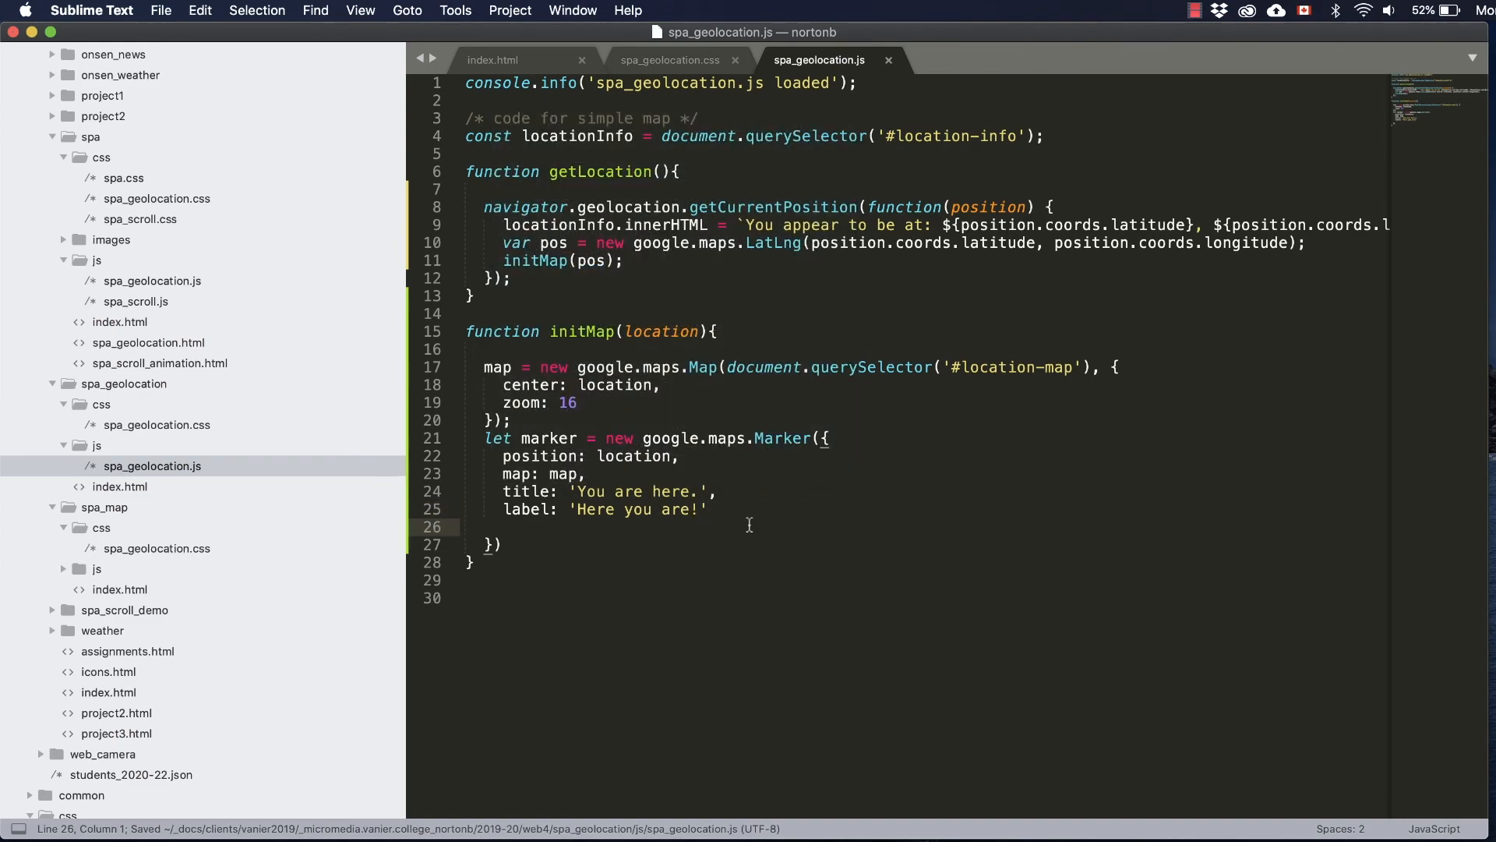
Step: Reload the spa_geolocation page in Chrome to check coordinates, map and console
left_click(75, 11)
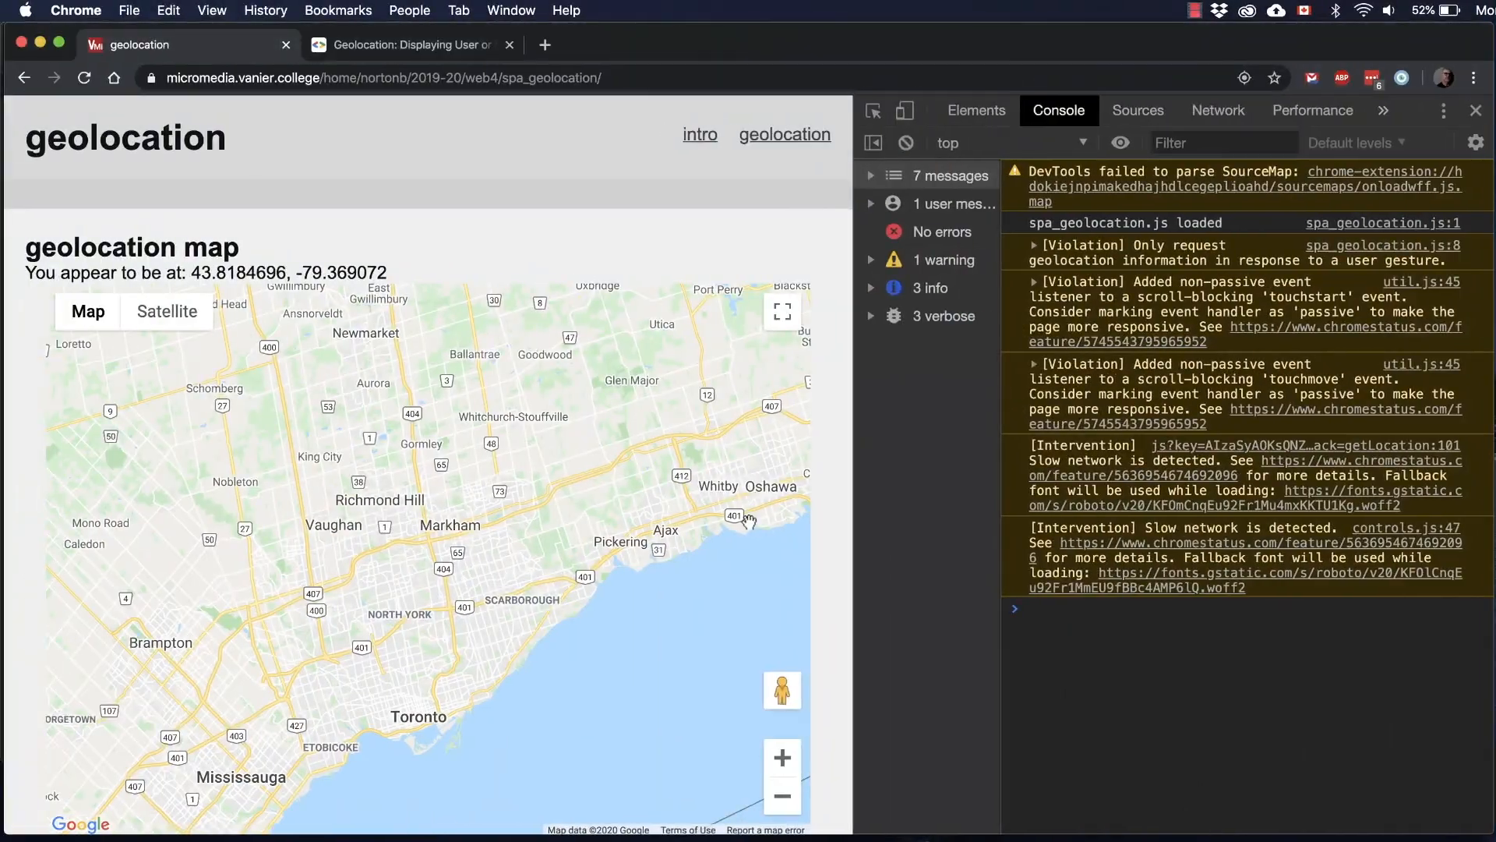
left_click(84, 78)
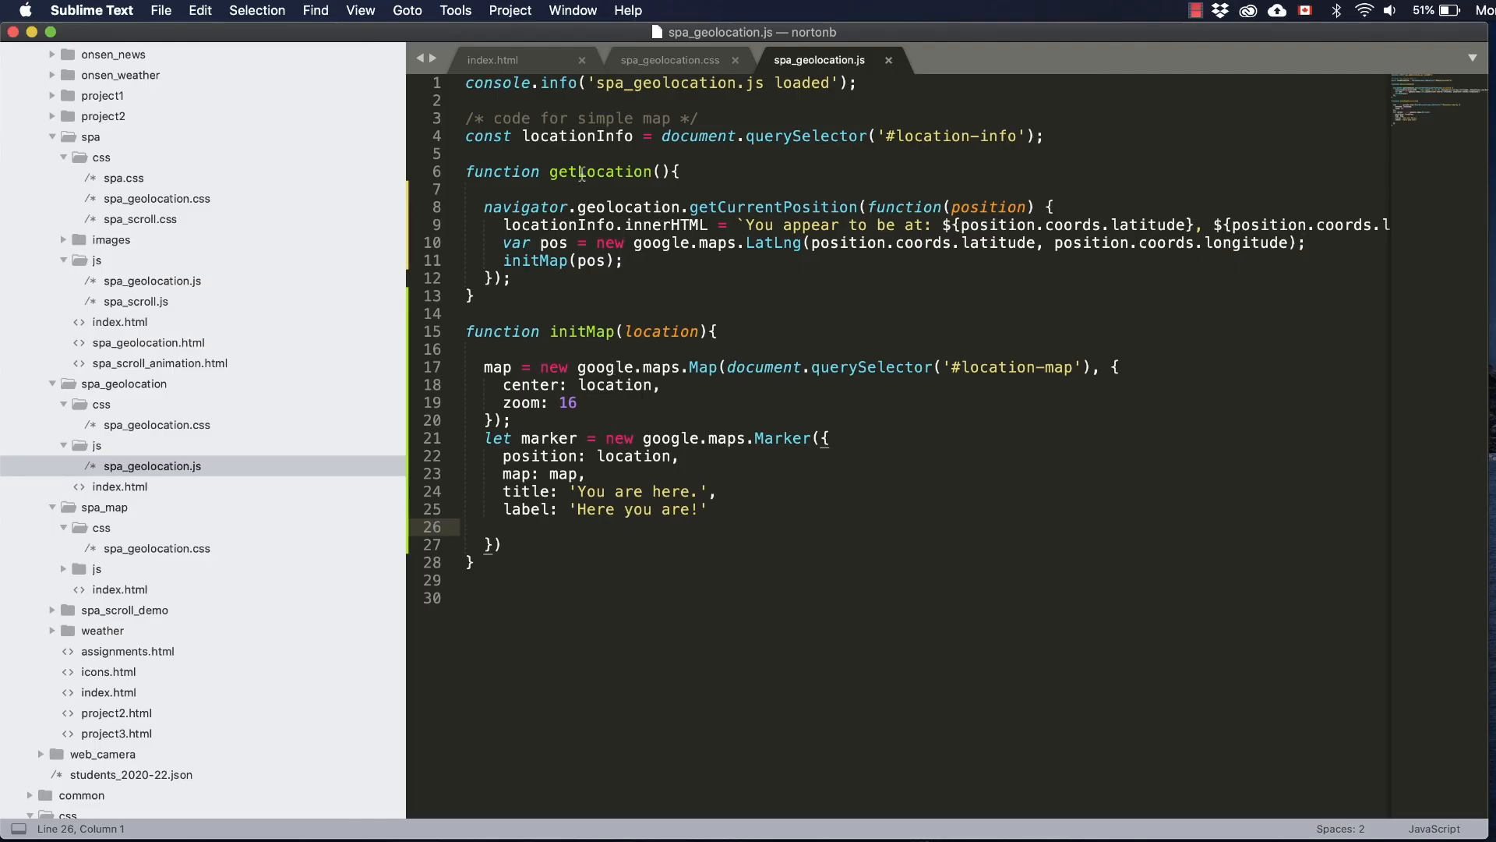
double_click(599, 172)
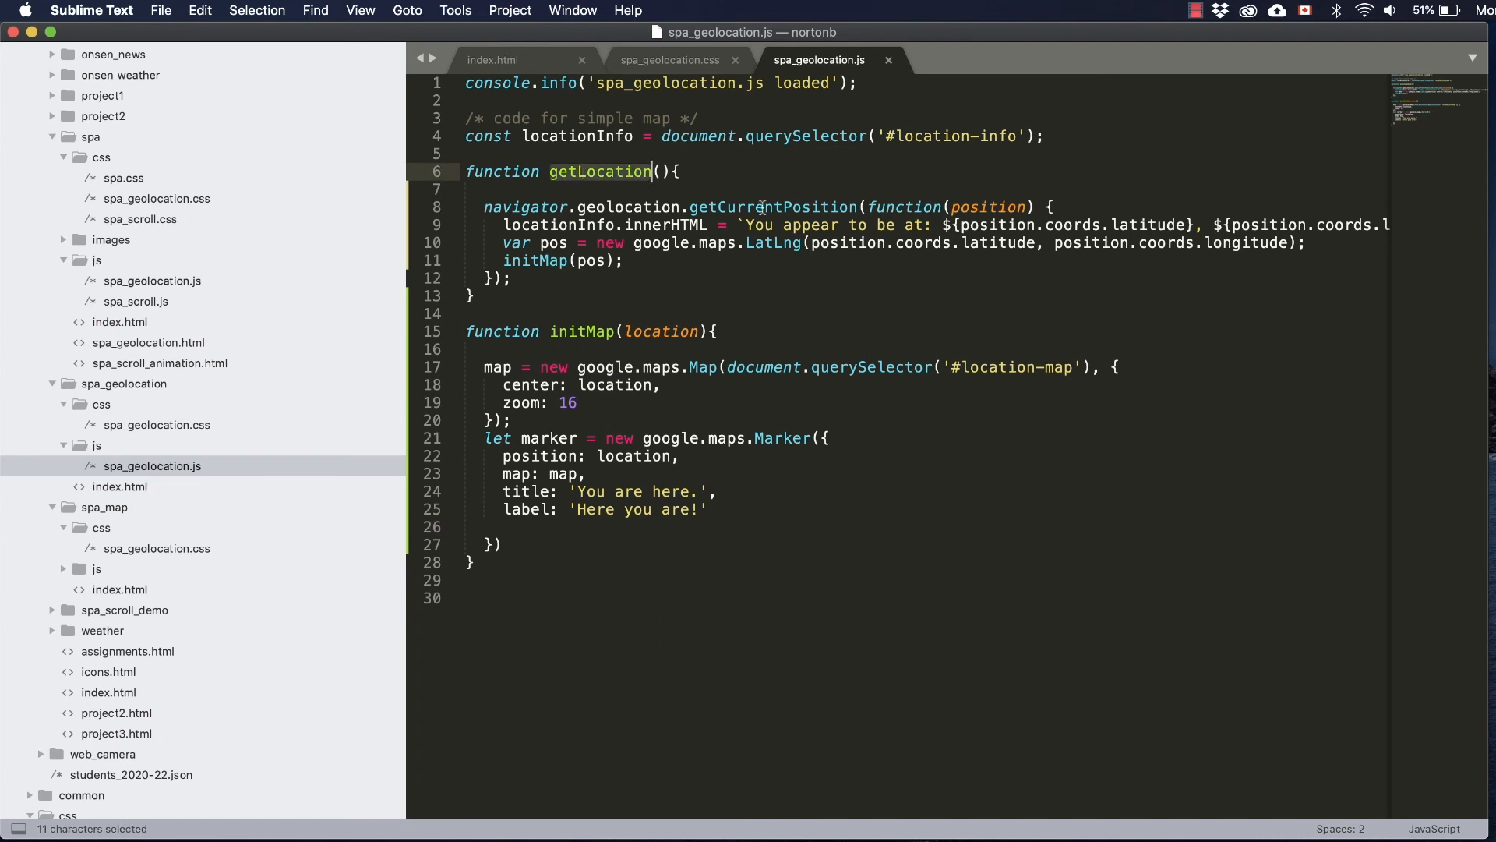
left_click(773, 208)
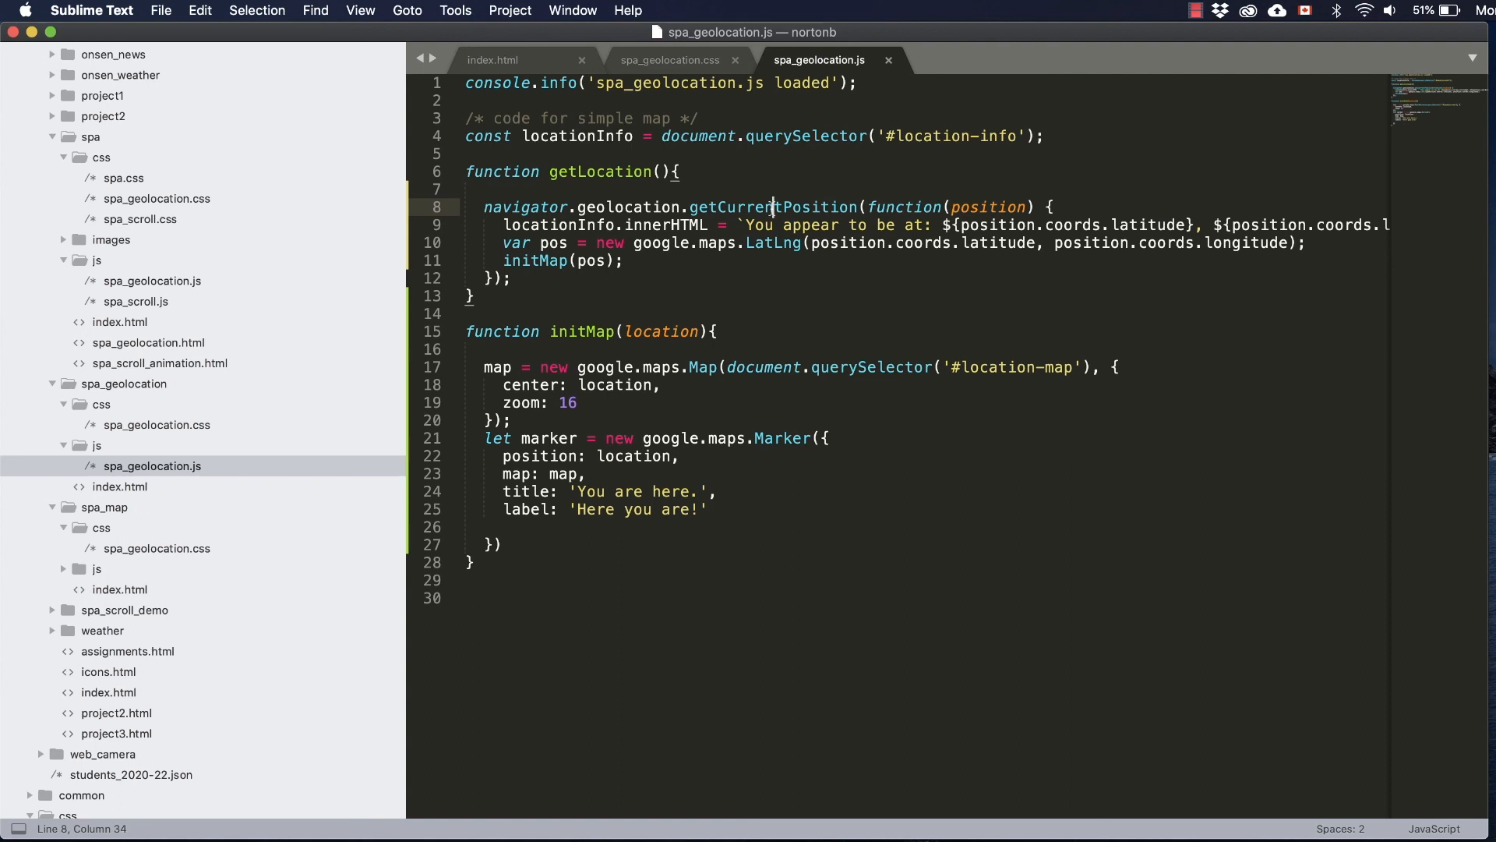
double_click(772, 207)
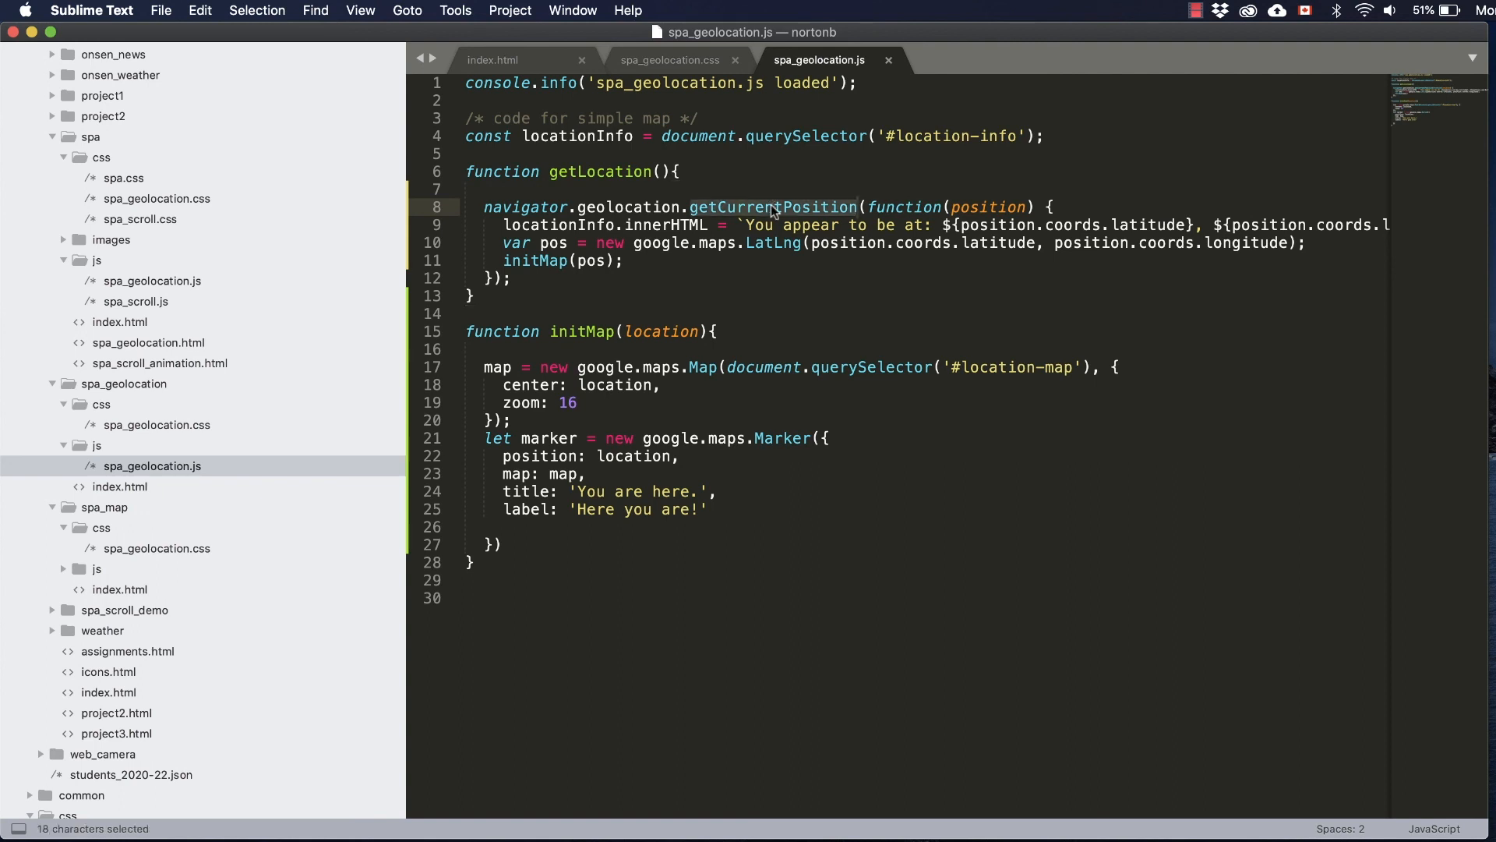
double_click(775, 243)
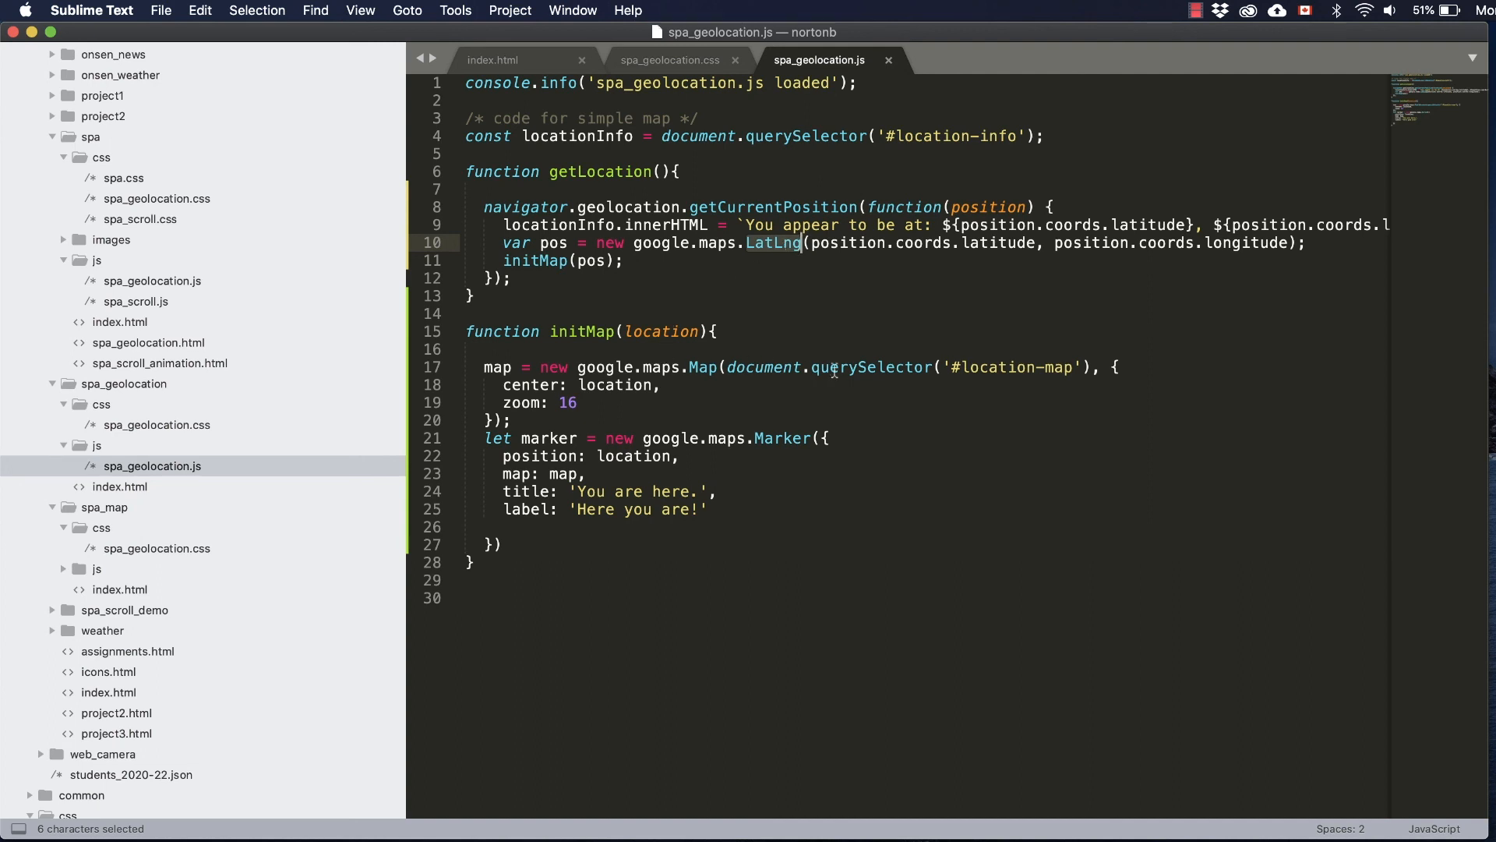
mouse_move(658, 371)
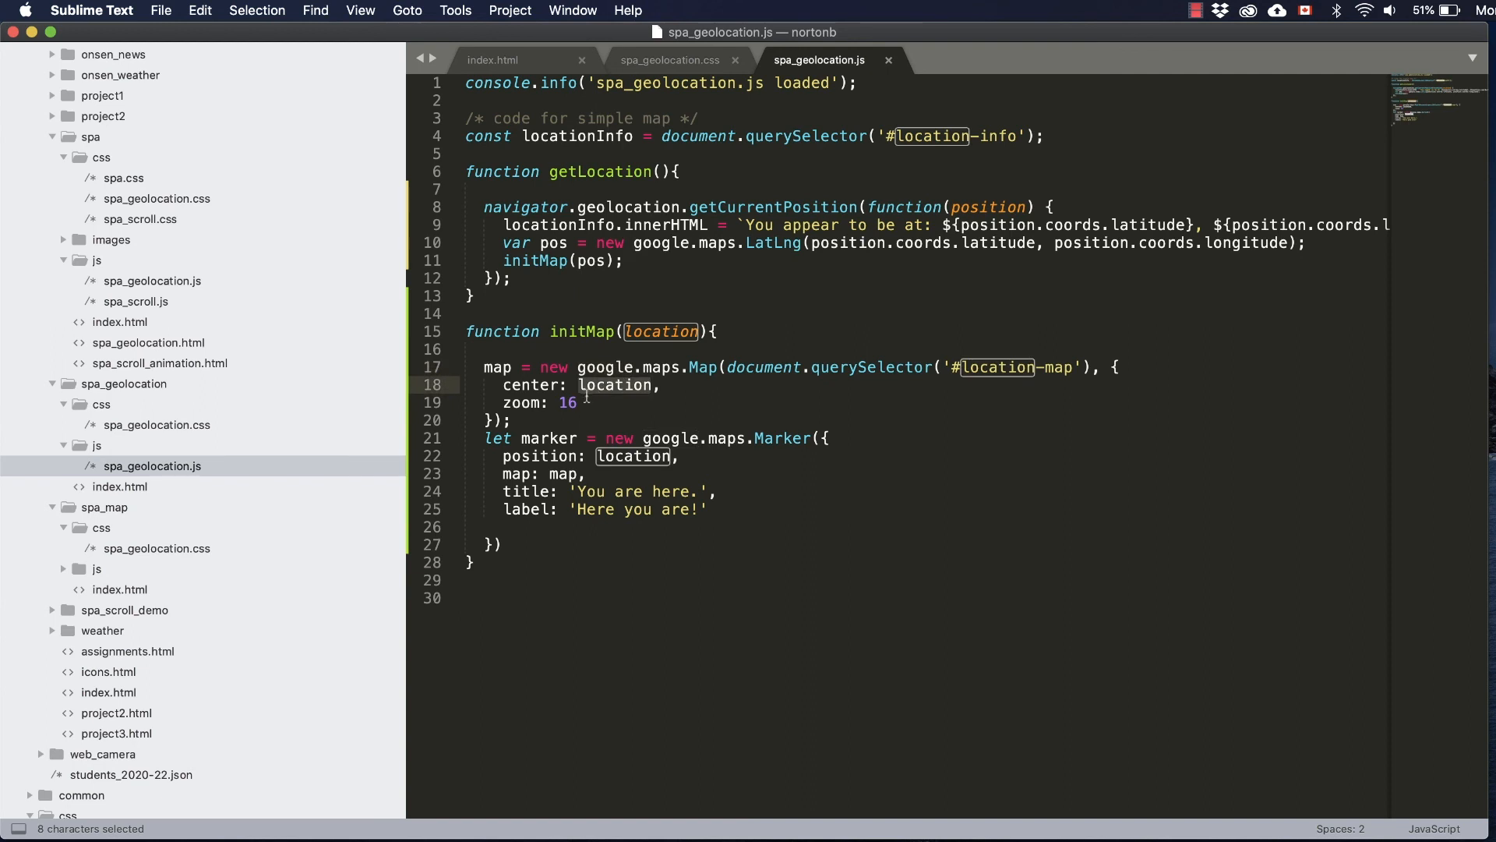
double_click(567, 403)
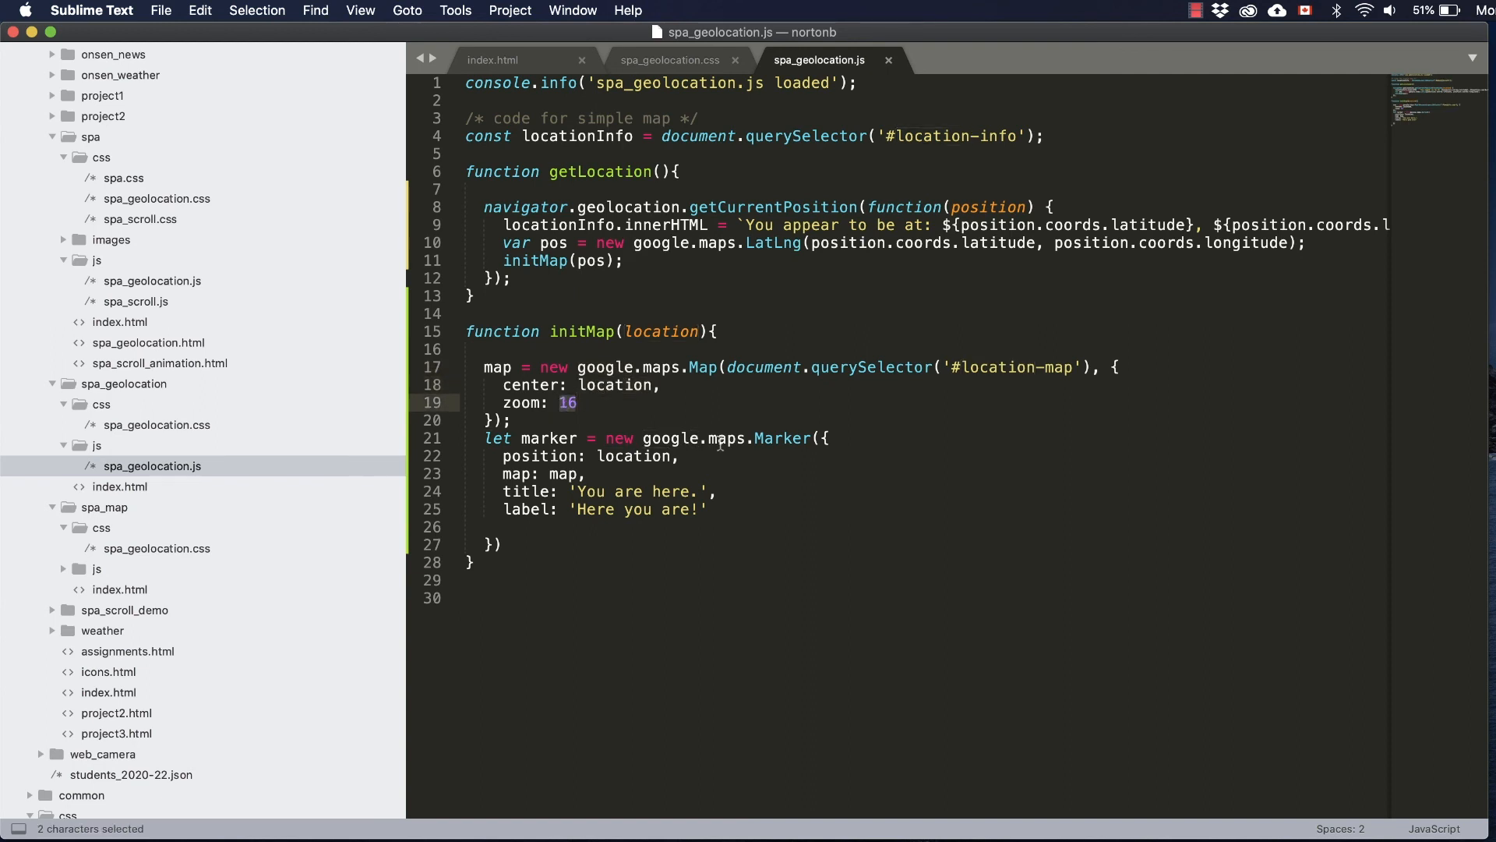
double_click(634, 457)
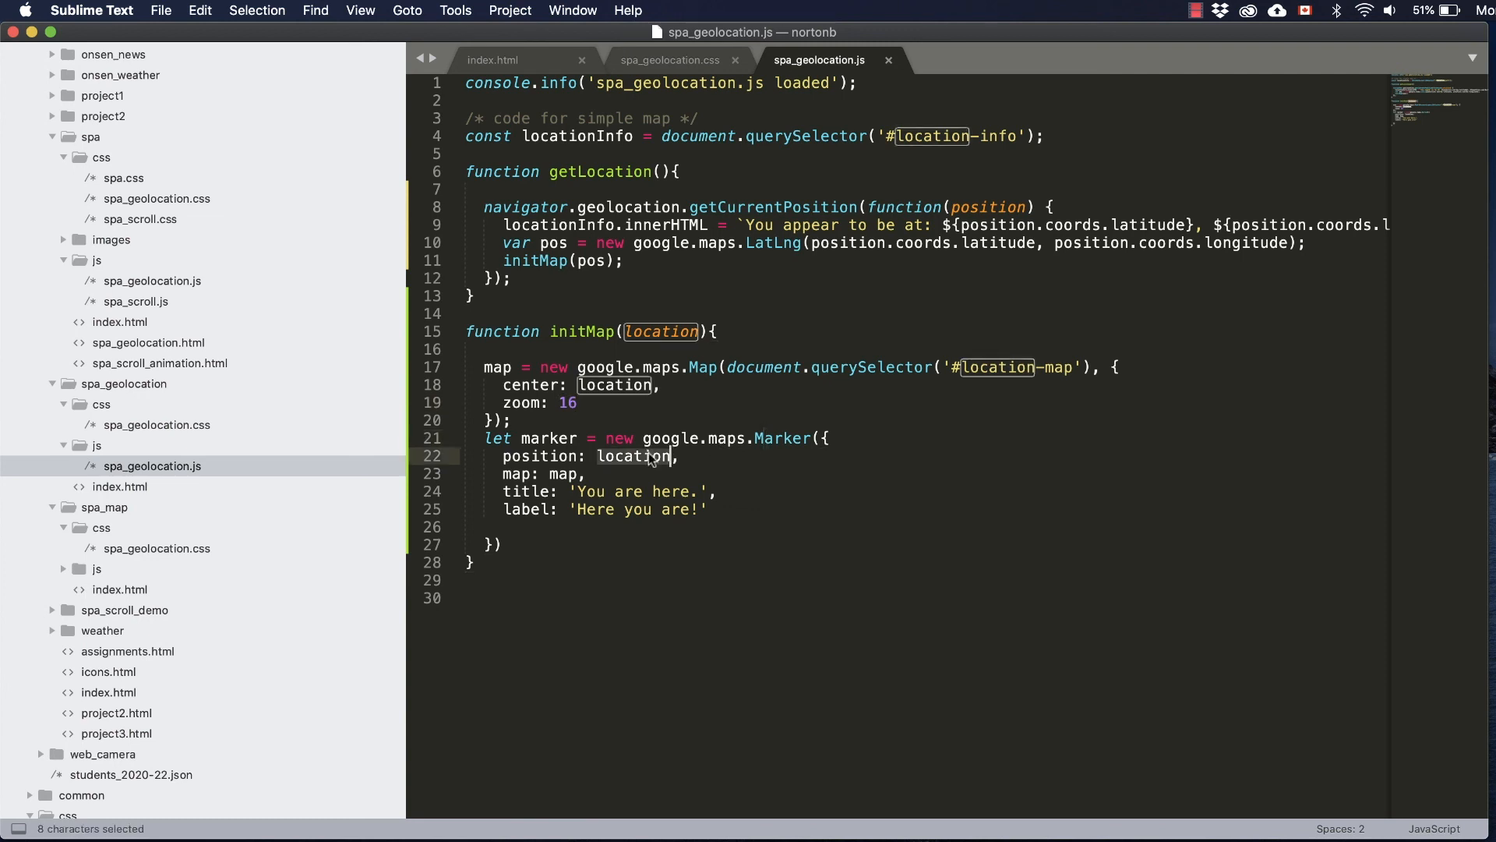